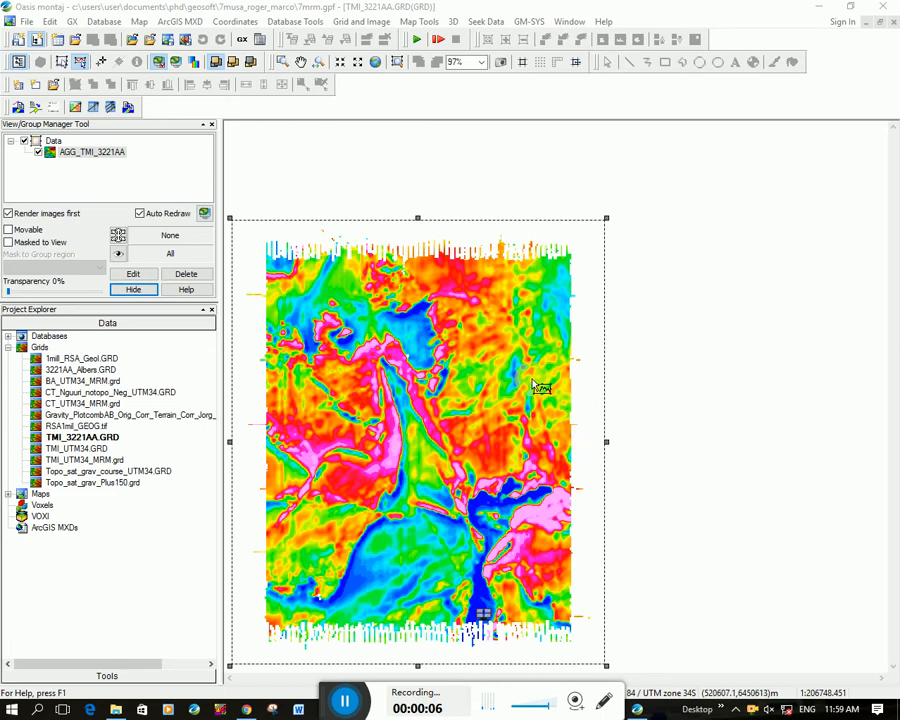
{"action": "mouse_move", "coordinate": [458, 385]}
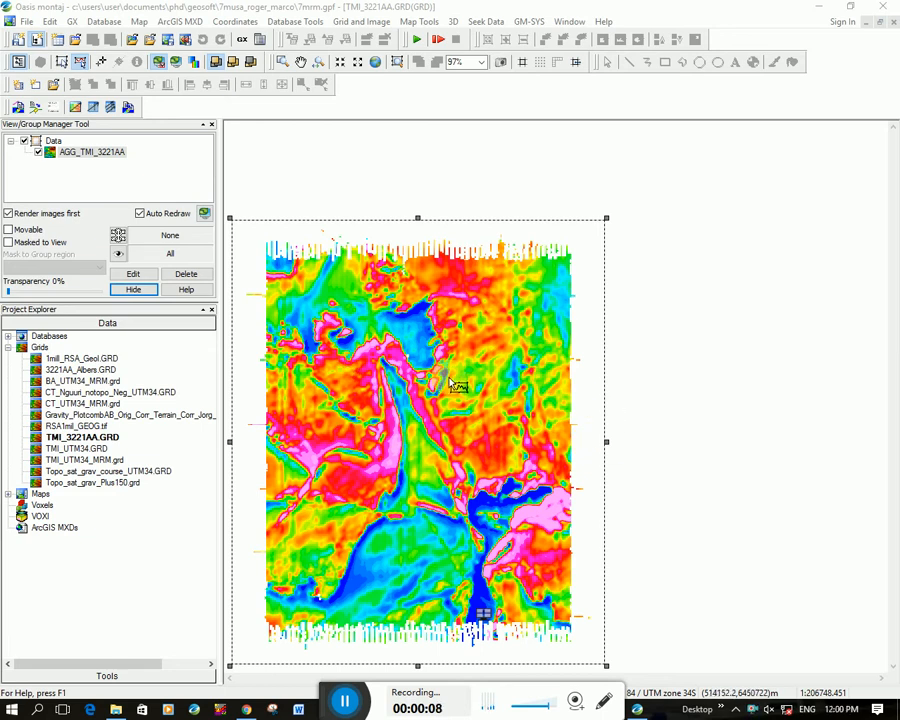
{"action": "mouse_move", "coordinate": [390, 500]}
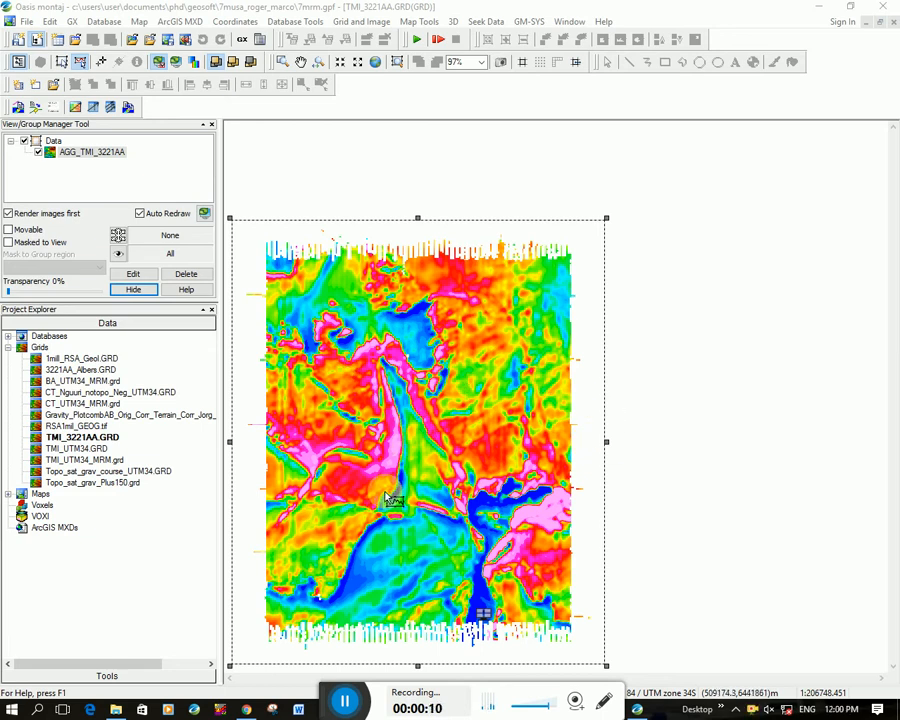
{"action": "mouse_move", "coordinate": [390, 380]}
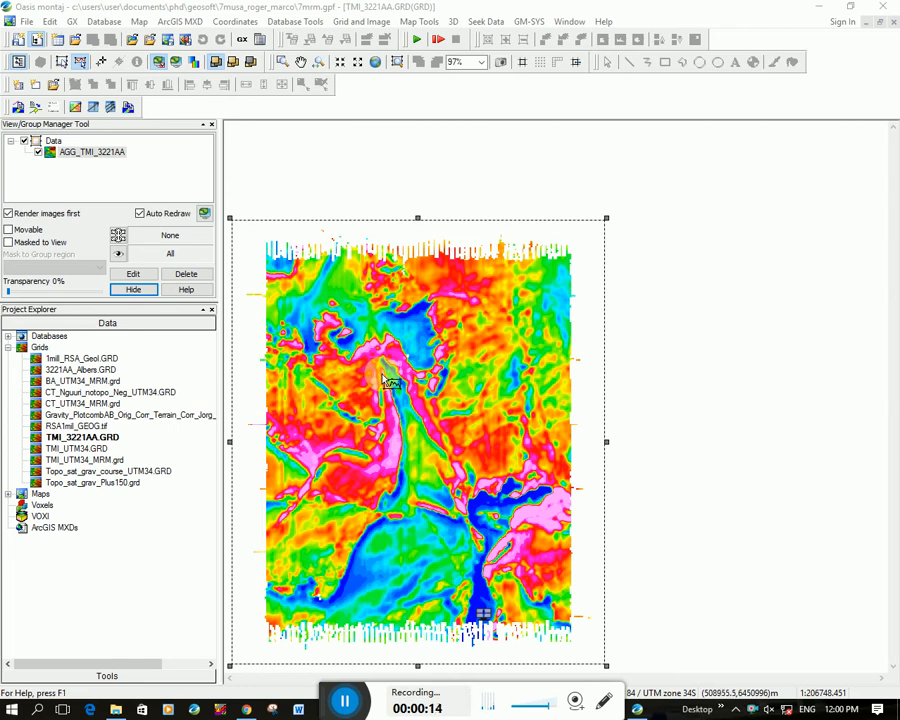
{"action": "mouse_move", "coordinate": [341, 98]}
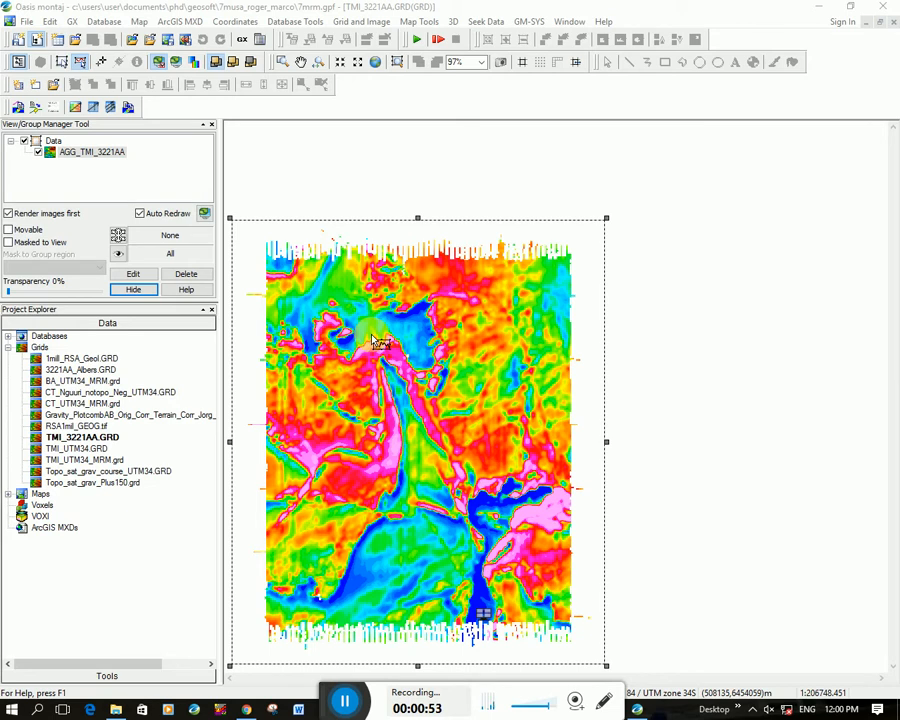
{"action": "mouse_move", "coordinate": [425, 435]}
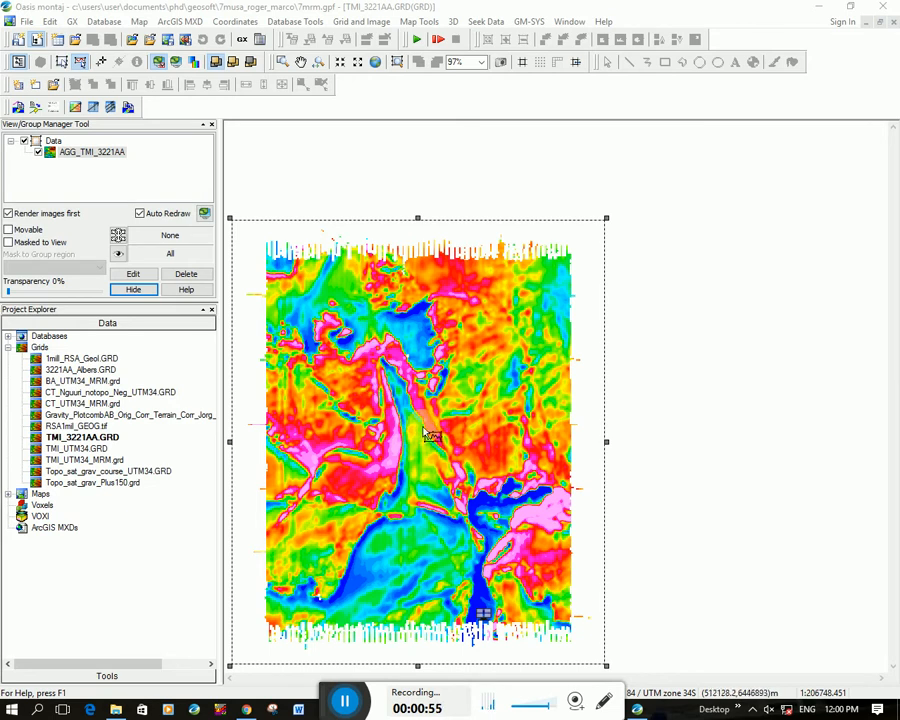
{"action": "mouse_move", "coordinate": [430, 450]}
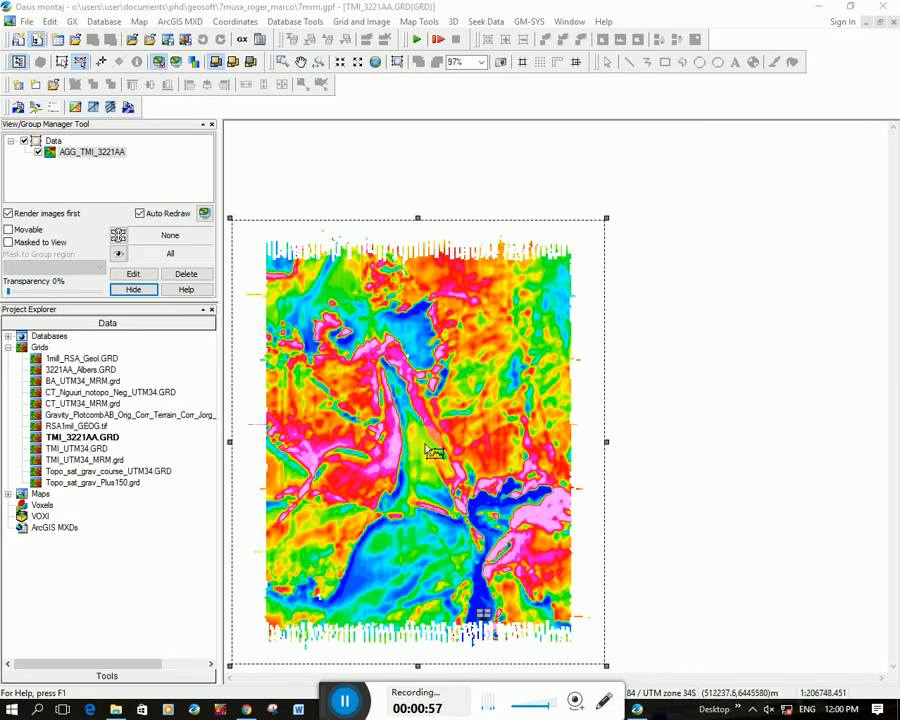
{"action": "mouse_move", "coordinate": [440, 442]}
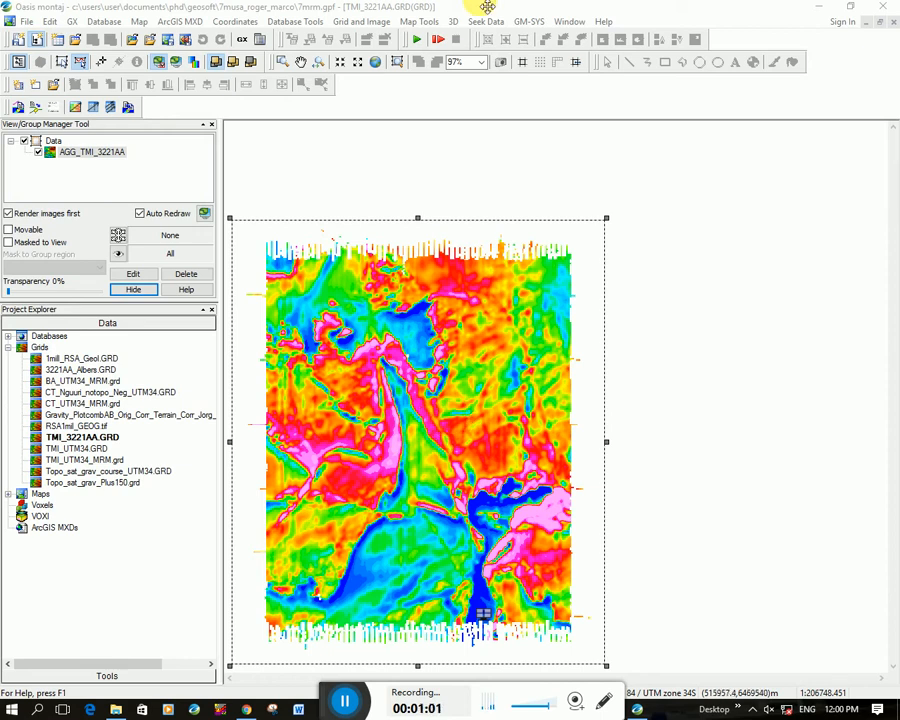
{"action": "mouse_move", "coordinate": [487, 21]}
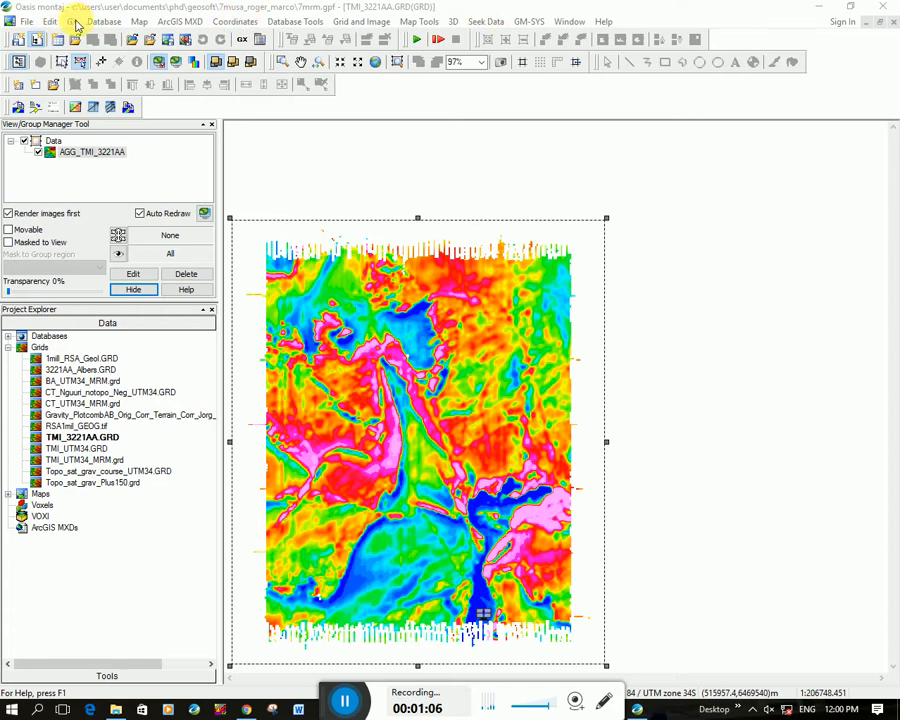
Step: Load the magmap.omn menu so the MAGMAP filtering tools are available
{"action": "left_click", "coordinate": [78, 21]}
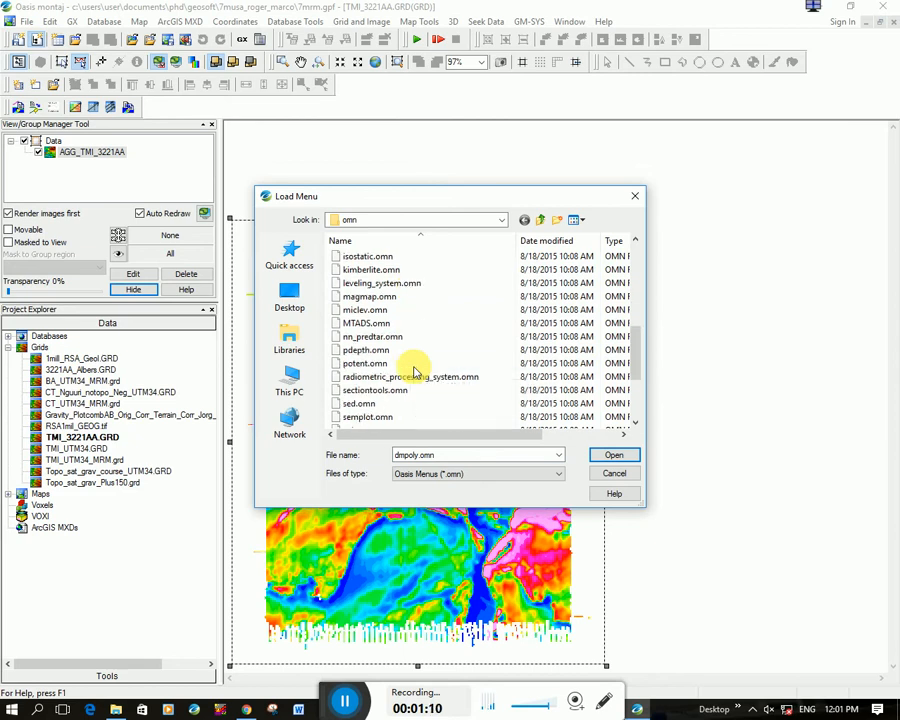
{"action": "left_click", "coordinate": [613, 455]}
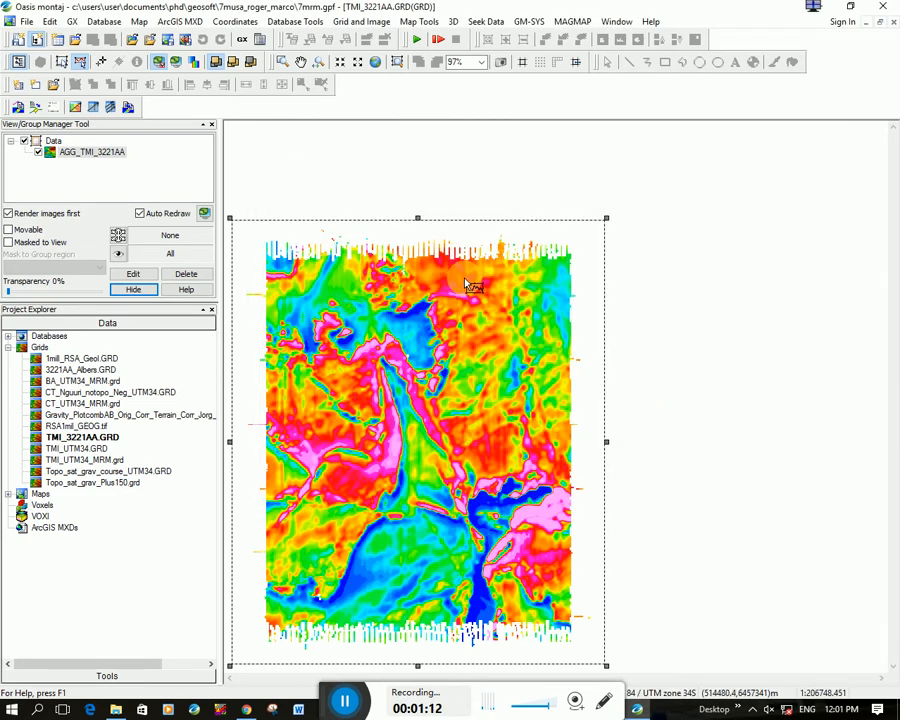
{"action": "left_click", "coordinate": [573, 21]}
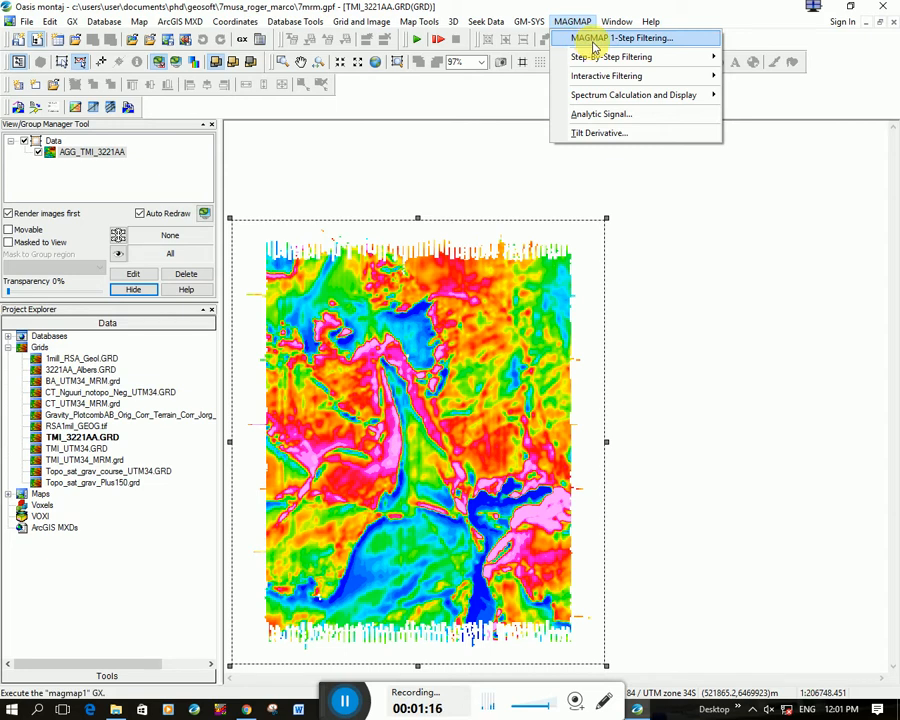
Step: Set up MAGMAP 1-Step Filtering on TMI_3221AA, output TMI_3221AA_RTP.grd, control file _basemap.con
{"action": "left_click", "coordinate": [627, 37]}
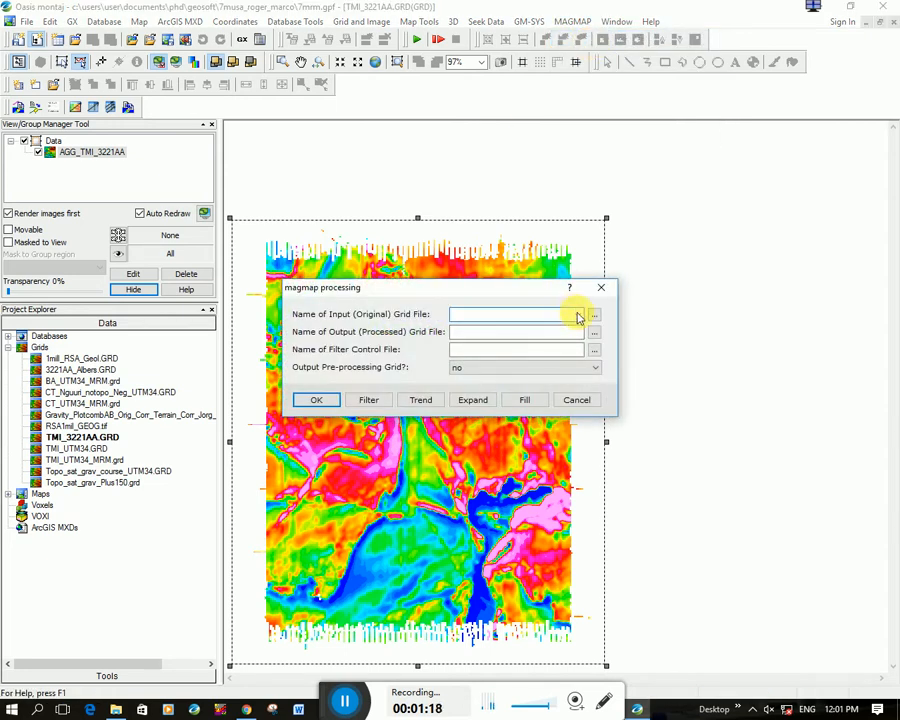
{"action": "left_click", "coordinate": [594, 314]}
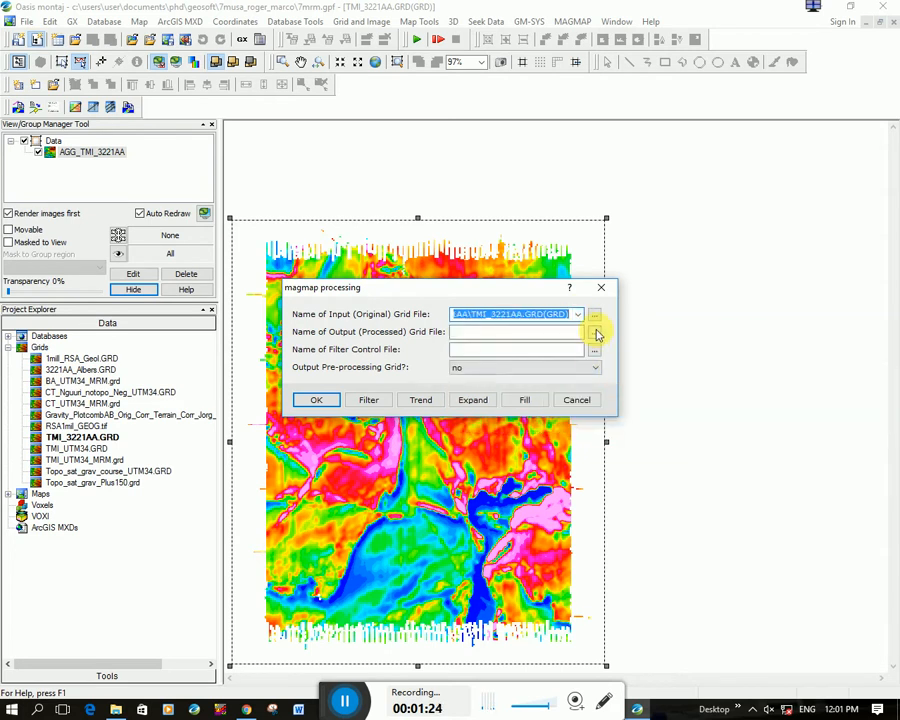
{"action": "left_click", "coordinate": [595, 331]}
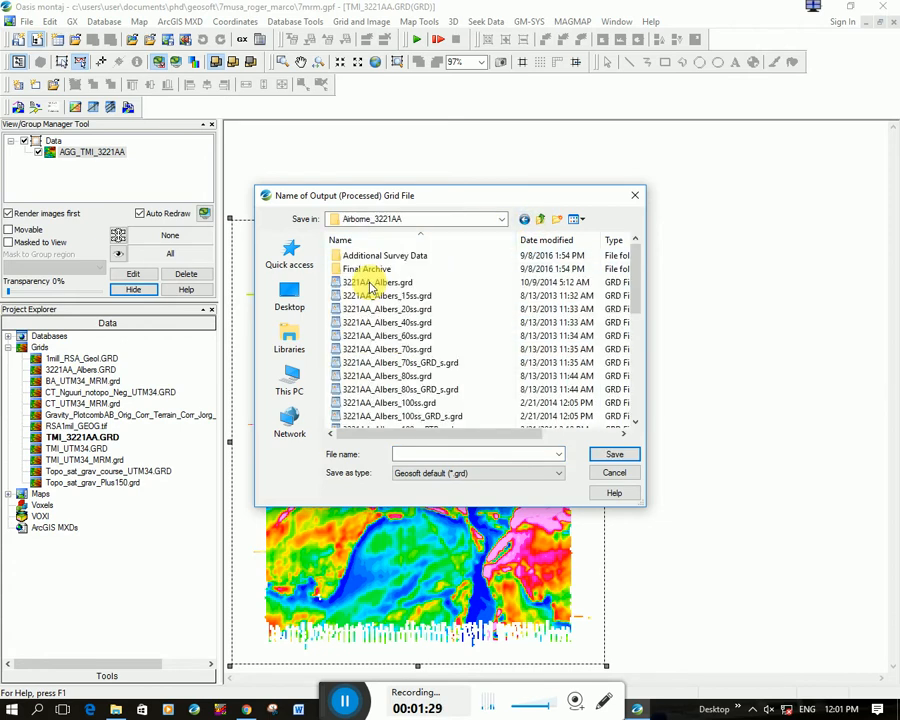
{"action": "scroll", "scroll_direction": "down", "scroll_amount": 3}
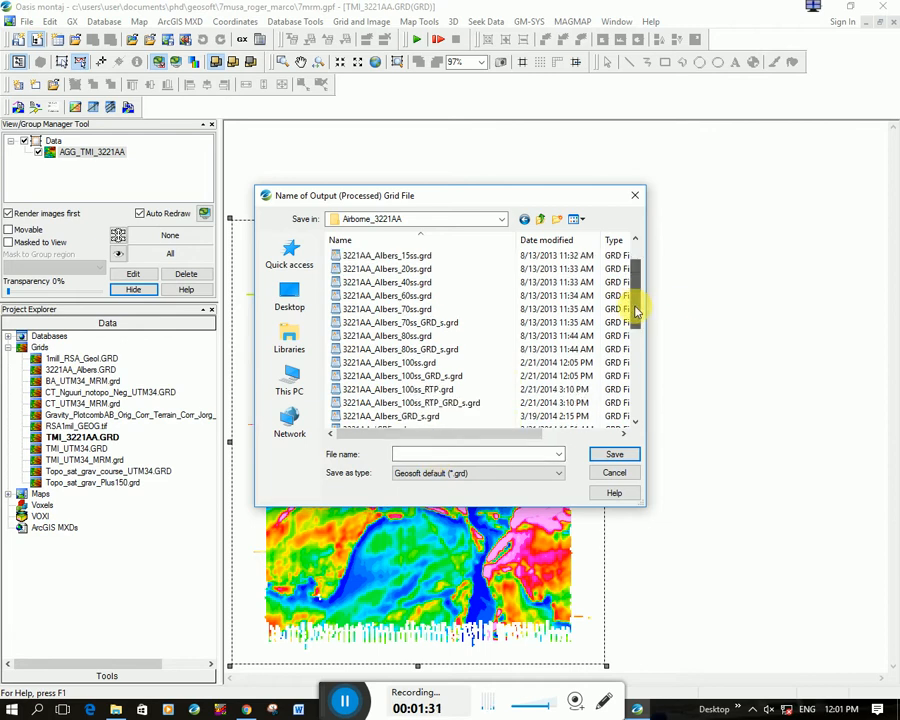
{"action": "left_click", "coordinate": [375, 309]}
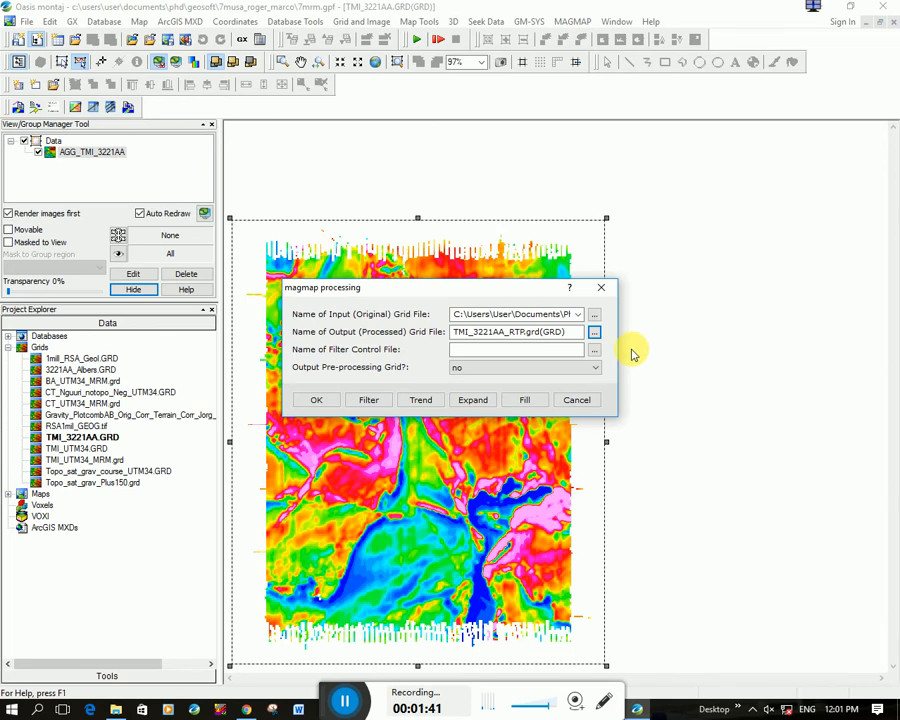
{"action": "left_click", "coordinate": [594, 349]}
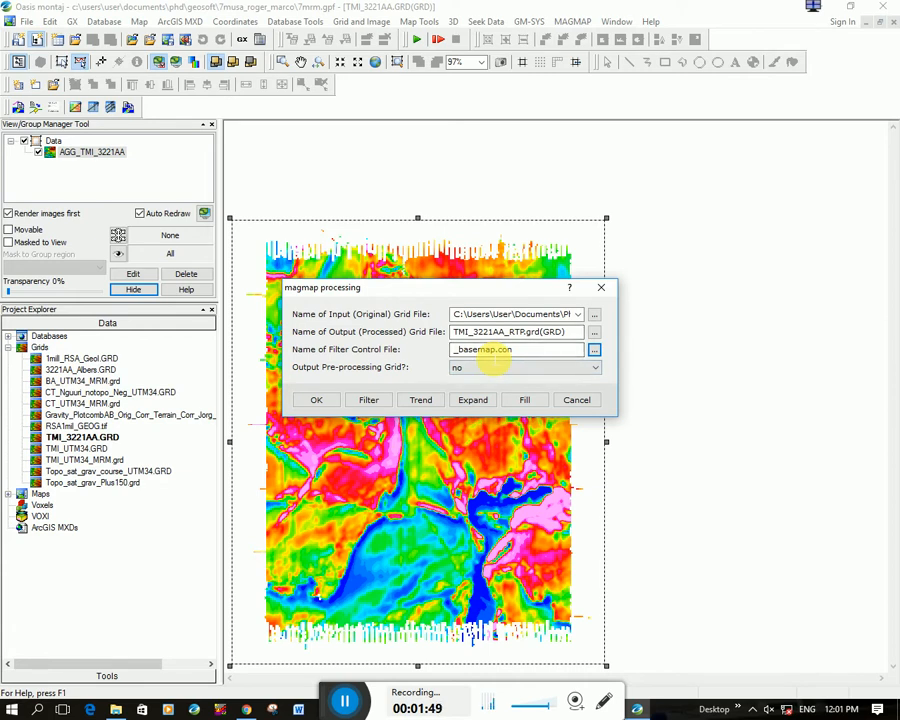
{"action": "mouse_move", "coordinate": [420, 362]}
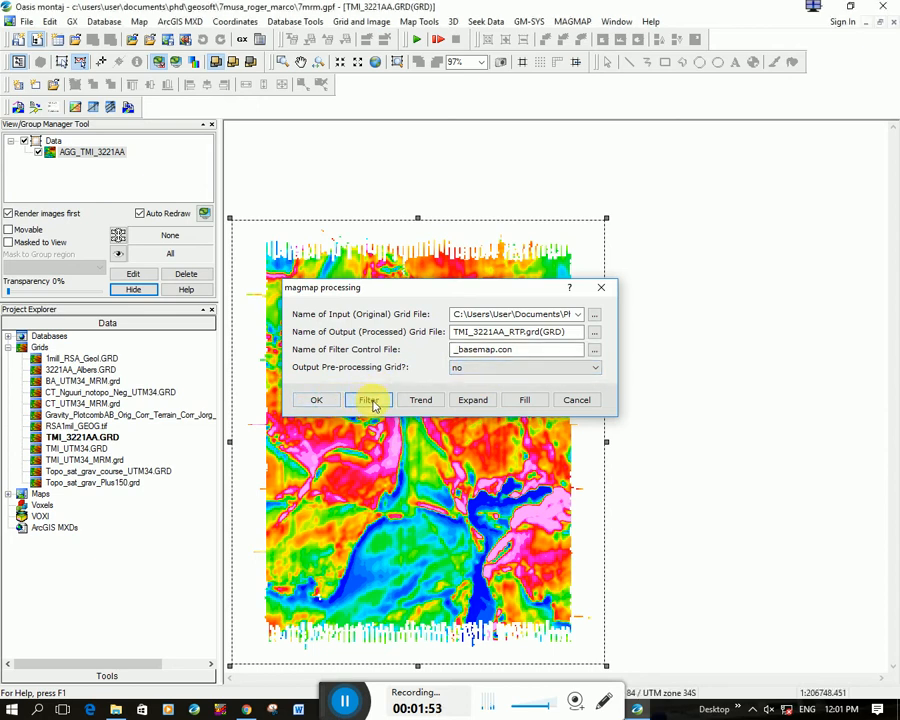
Step: Pick Reduce to magnetic pole as Filter 1, then cancel the filter setup
{"action": "left_click", "coordinate": [368, 400]}
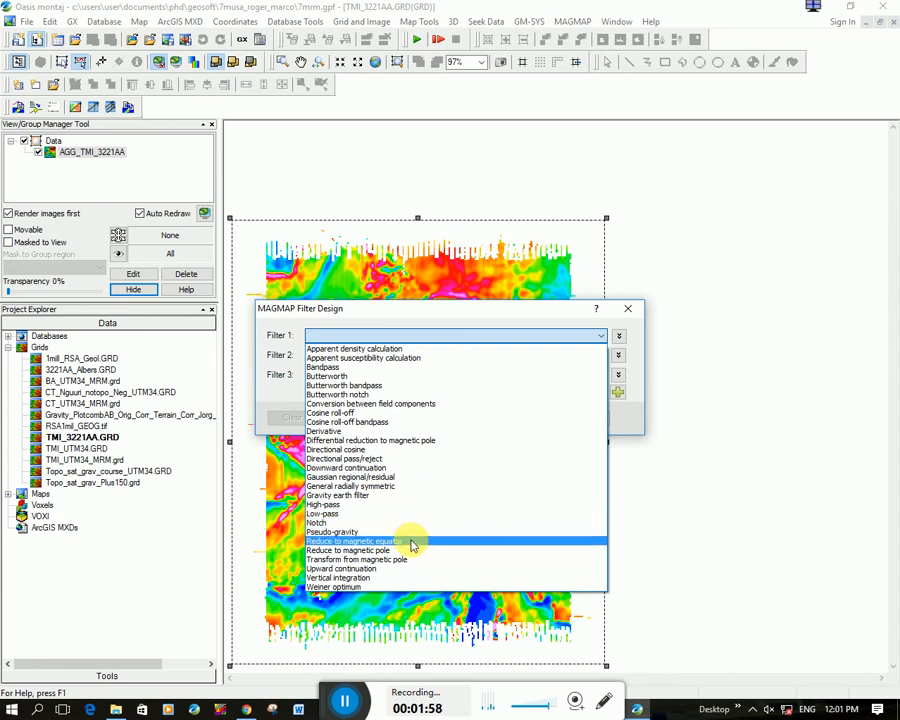
{"action": "left_click", "coordinate": [354, 541]}
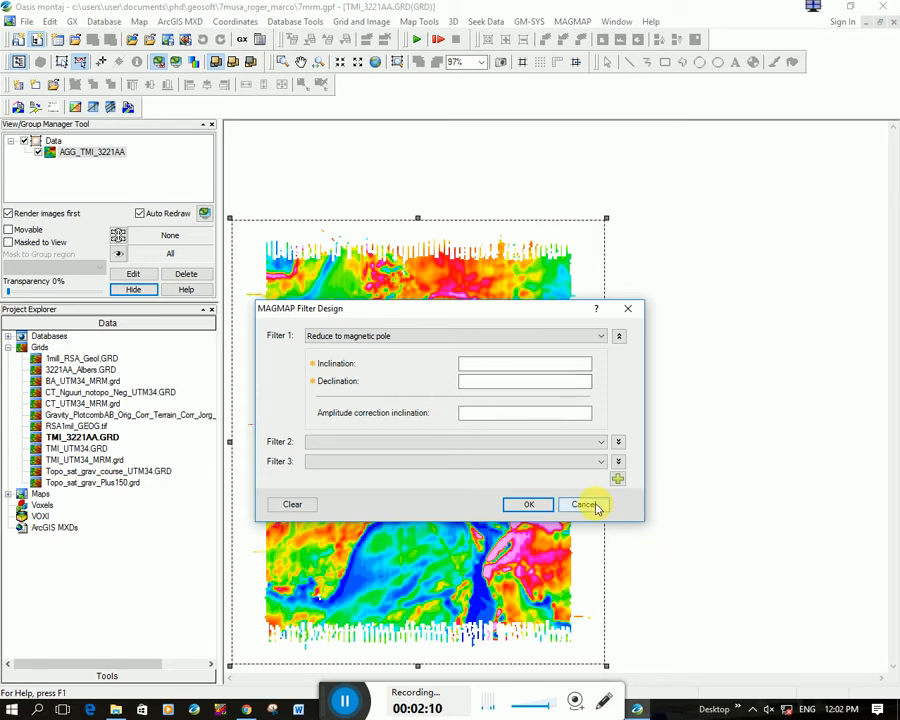
{"action": "left_click", "coordinate": [583, 504]}
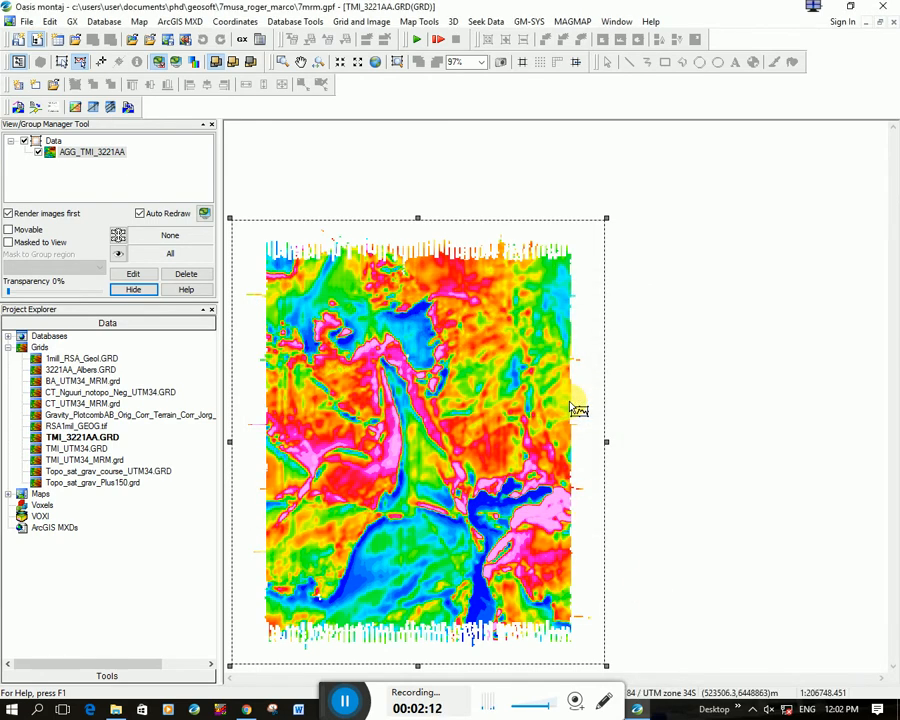
{"action": "mouse_move", "coordinate": [525, 390]}
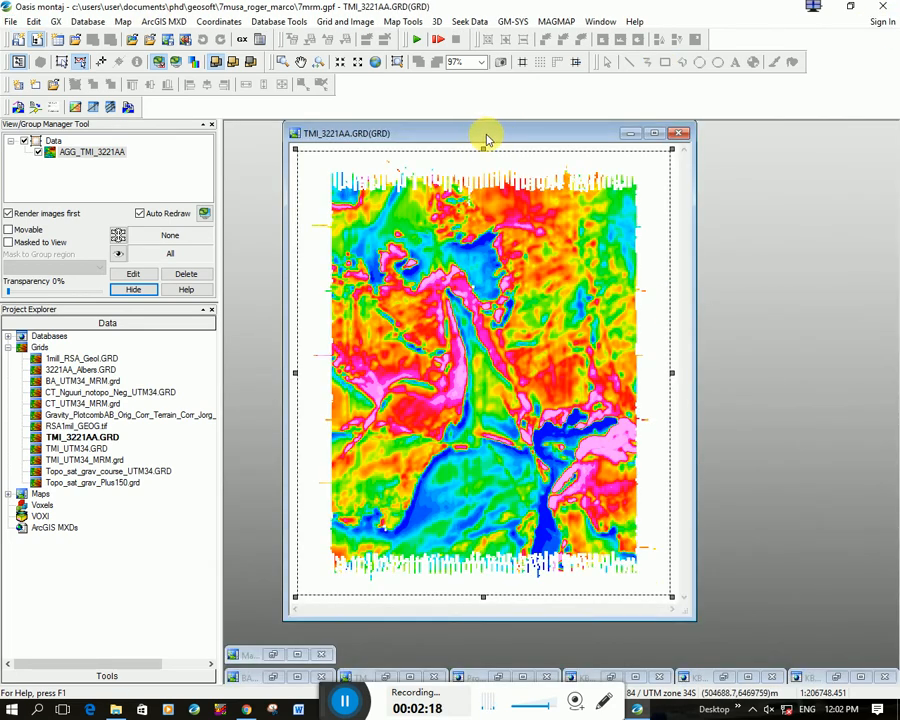
Step: Create a new empty database named test.gdb
{"action": "left_click", "coordinate": [88, 21]}
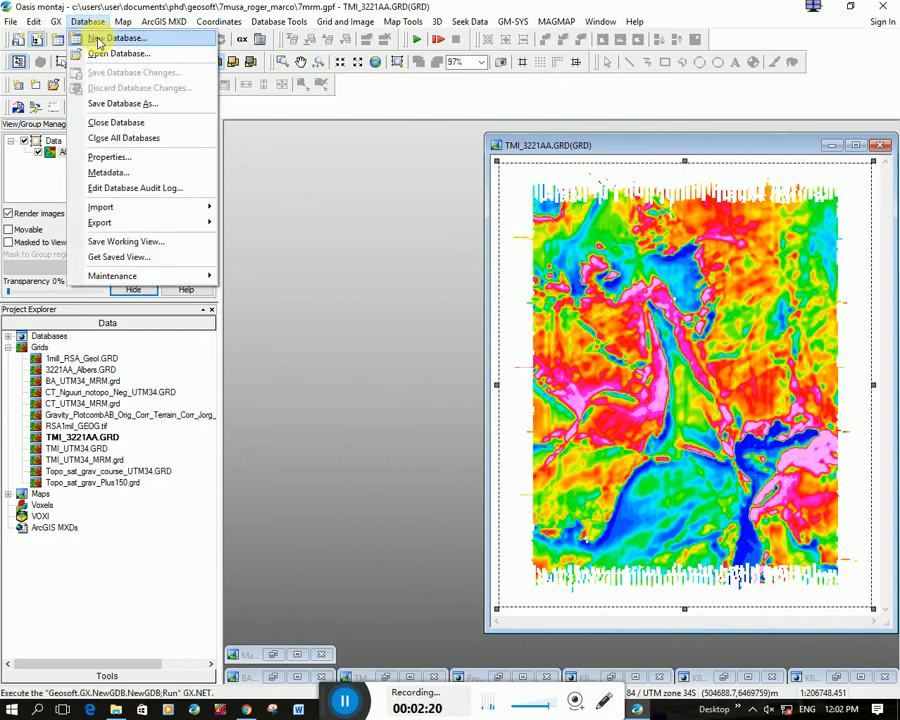
{"action": "left_click", "coordinate": [118, 38]}
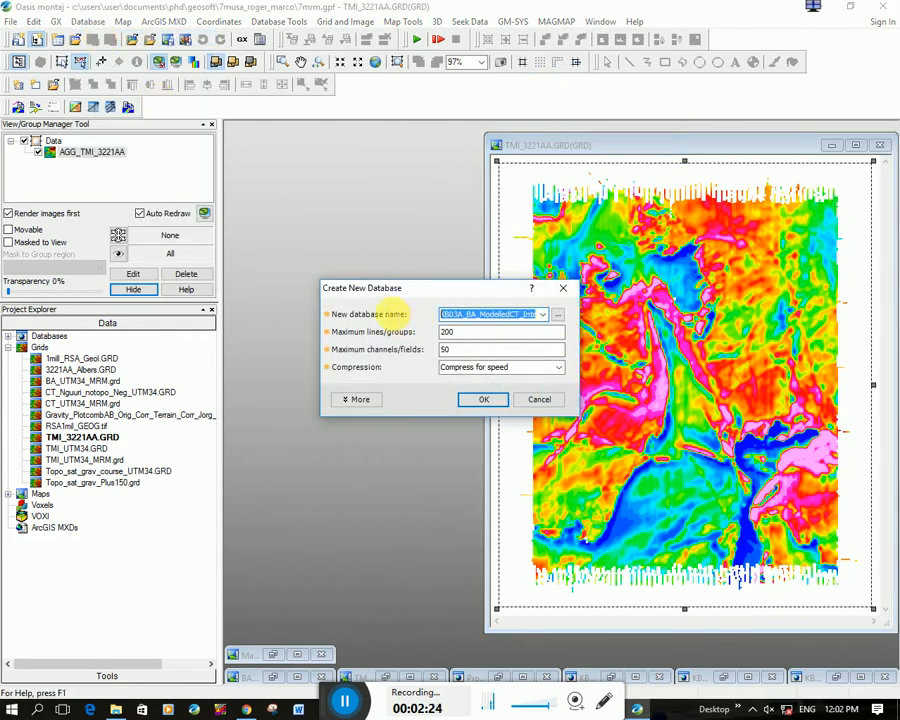
{"action": "type", "text": "test.gdb"}
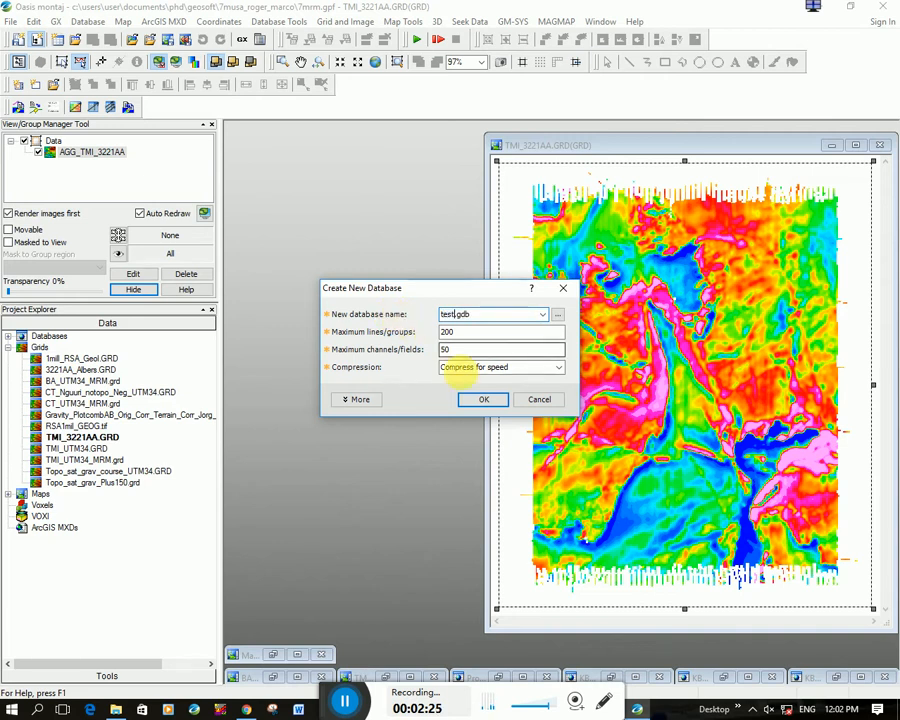
{"action": "left_click", "coordinate": [483, 399]}
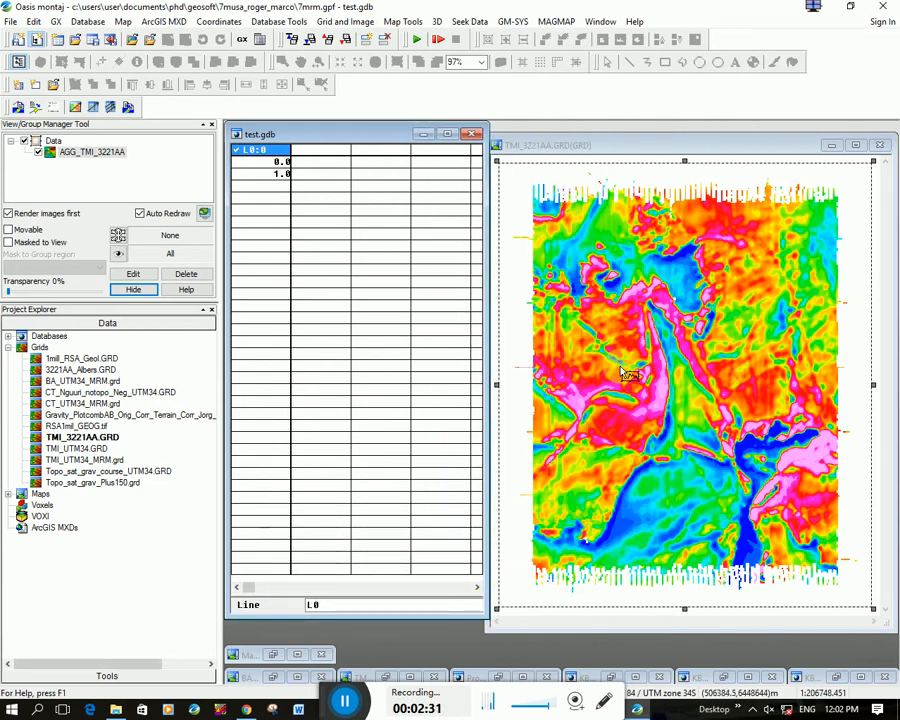
{"action": "mouse_move", "coordinate": [345, 21]}
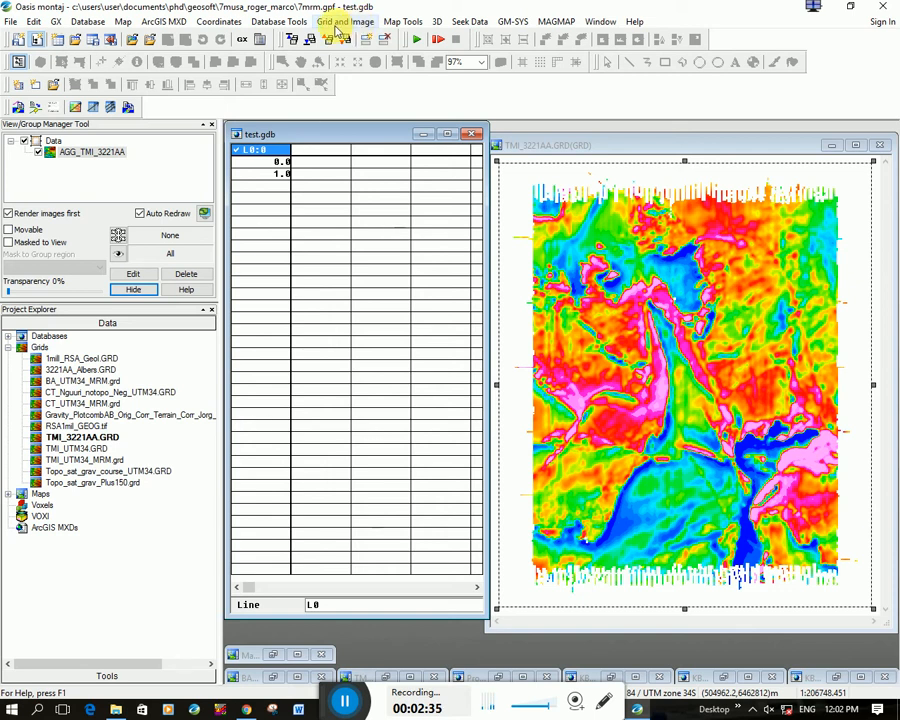
Step: Configure grid profile sampling of TMI, BA and CT grids every 1000, digitized from the map
{"action": "left_click", "coordinate": [346, 122]}
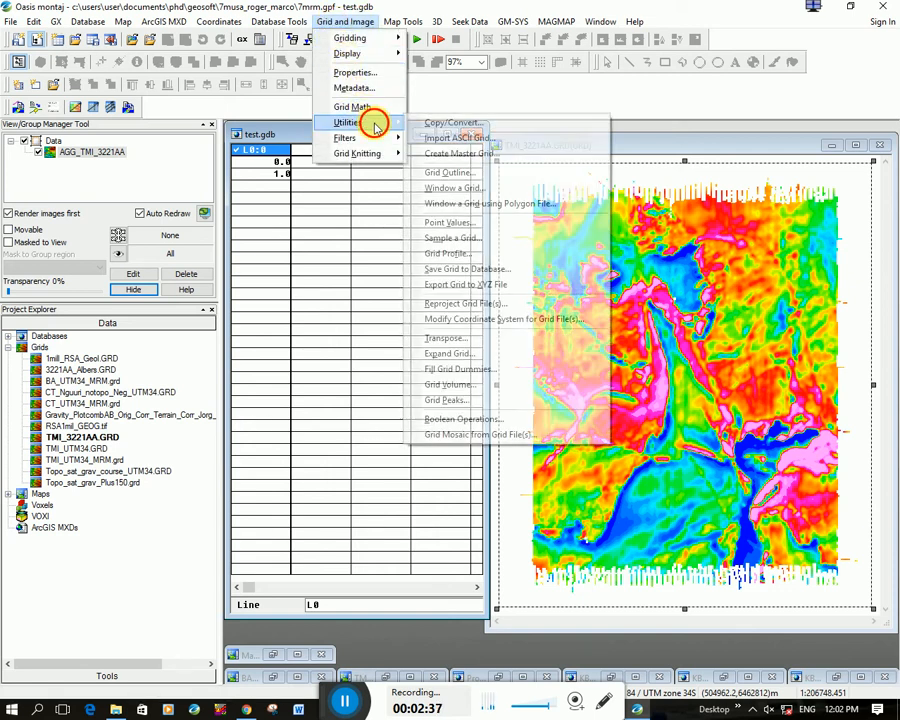
{"action": "mouse_move", "coordinate": [450, 253]}
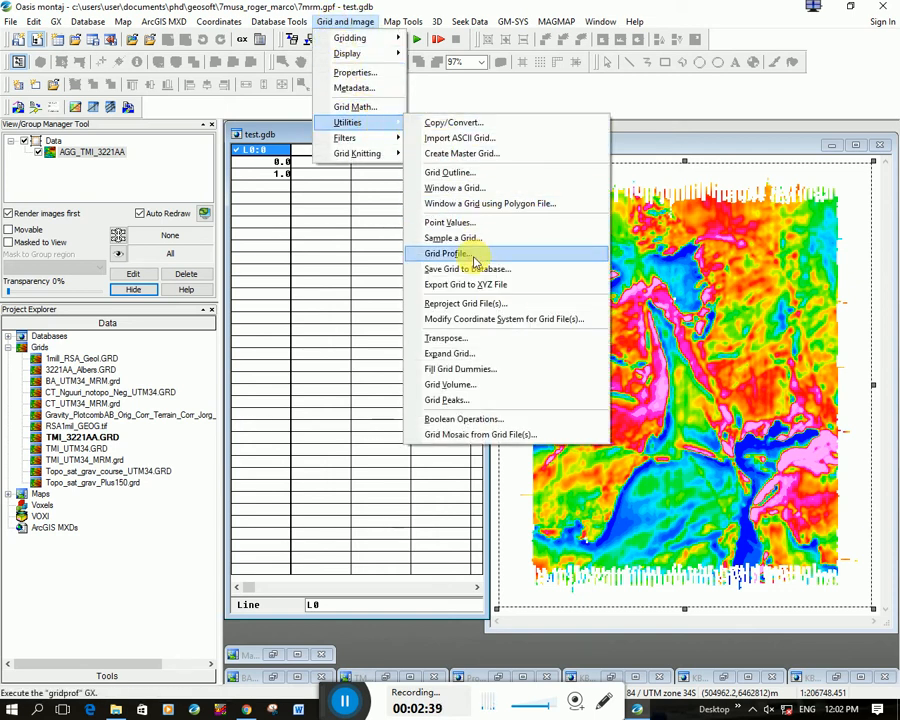
{"action": "left_click", "coordinate": [443, 253]}
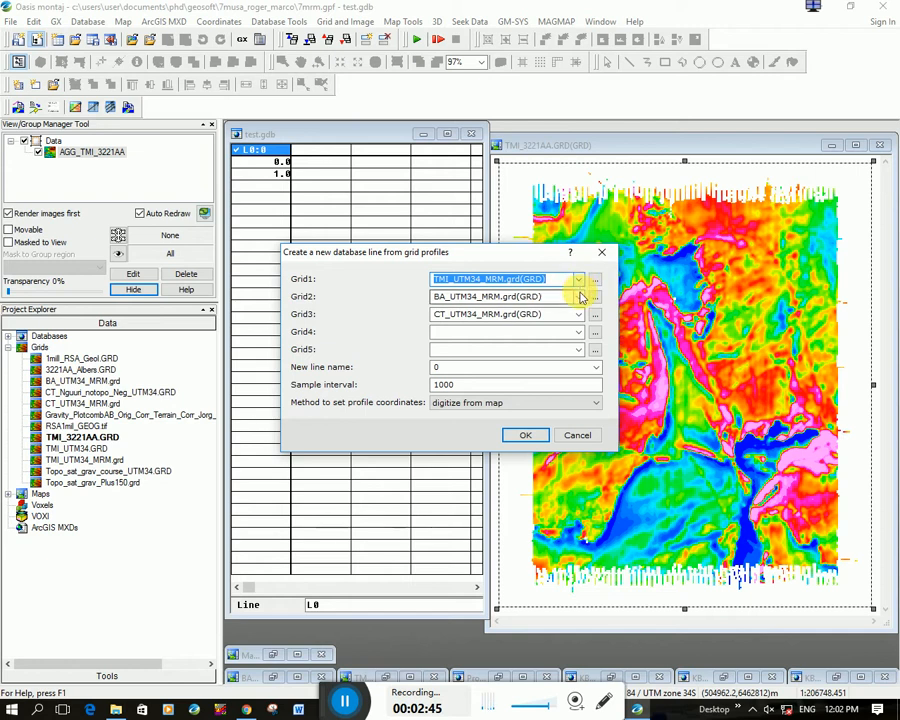
{"action": "left_click", "coordinate": [578, 296]}
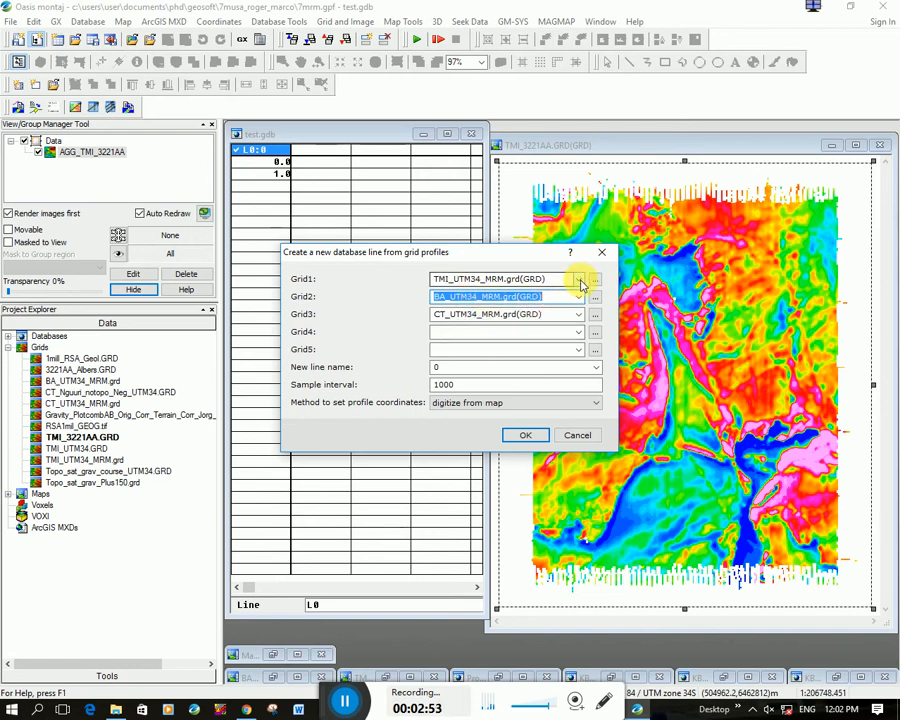
{"action": "left_click", "coordinate": [594, 279]}
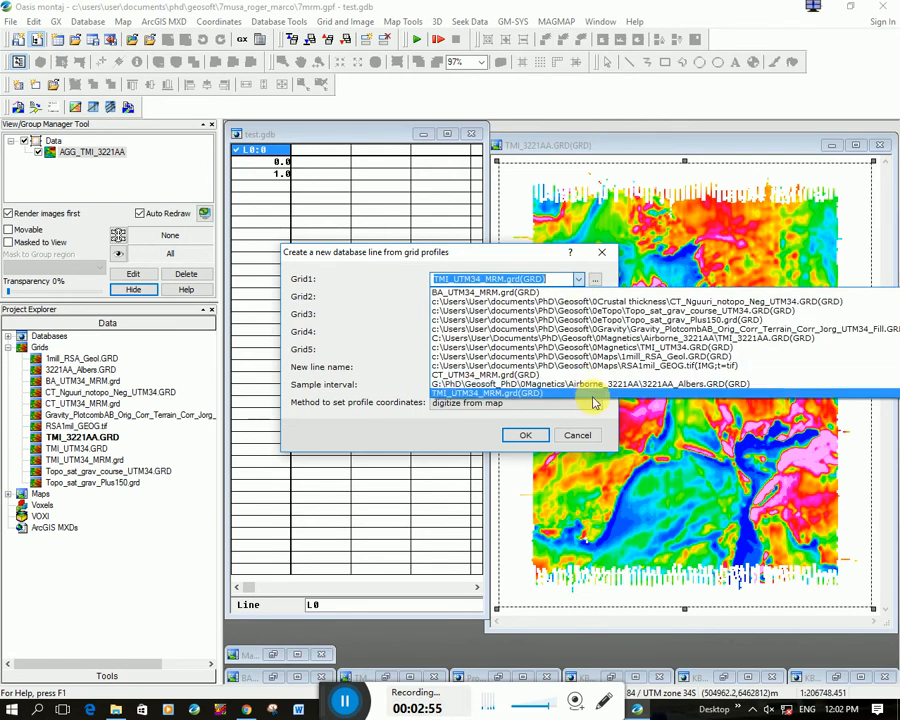
{"action": "left_click", "coordinate": [487, 392]}
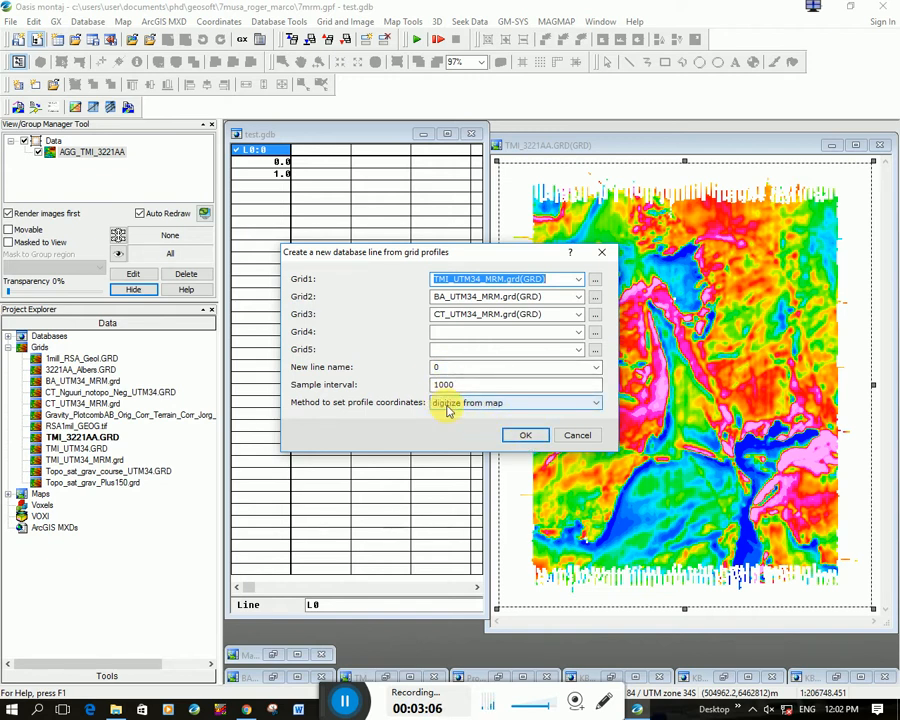
{"action": "left_click", "coordinate": [525, 434]}
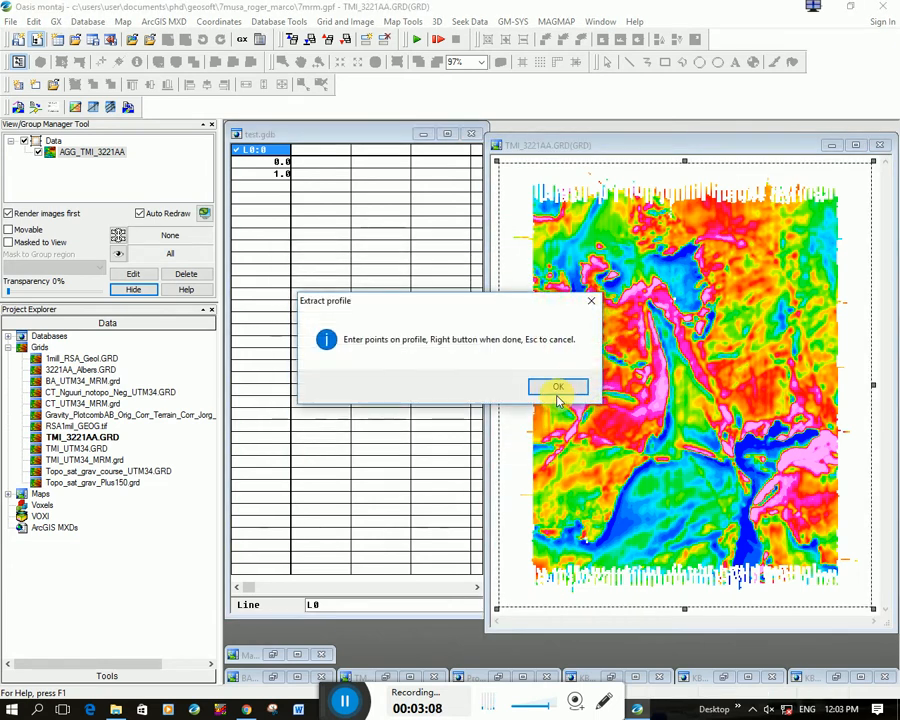
Step: Digitize a ten-point profile line S0 across the TMI map
{"action": "left_click", "coordinate": [558, 387]}
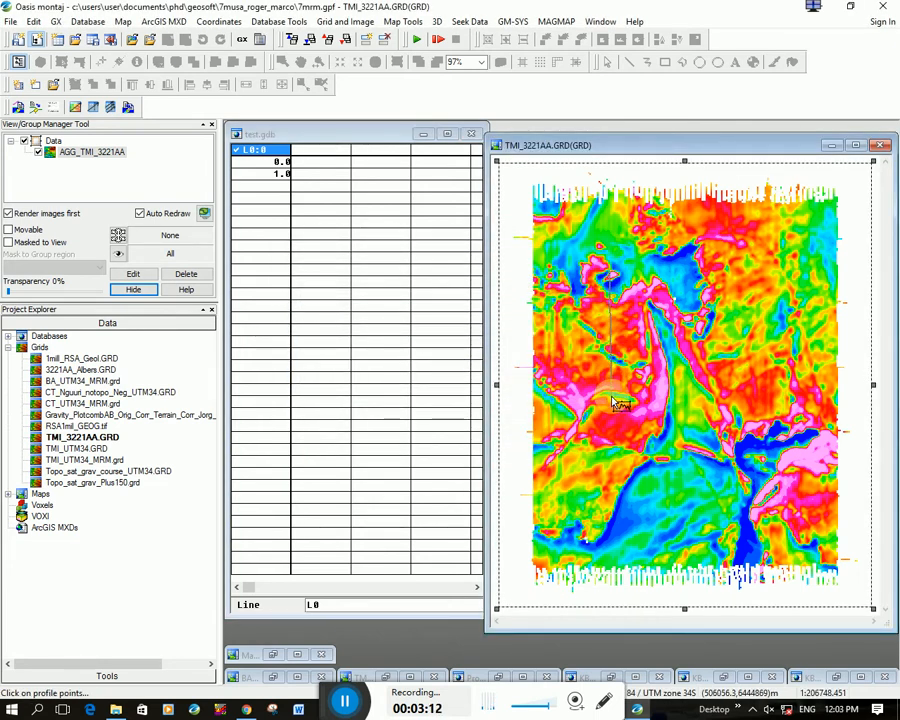
{"action": "right_click", "coordinate": [615, 400]}
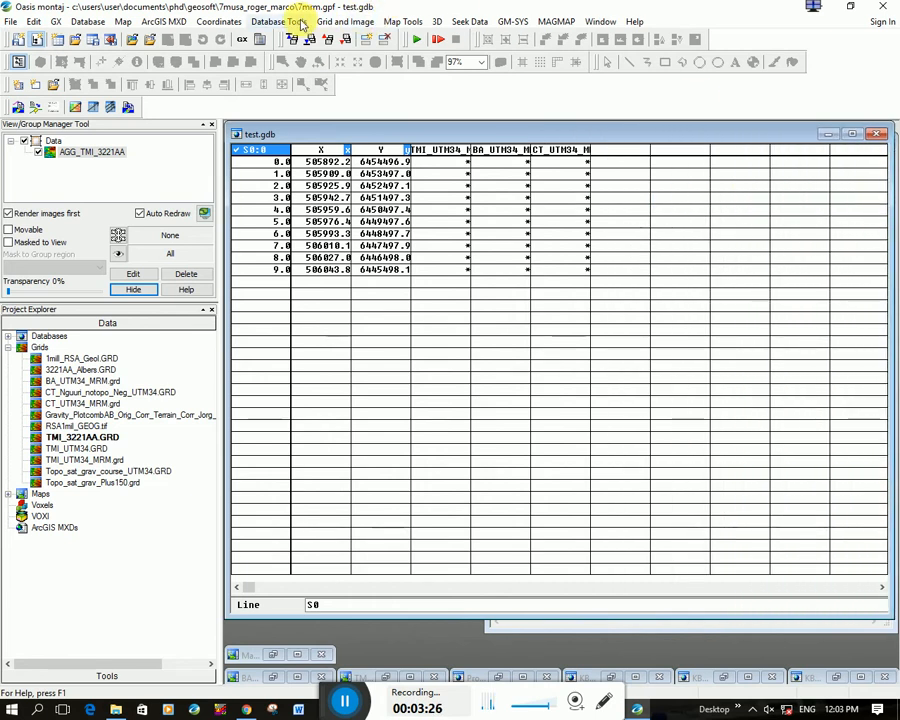
Step: Reproject X/Y from UTM zone 34S into new geographic WGS 84 lon and lat channels
{"action": "left_click", "coordinate": [218, 21]}
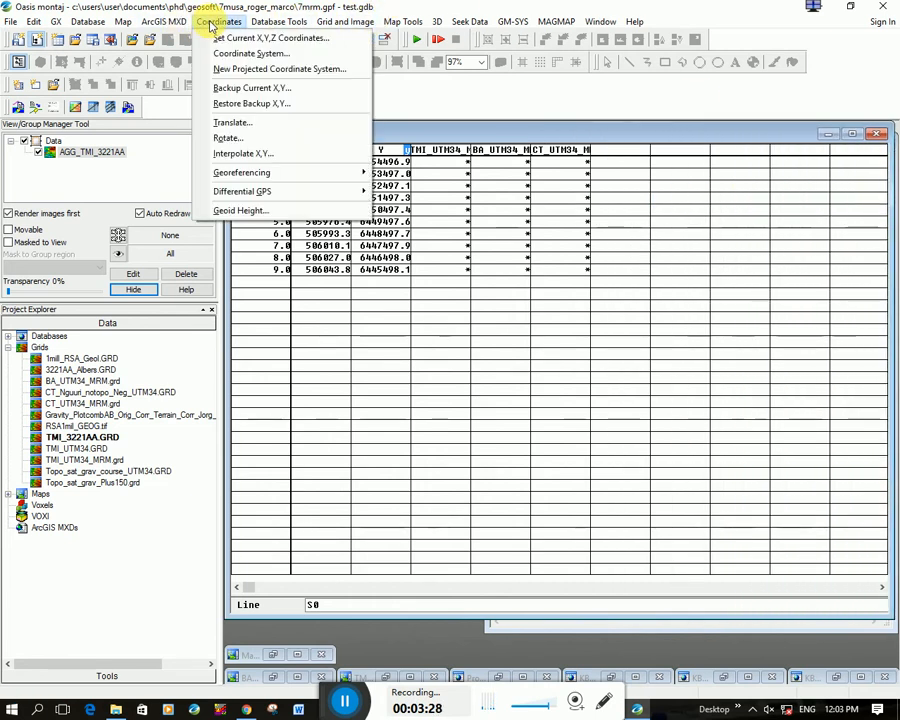
{"action": "mouse_move", "coordinate": [250, 53]}
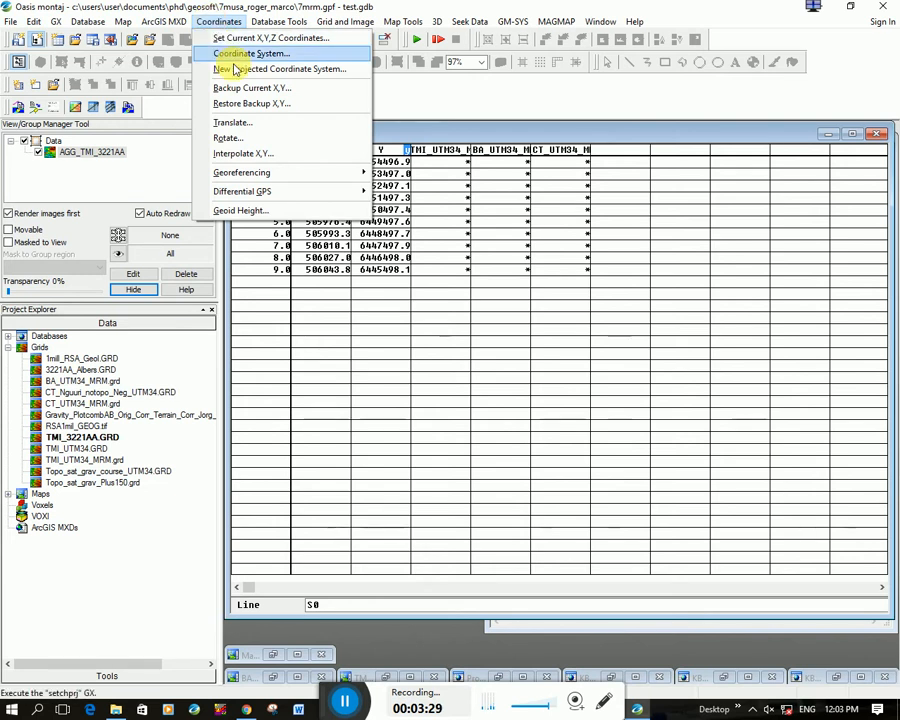
{"action": "left_click", "coordinate": [249, 53]}
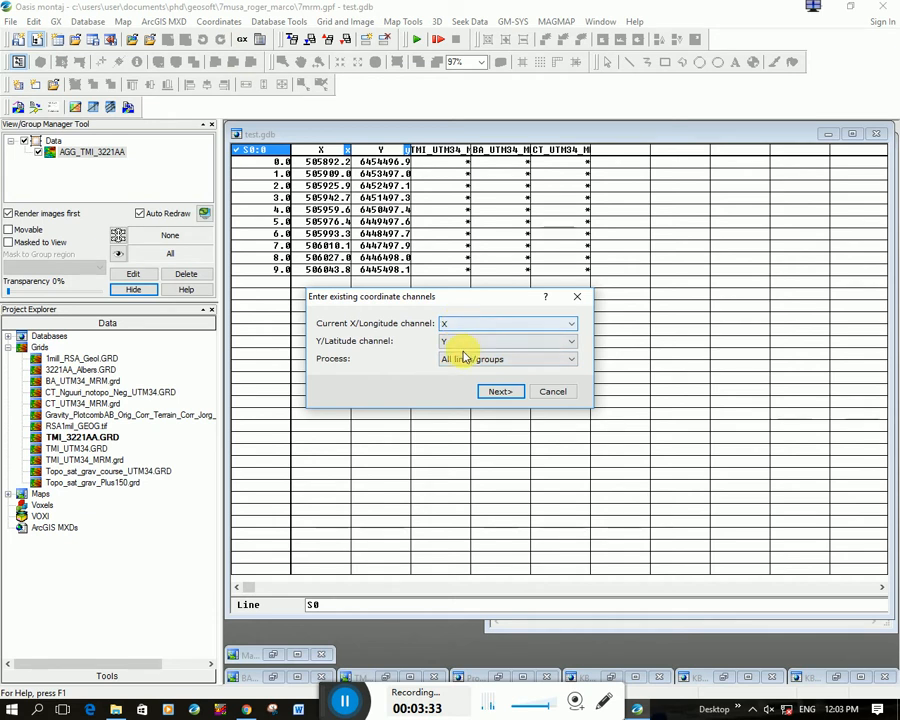
{"action": "left_click", "coordinate": [500, 391]}
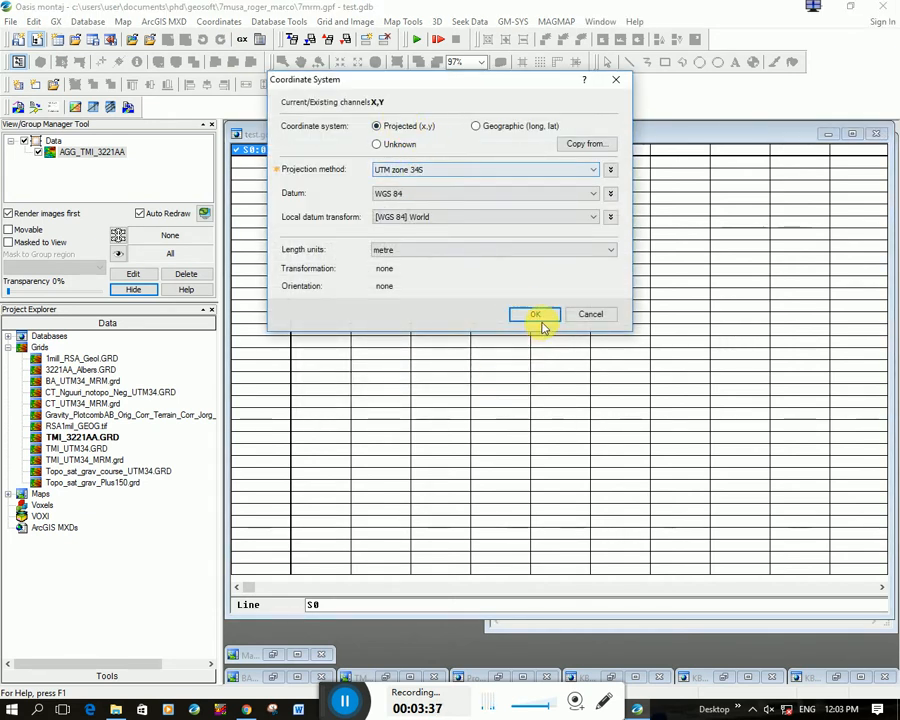
{"action": "left_click", "coordinate": [535, 314]}
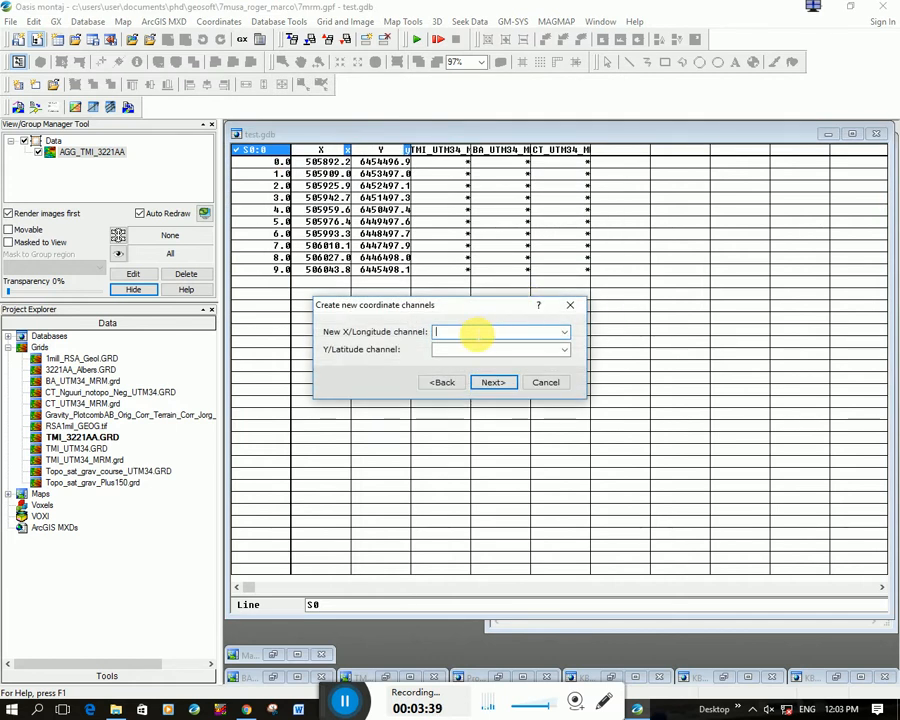
{"action": "type", "text": "lon"}
{"action": "left_click", "coordinate": [501, 349]}
{"action": "type", "text": "lat"}
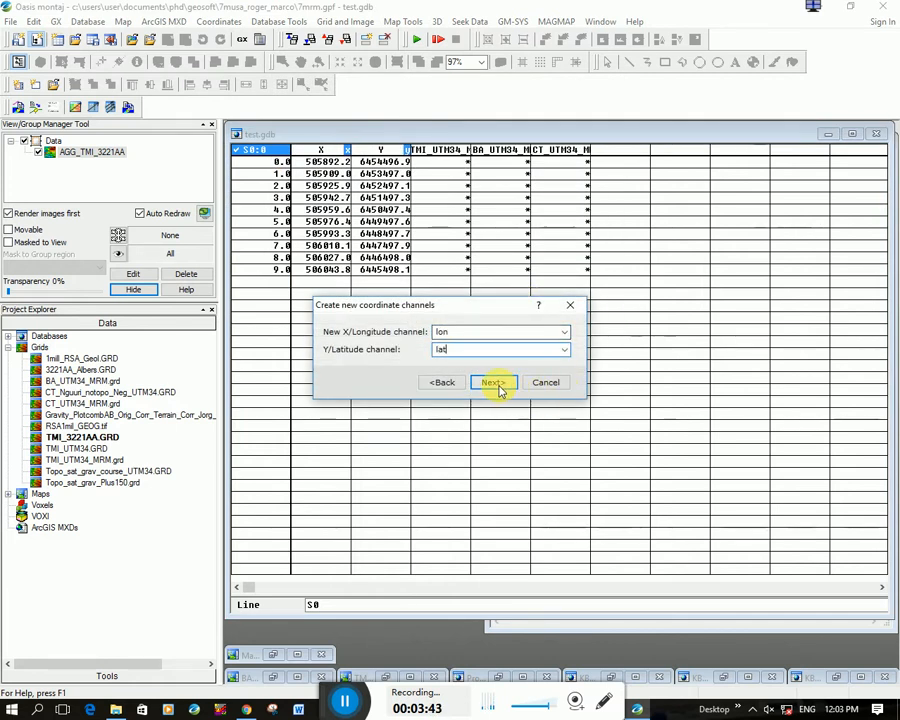
{"action": "left_click", "coordinate": [491, 382]}
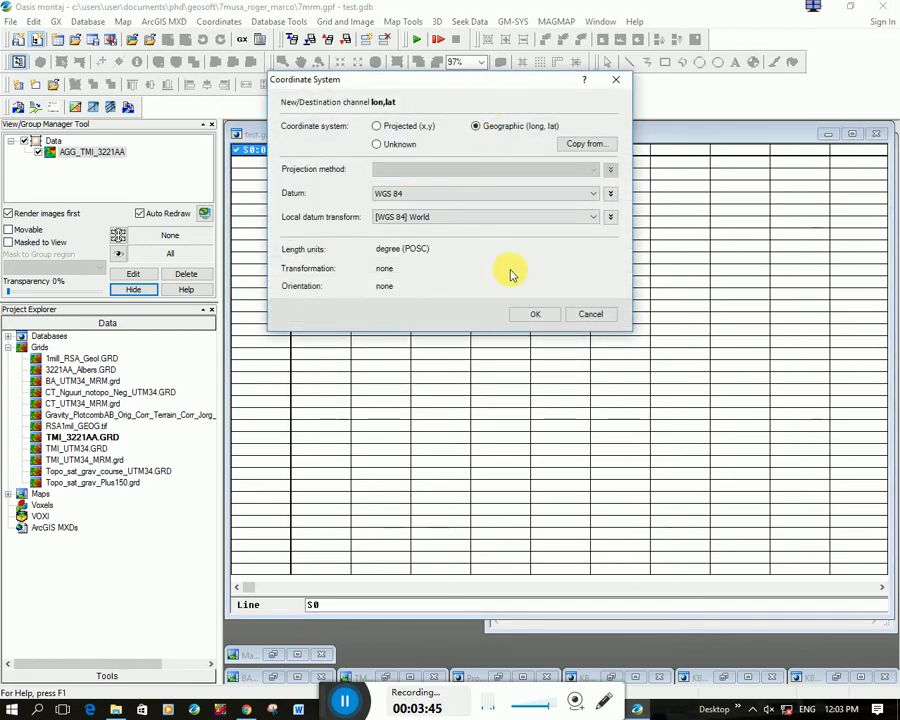
{"action": "left_click", "coordinate": [535, 314]}
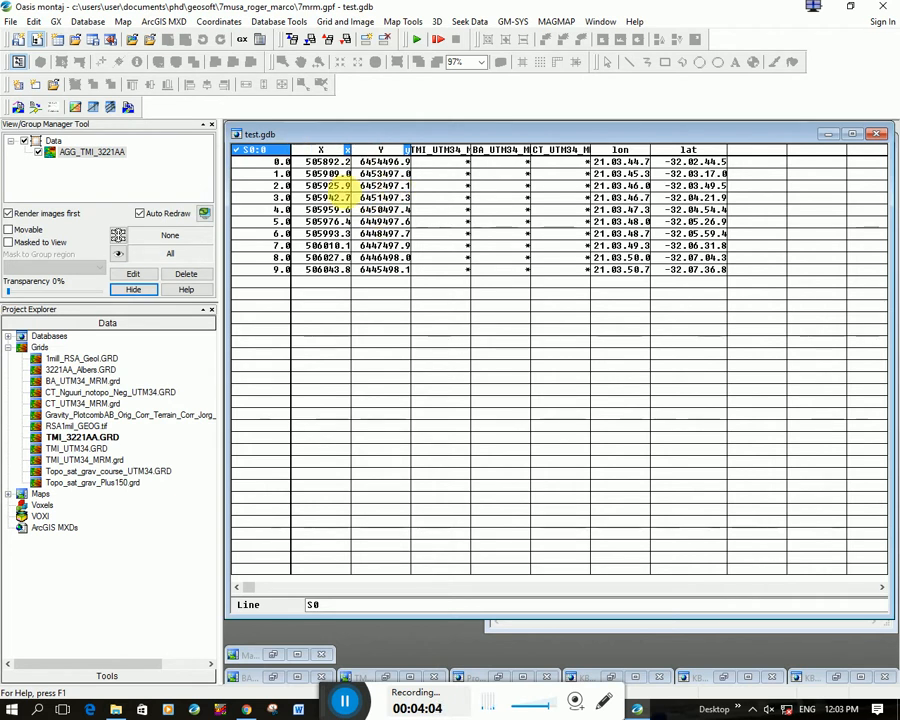
{"action": "left_click", "coordinate": [343, 21]}
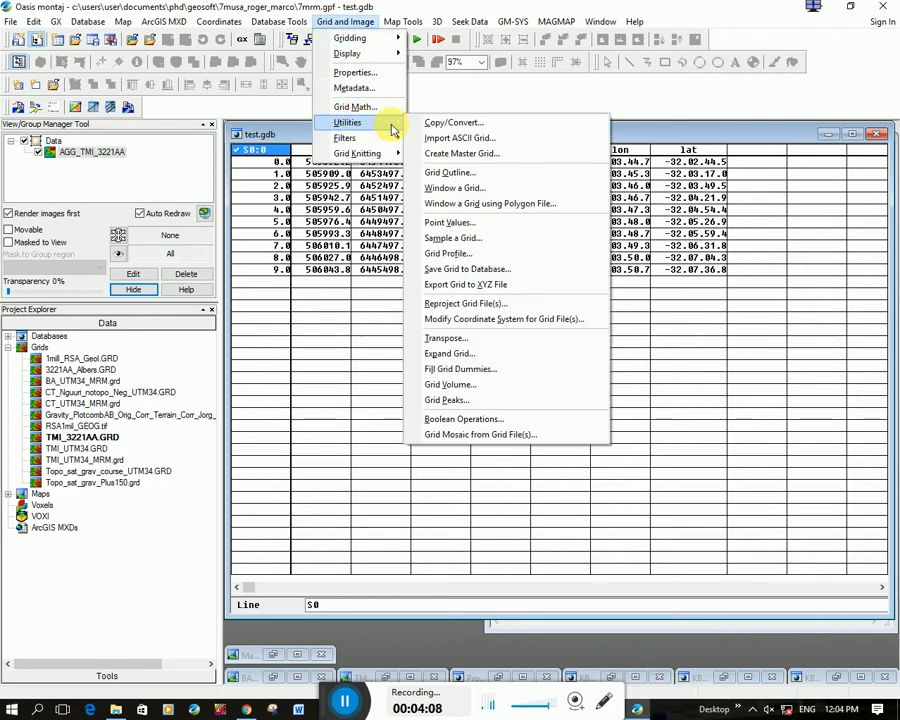
Step: Sample Topo_sat_grav_course_UTM34.grd into a new Elev channel at each profile point
{"action": "left_click", "coordinate": [451, 238]}
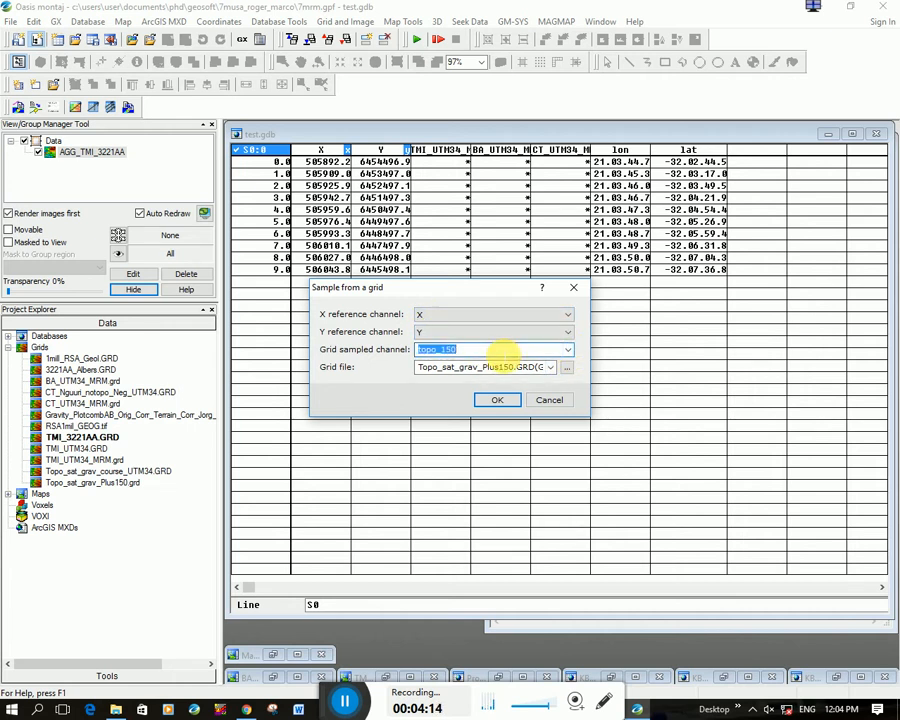
{"action": "left_click", "coordinate": [493, 349]}
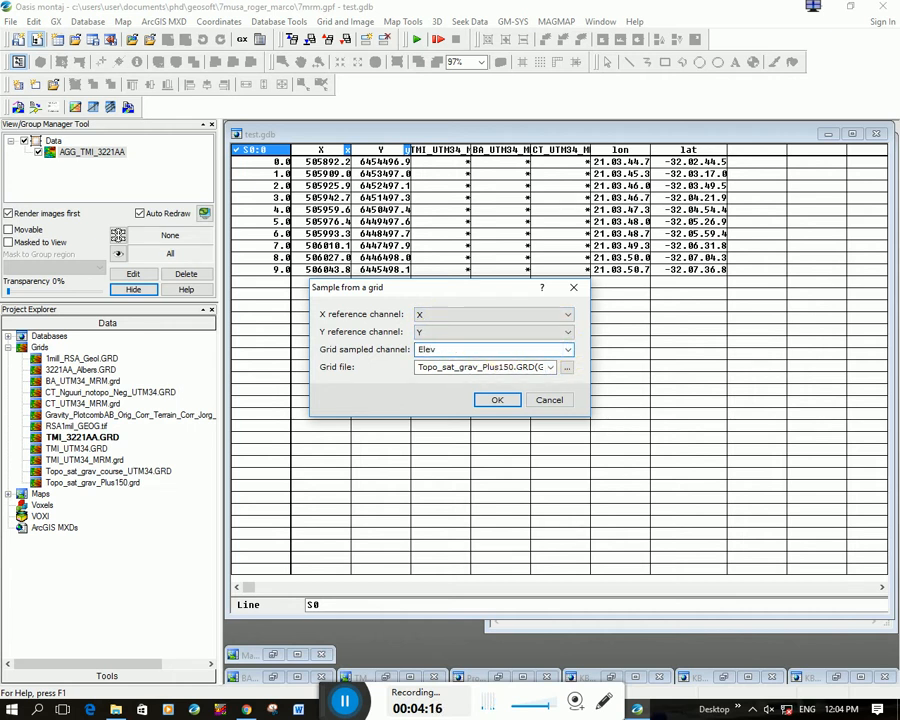
{"action": "left_click", "coordinate": [566, 367]}
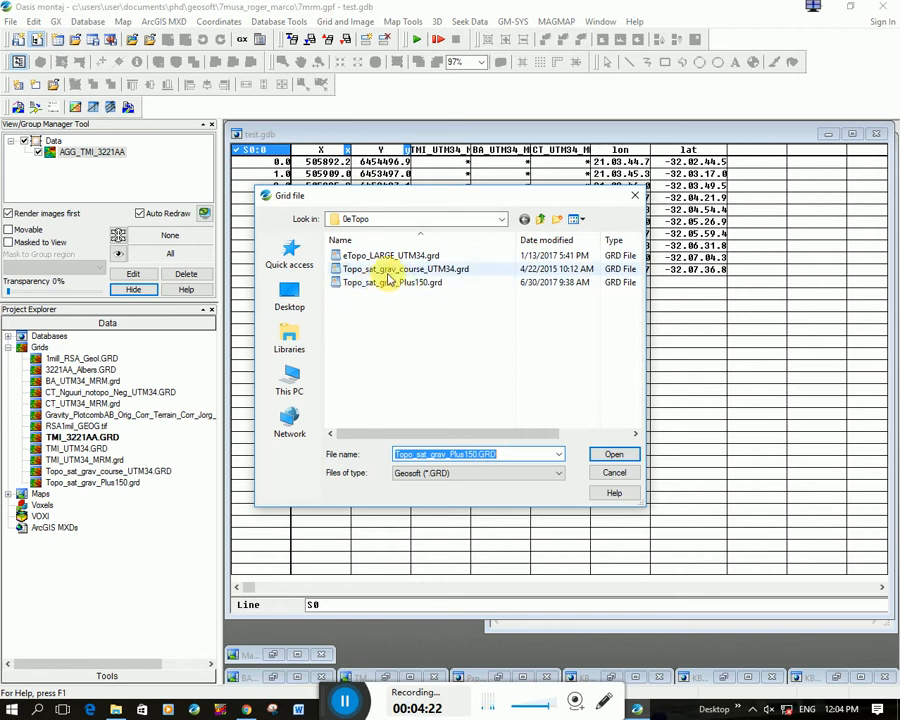
{"action": "left_click", "coordinate": [613, 454]}
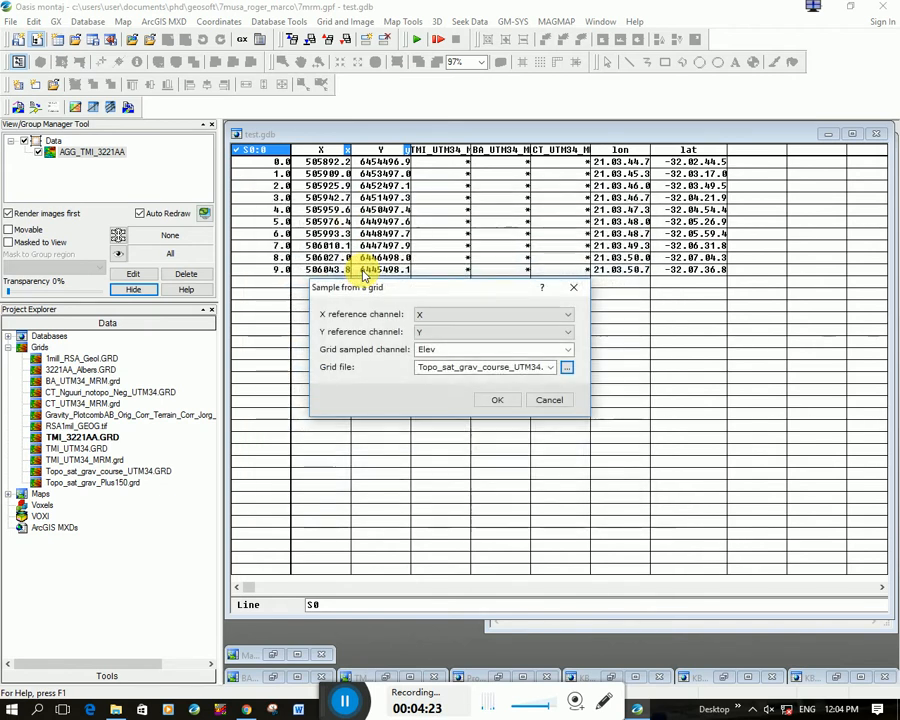
{"action": "left_click", "coordinate": [497, 399]}
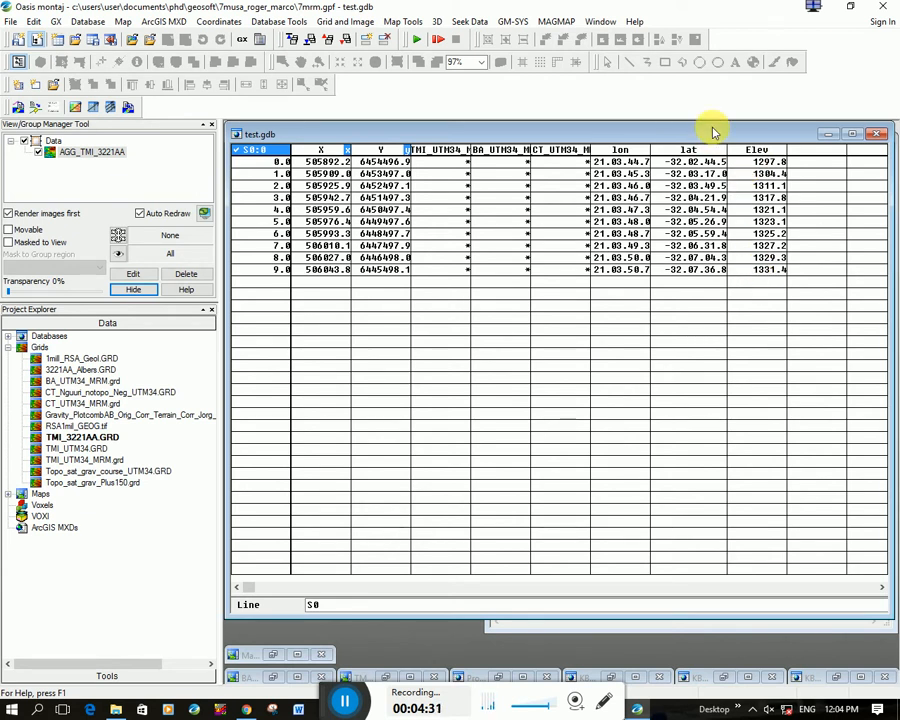
{"action": "mouse_move", "coordinate": [800, 130]}
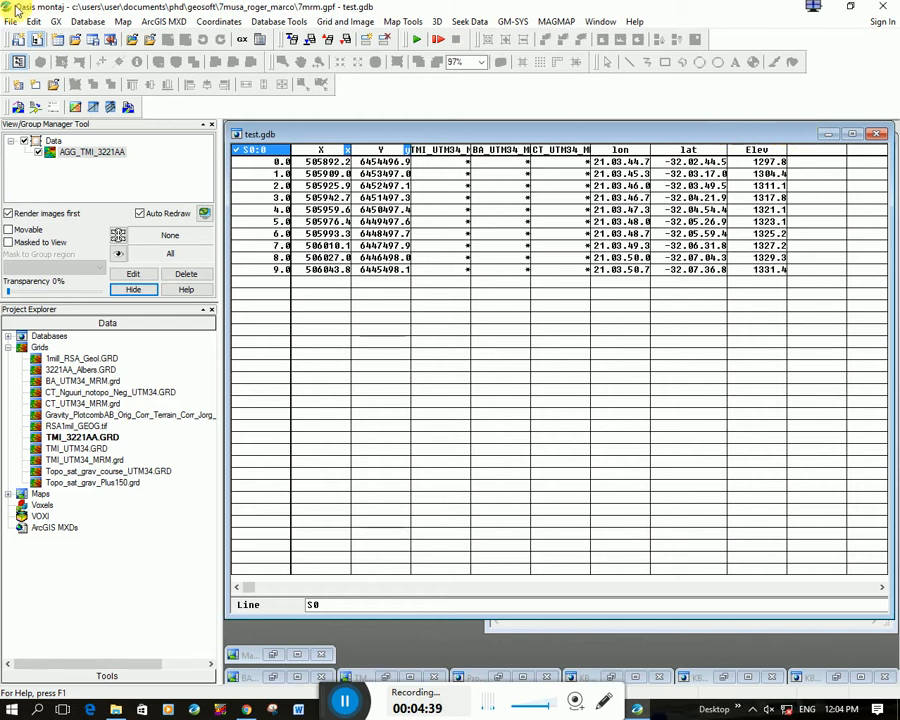
Step: Load the igrf.omn menu and bring up the IGRF Channel dialog
{"action": "left_click", "coordinate": [55, 21]}
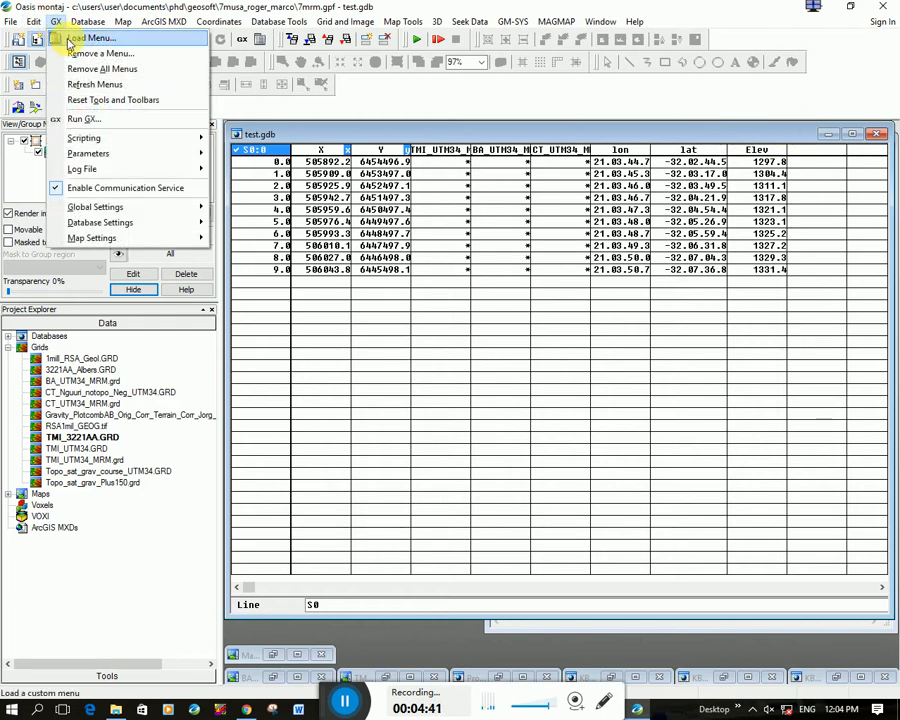
{"action": "left_click", "coordinate": [92, 37]}
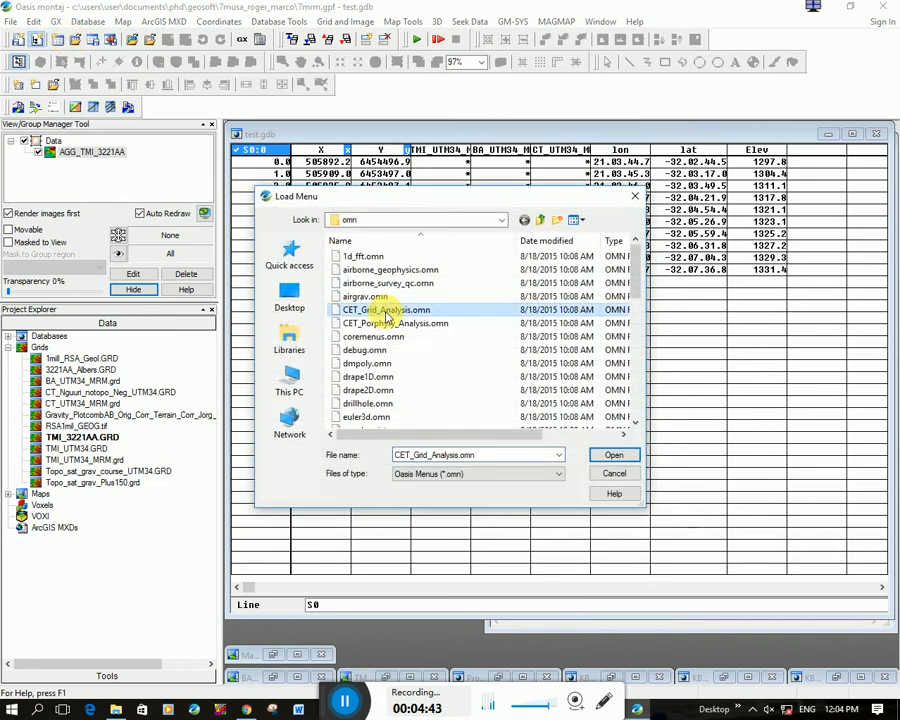
{"action": "left_click", "coordinate": [363, 257]}
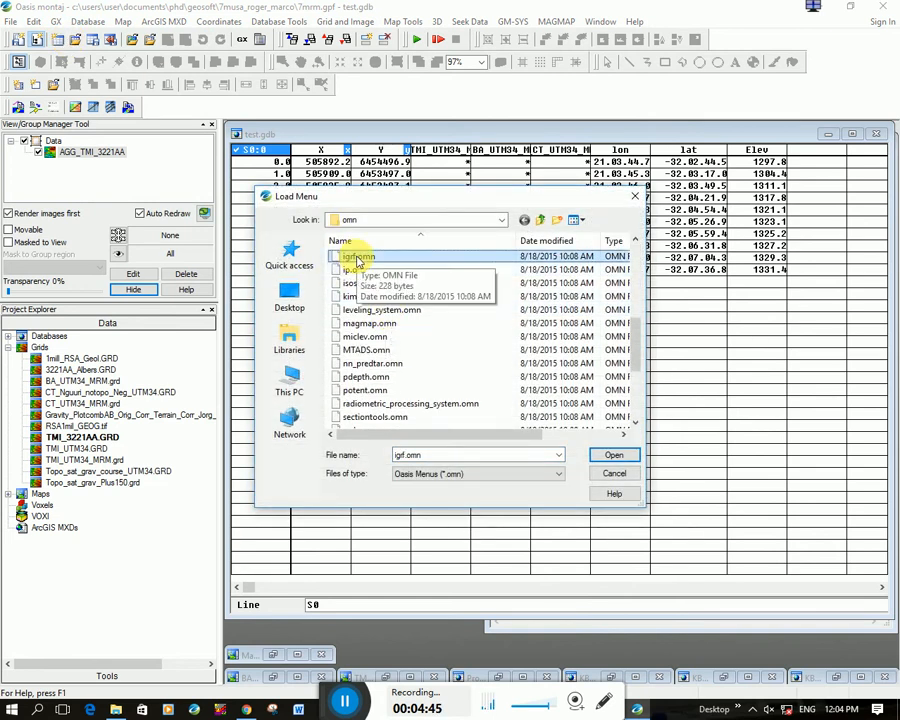
{"action": "left_click", "coordinate": [614, 473]}
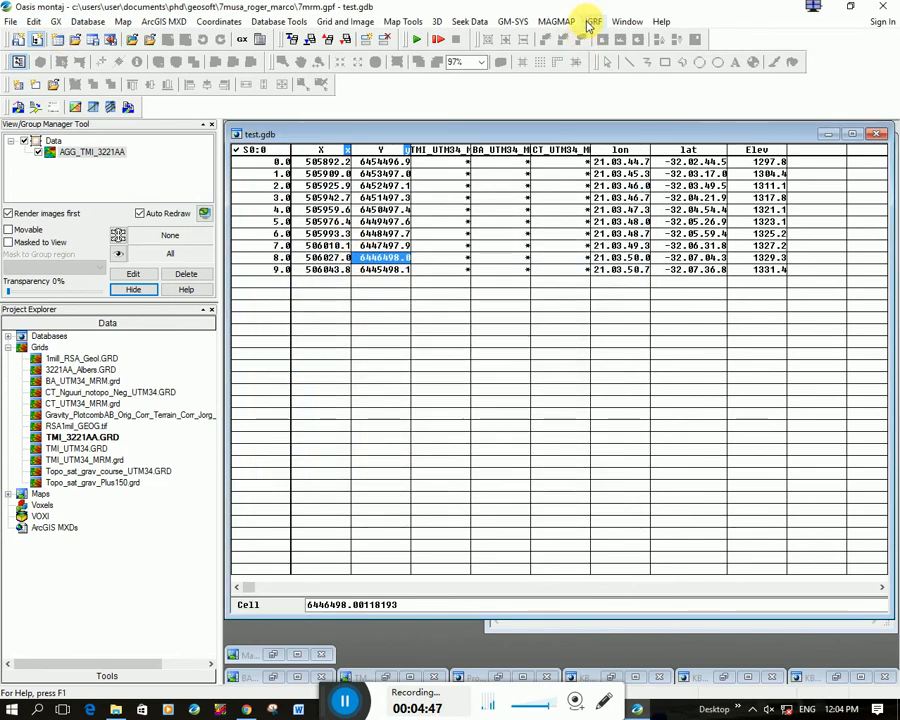
{"action": "left_click", "coordinate": [592, 21]}
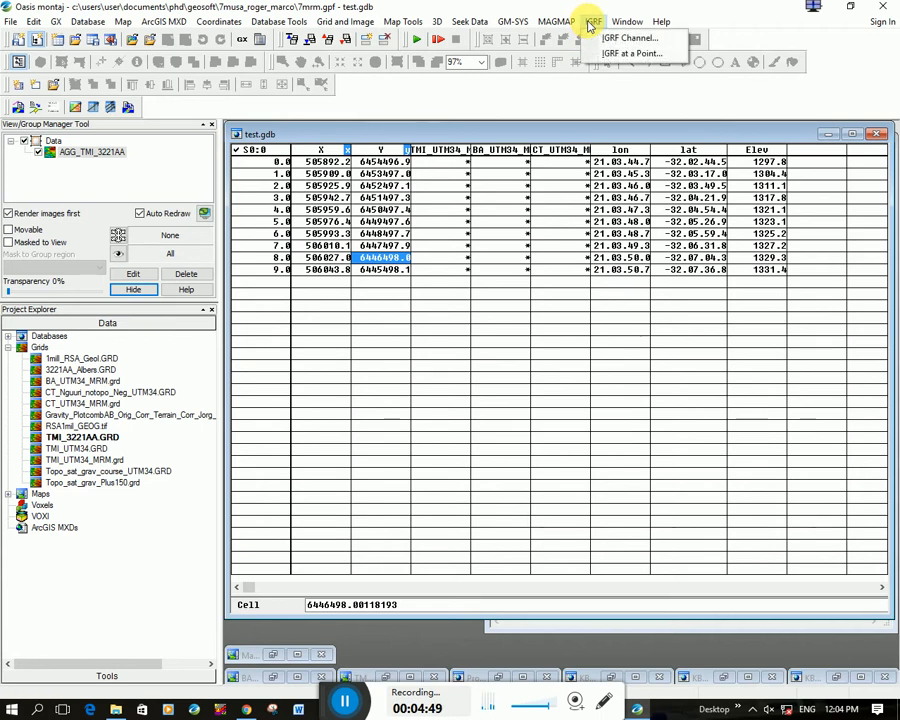
{"action": "mouse_move", "coordinate": [630, 38]}
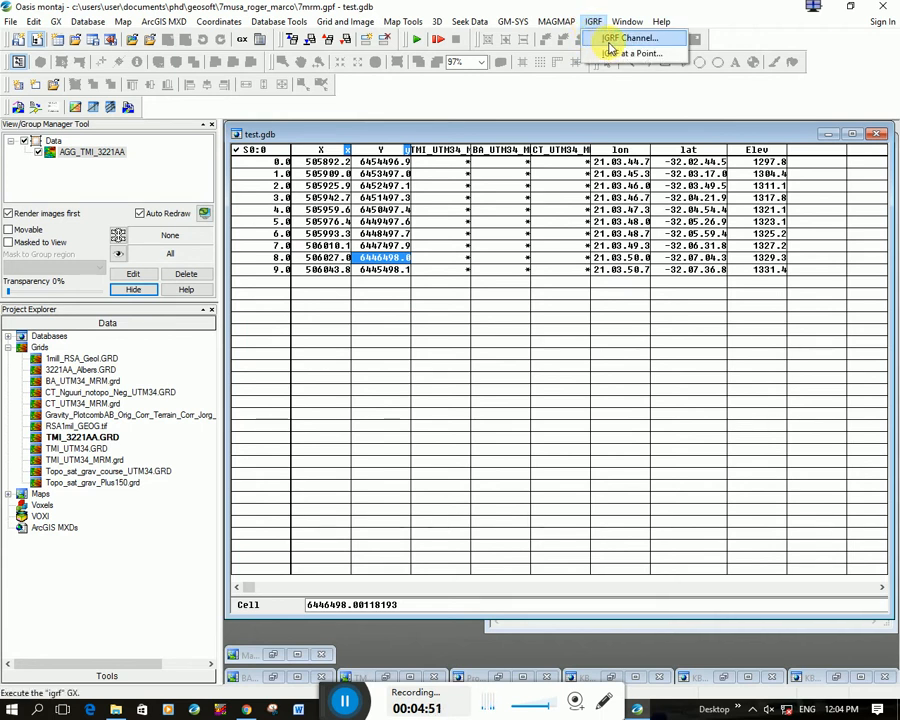
{"action": "left_click", "coordinate": [630, 38]}
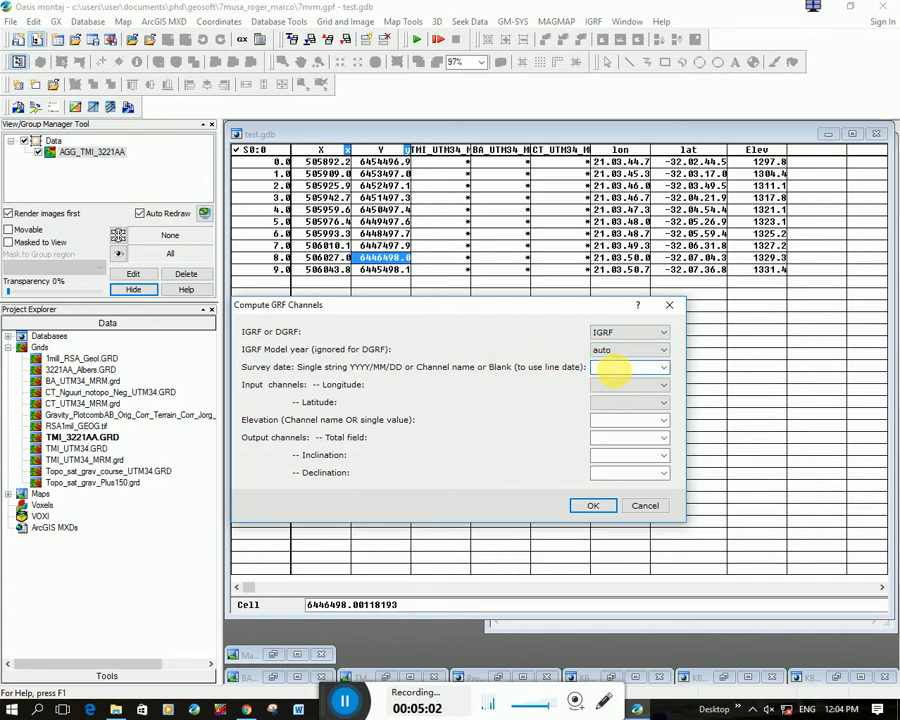
Step: Compute IGRF for 2001/01/01 from lon, lat and Elev into TF, Inc and Dec
{"action": "type", "text": "2001"}
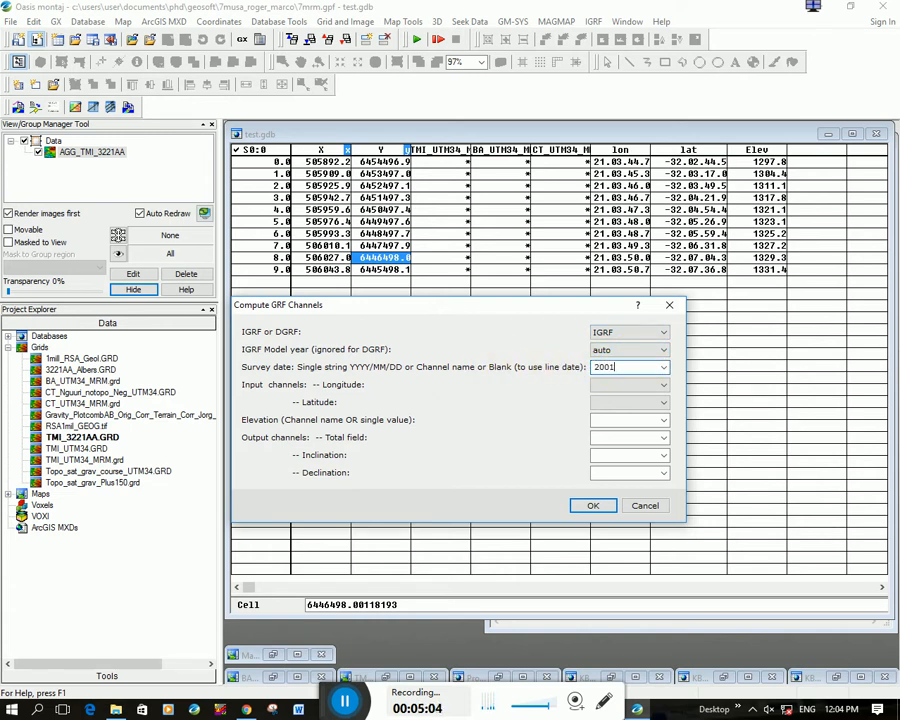
{"action": "type", "text": "/01/01"}
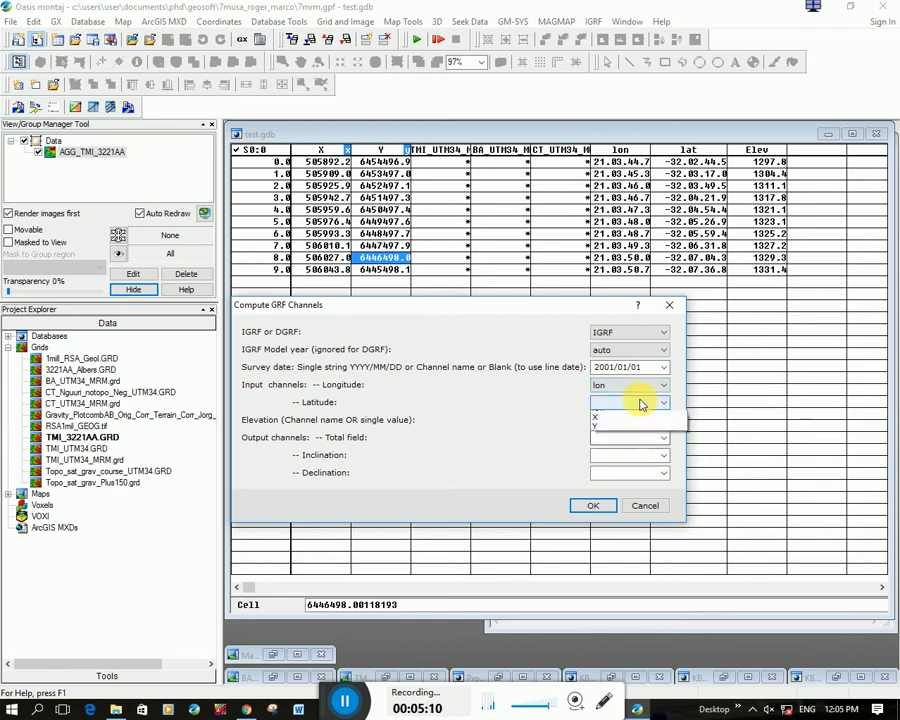
{"action": "left_click", "coordinate": [630, 402]}
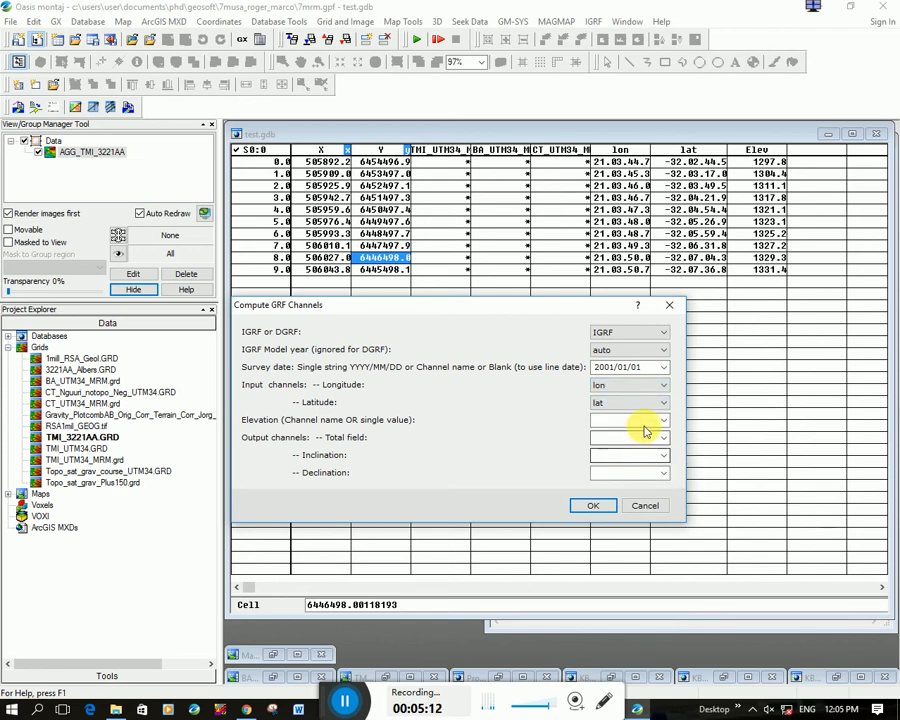
{"action": "left_click", "coordinate": [664, 420]}
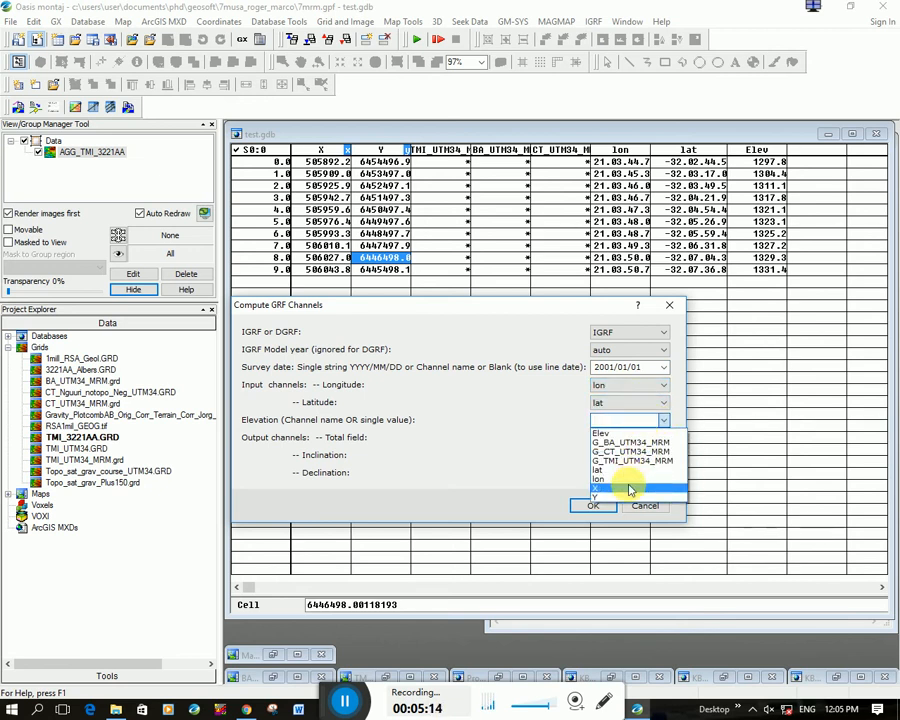
{"action": "left_click", "coordinate": [603, 420]}
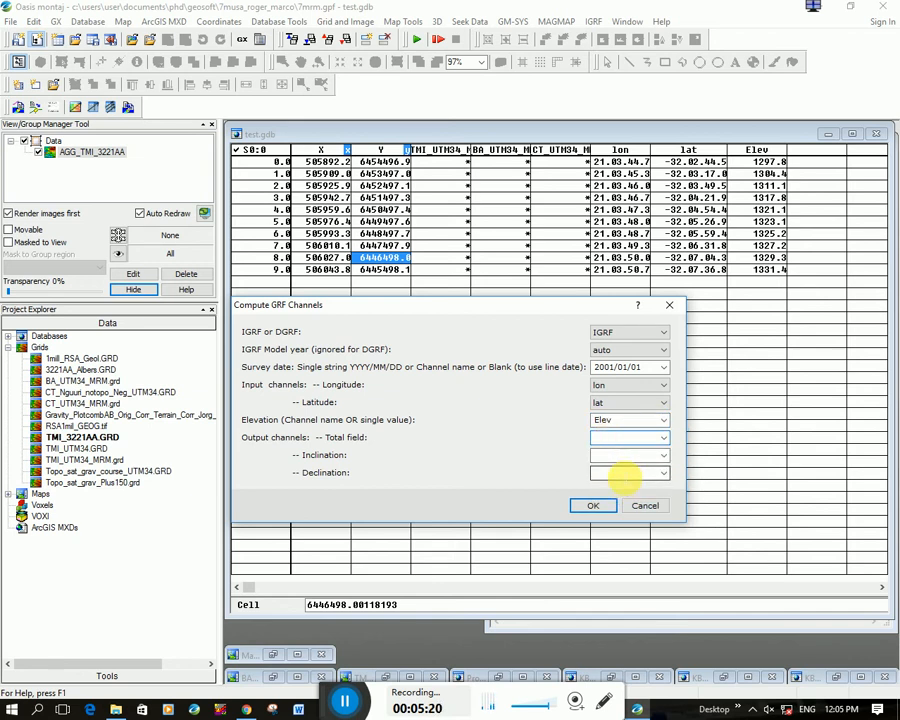
{"action": "left_click", "coordinate": [628, 437]}
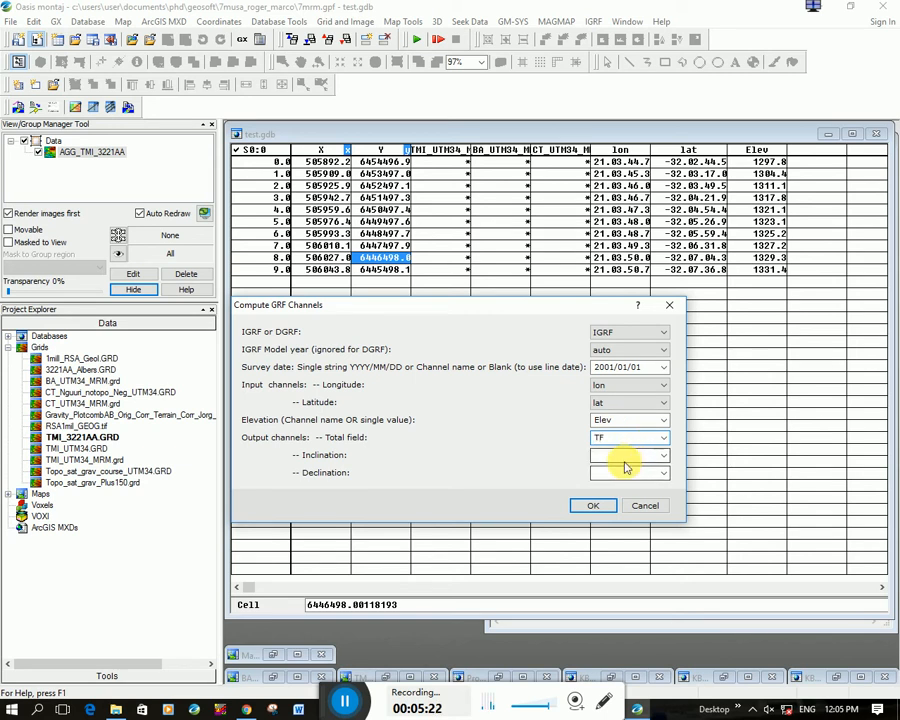
{"action": "left_click", "coordinate": [628, 455]}
{"action": "type", "text": "Decl"}
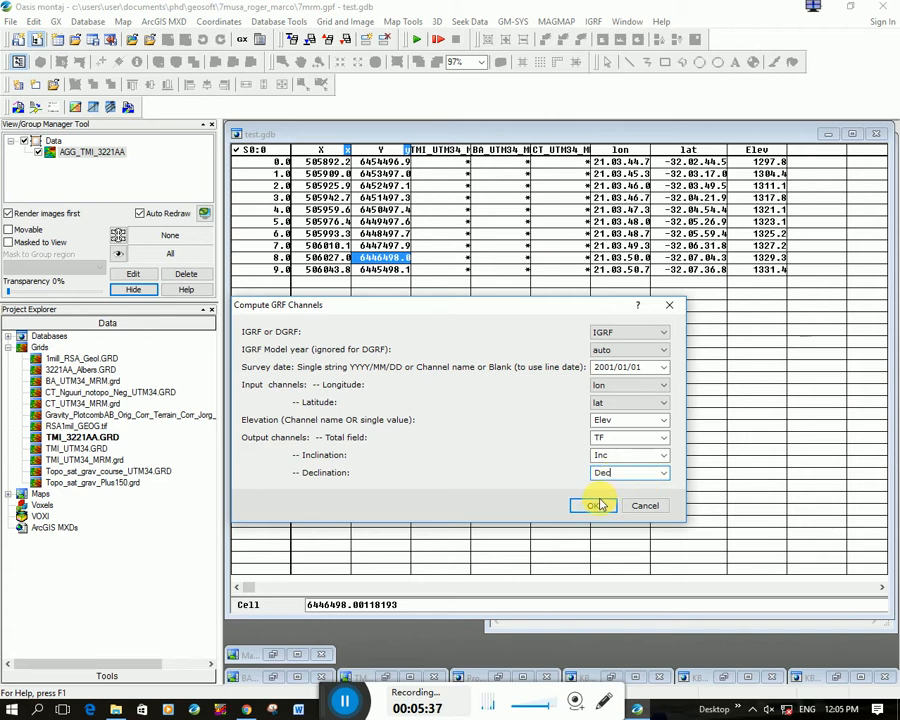
{"action": "left_click", "coordinate": [593, 505]}
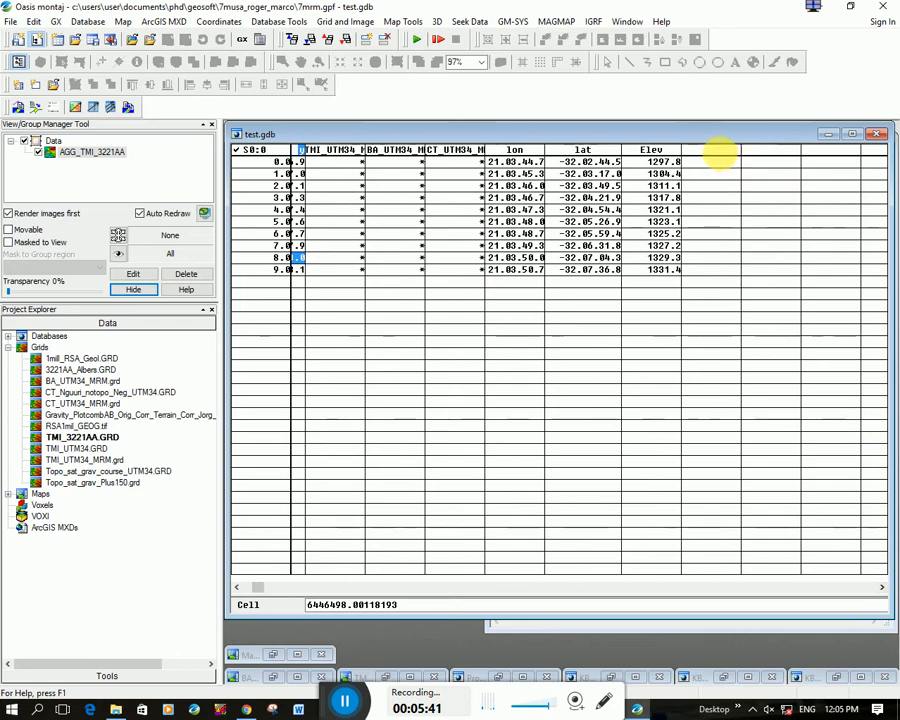
Step: Select the Dec channel header to check its computed -22.4 declination values
{"action": "left_click", "coordinate": [710, 150]}
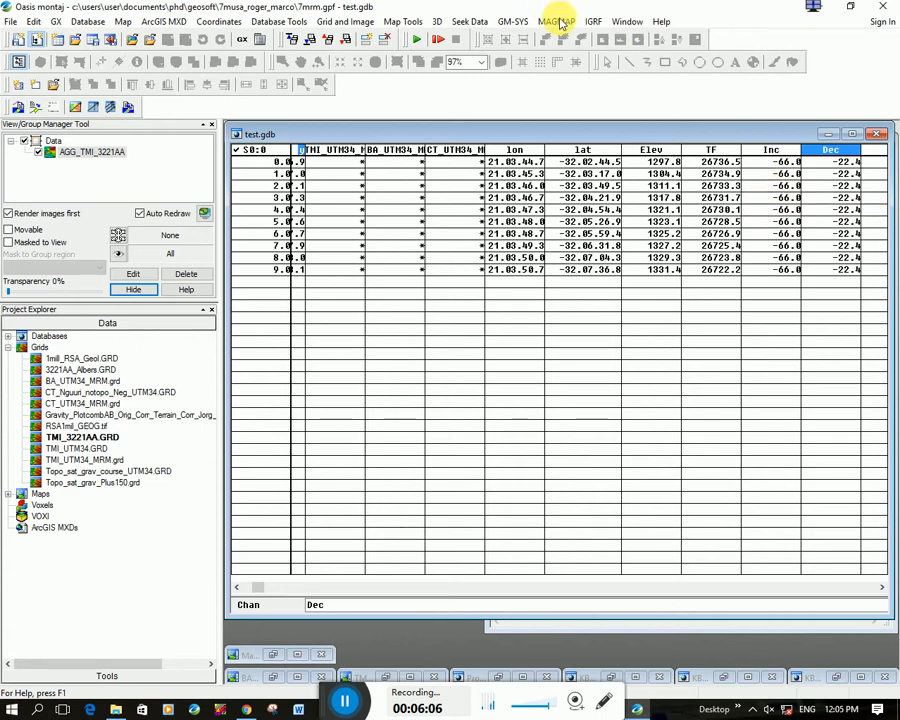
Step: Run a reduce-to-pole filter (inclination -66, declination -22.4), overwriting TMI_3221AA_RTP.grd
{"action": "left_click", "coordinate": [556, 21]}
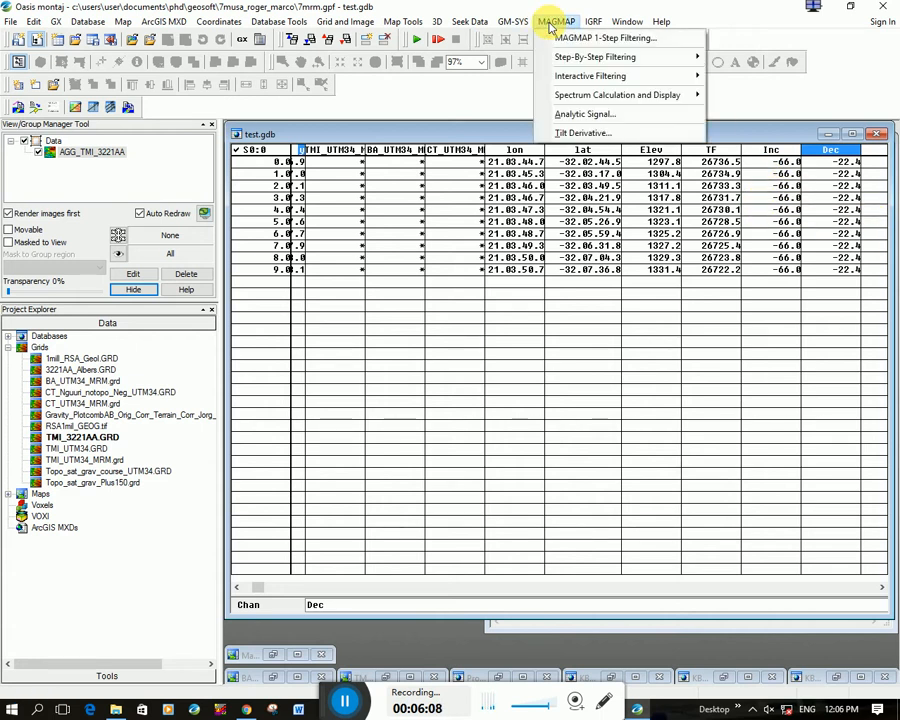
{"action": "left_click", "coordinate": [607, 38]}
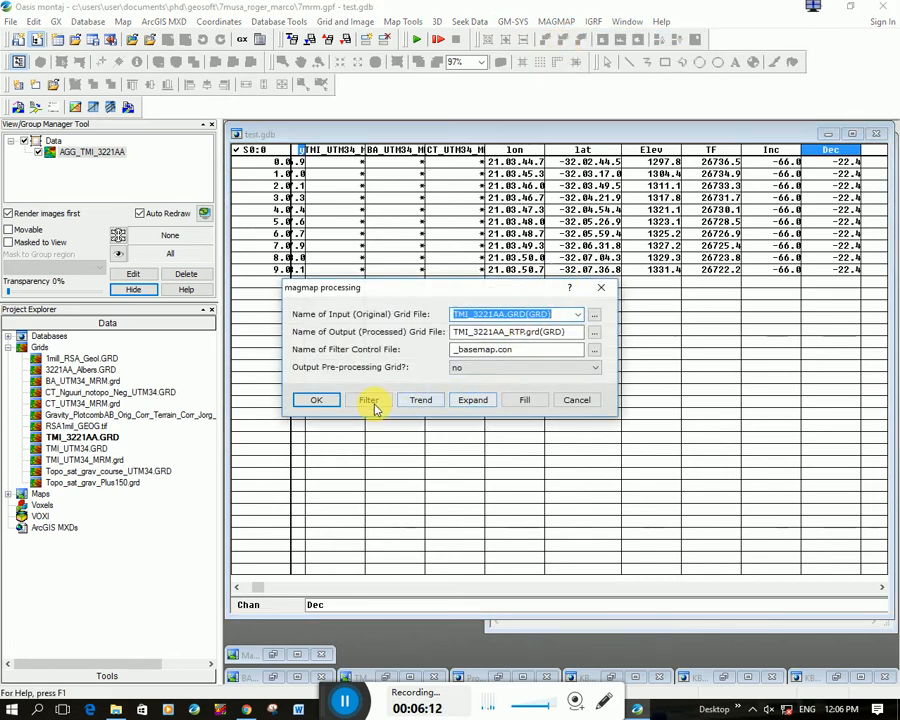
{"action": "left_click", "coordinate": [370, 400]}
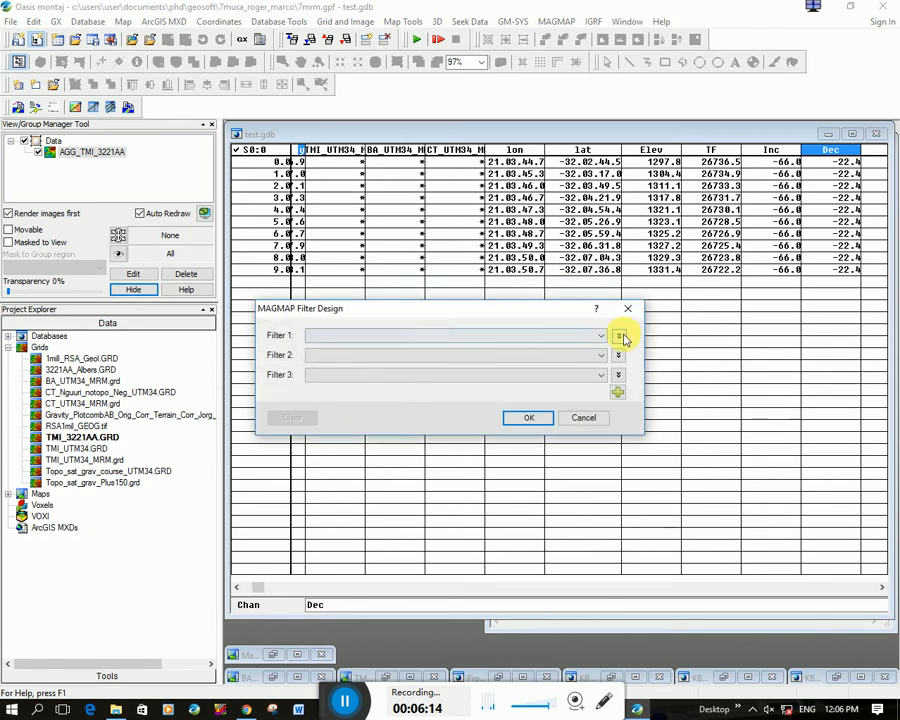
{"action": "left_click", "coordinate": [620, 335]}
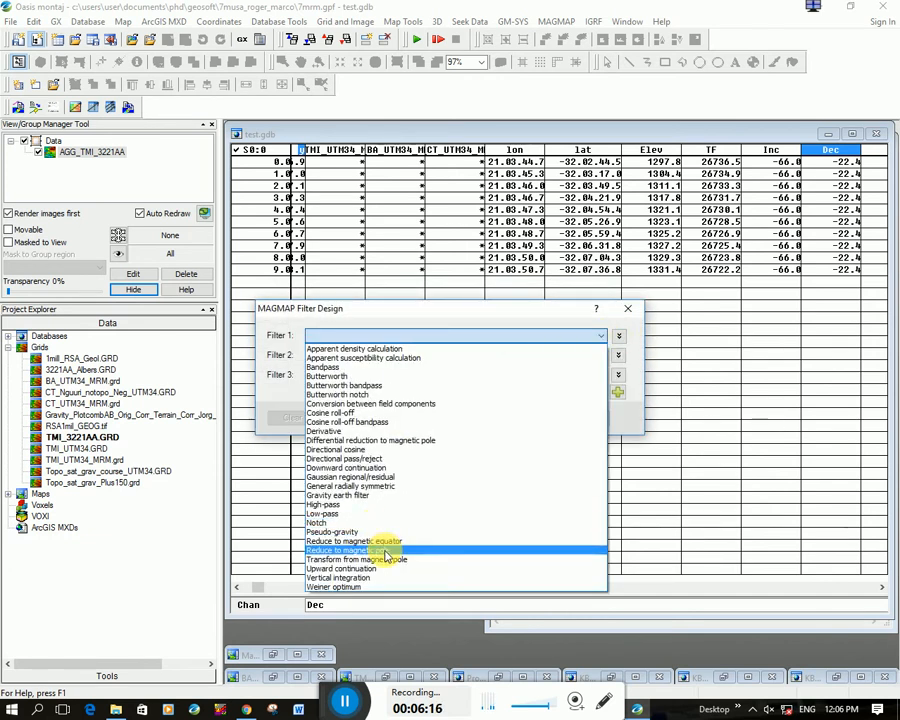
{"action": "left_click", "coordinate": [350, 550]}
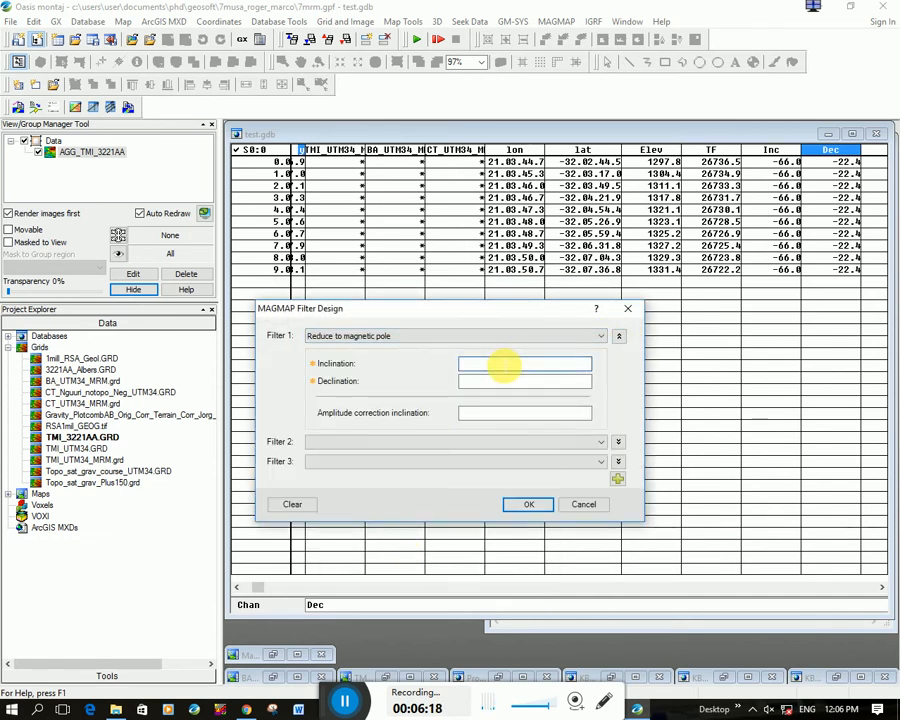
{"action": "type", "text": "-66"}
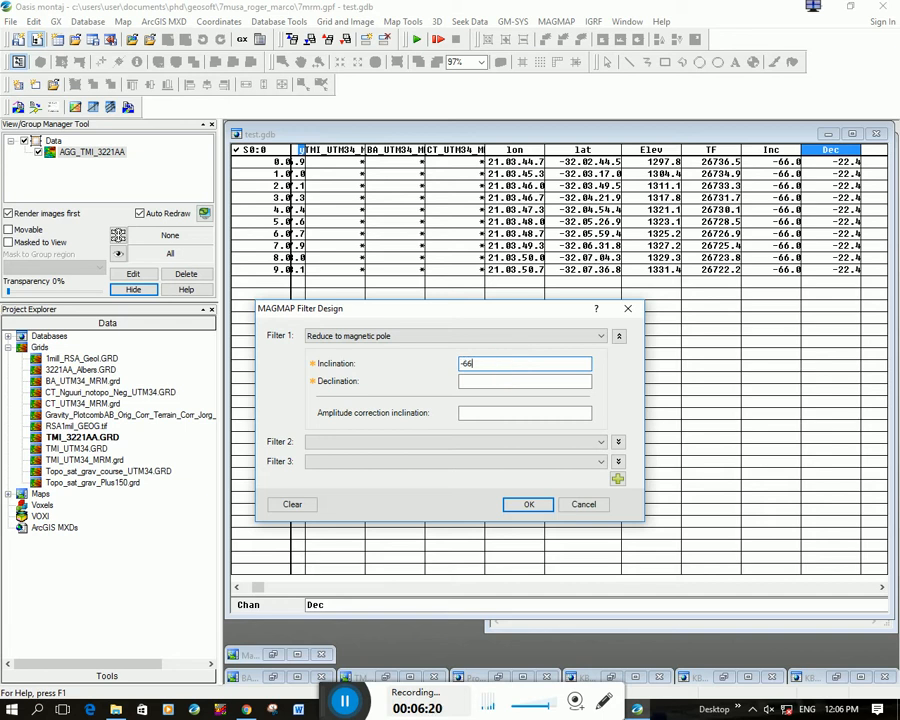
{"action": "type", "text": "-22"}
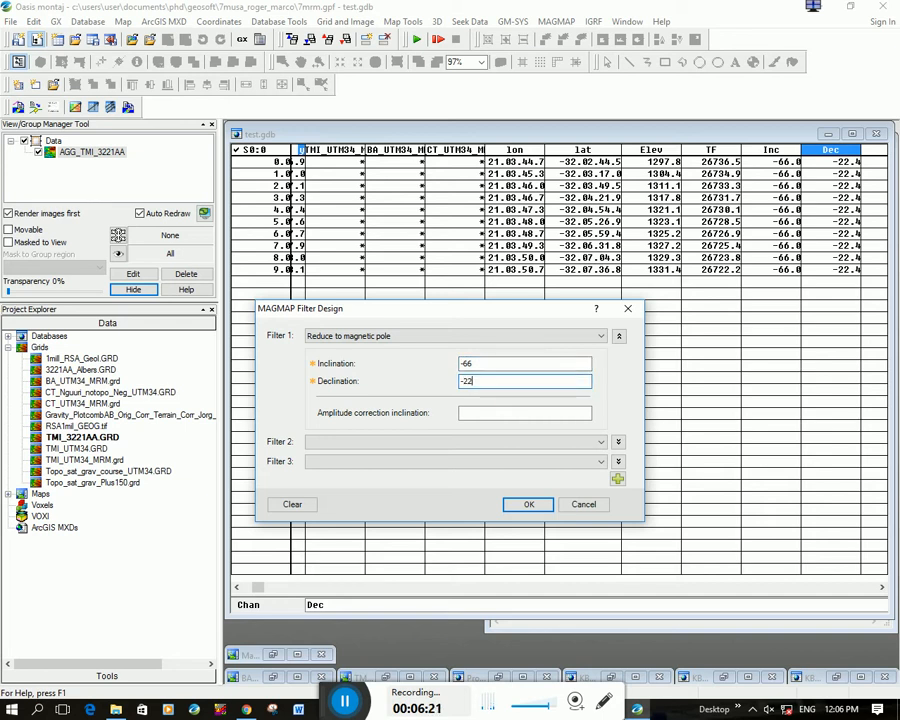
{"action": "type", "text": ".4"}
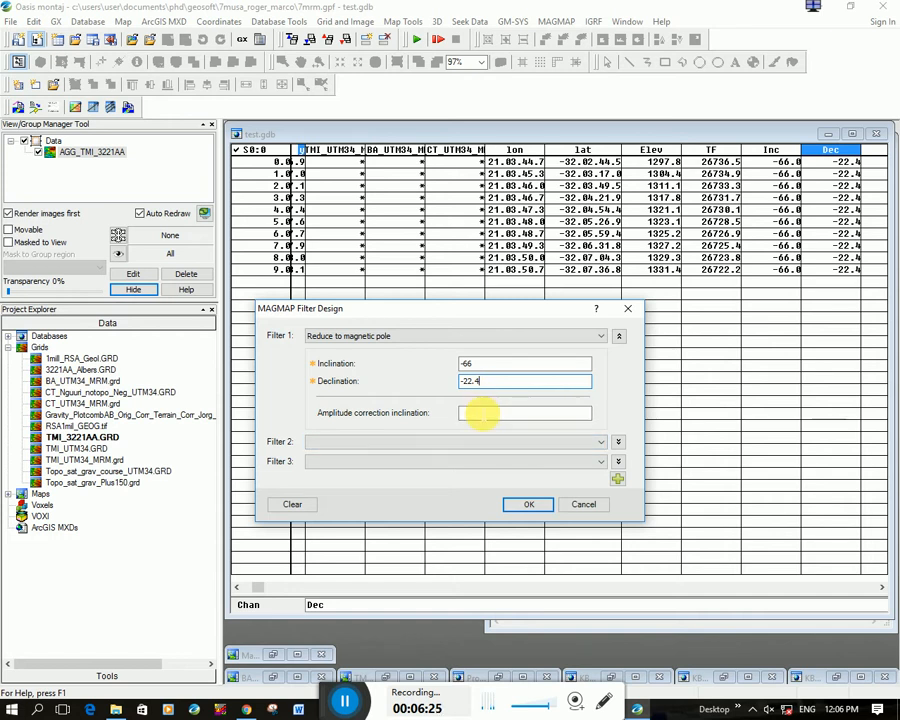
{"action": "left_click", "coordinate": [528, 504]}
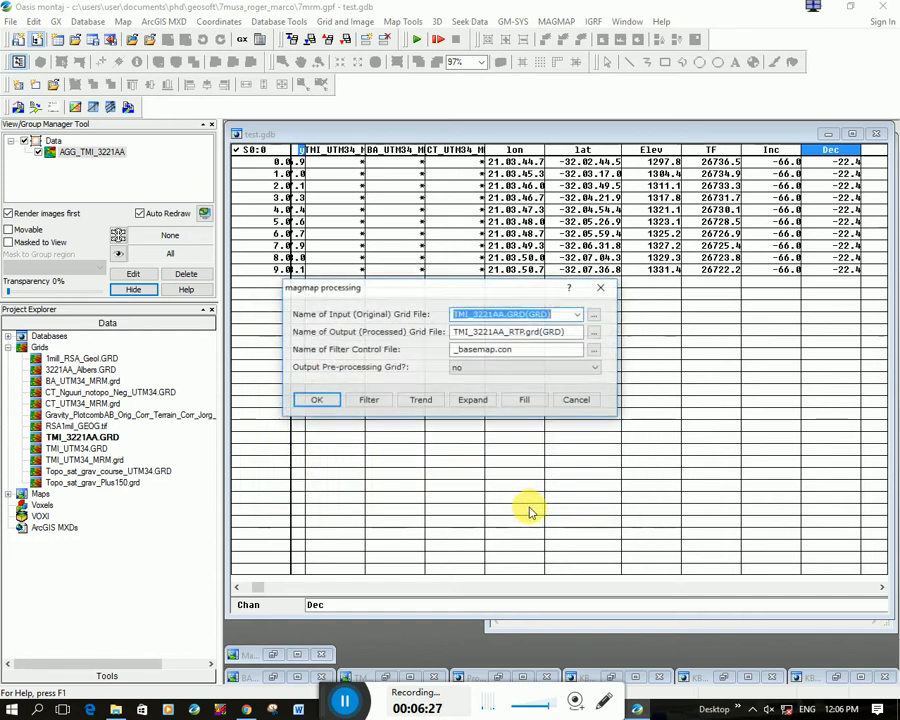
{"action": "left_click", "coordinate": [316, 399]}
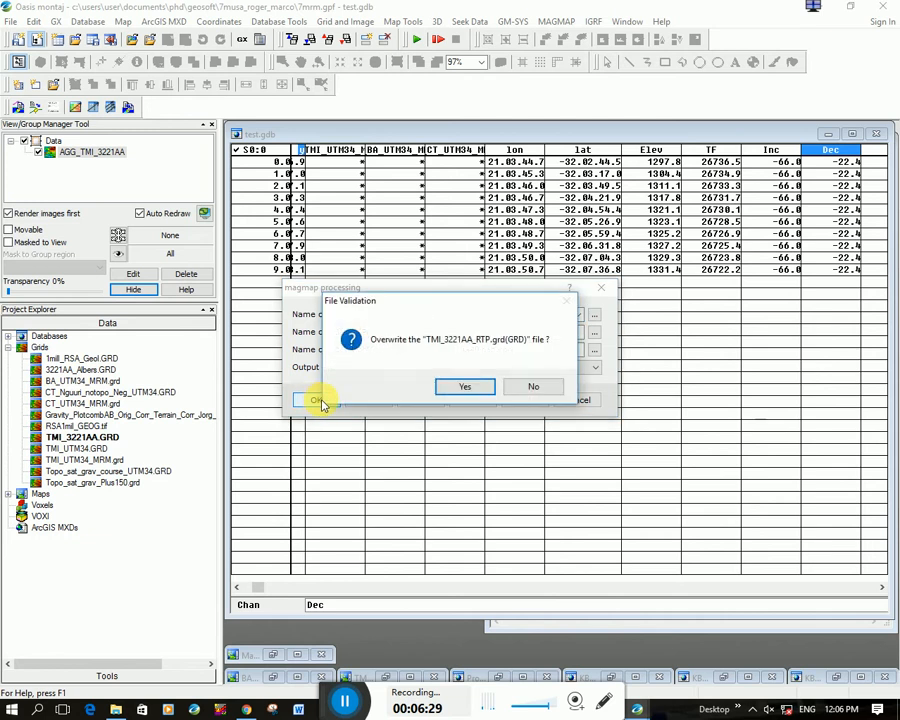
{"action": "mouse_move", "coordinate": [476, 365]}
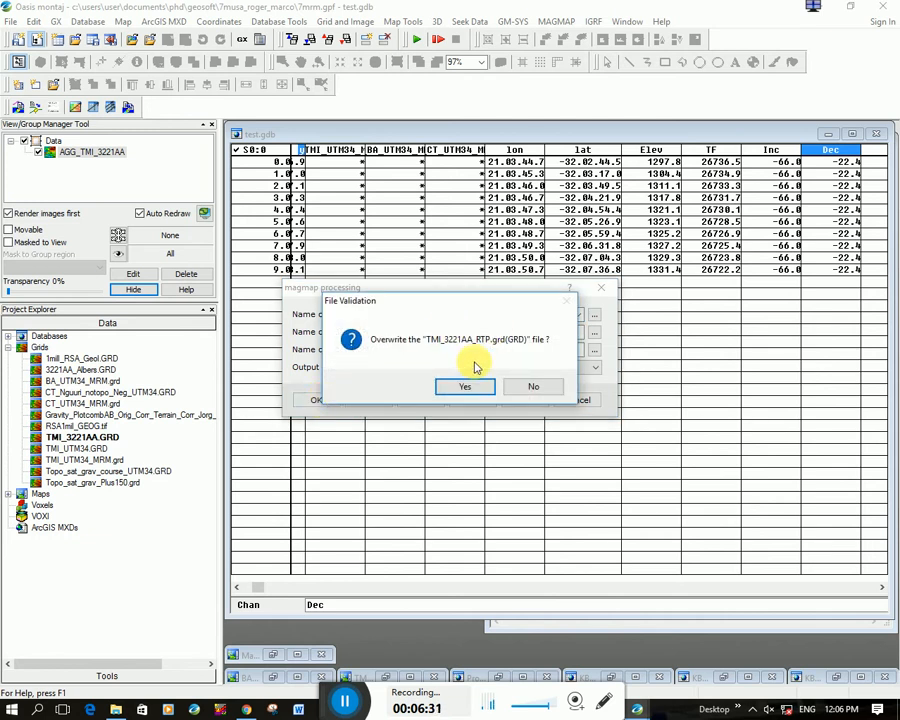
{"action": "left_click", "coordinate": [464, 387]}
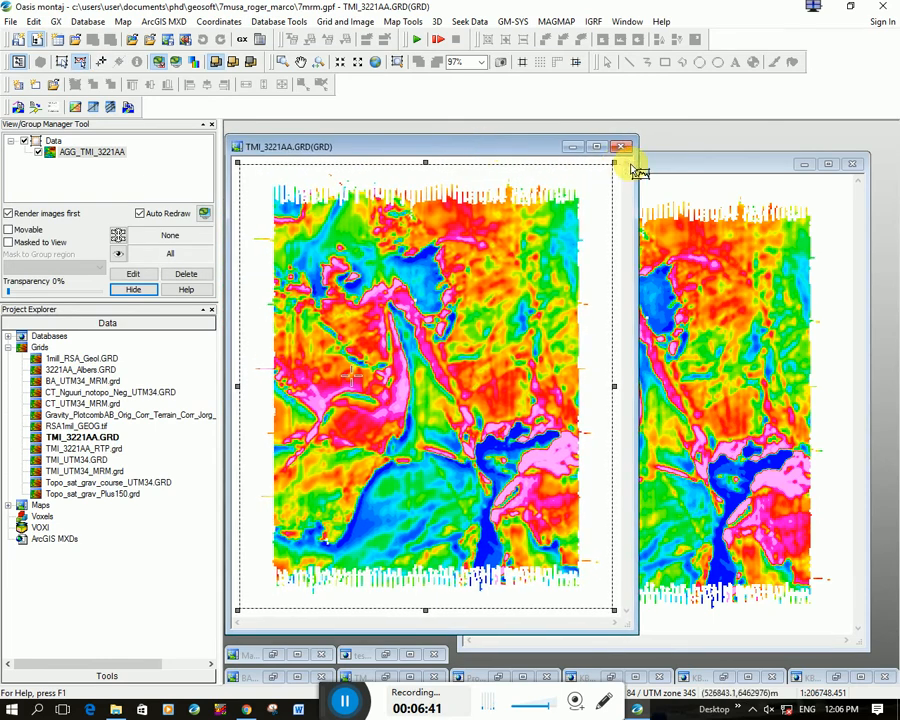
Step: Tile the TMI_3221AA and TMI_3221AA_RTP grid windows vertically
{"action": "left_click", "coordinate": [627, 21]}
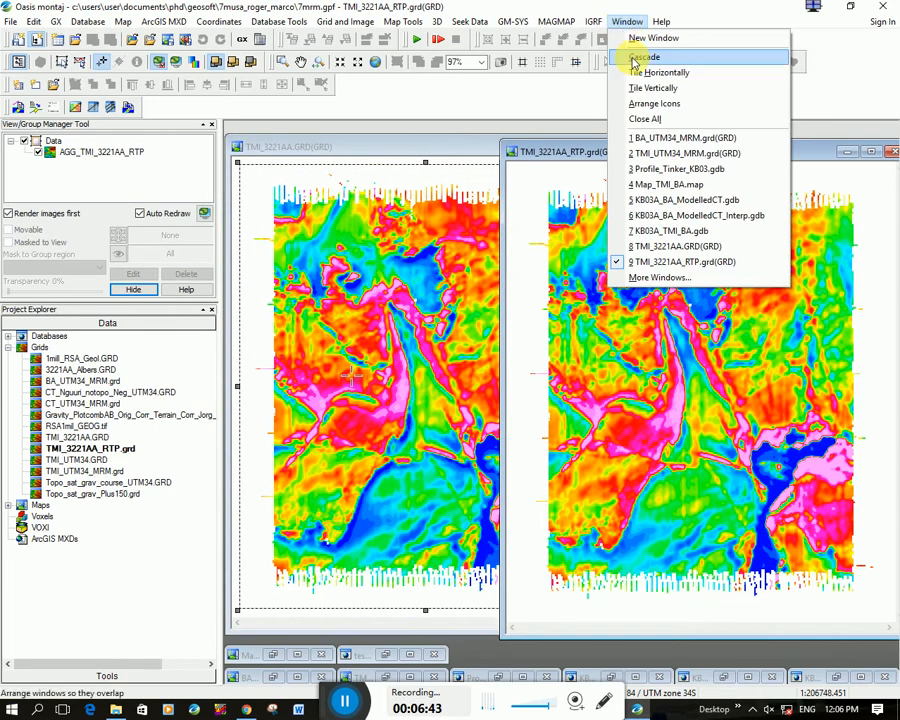
{"action": "left_click", "coordinate": [652, 88]}
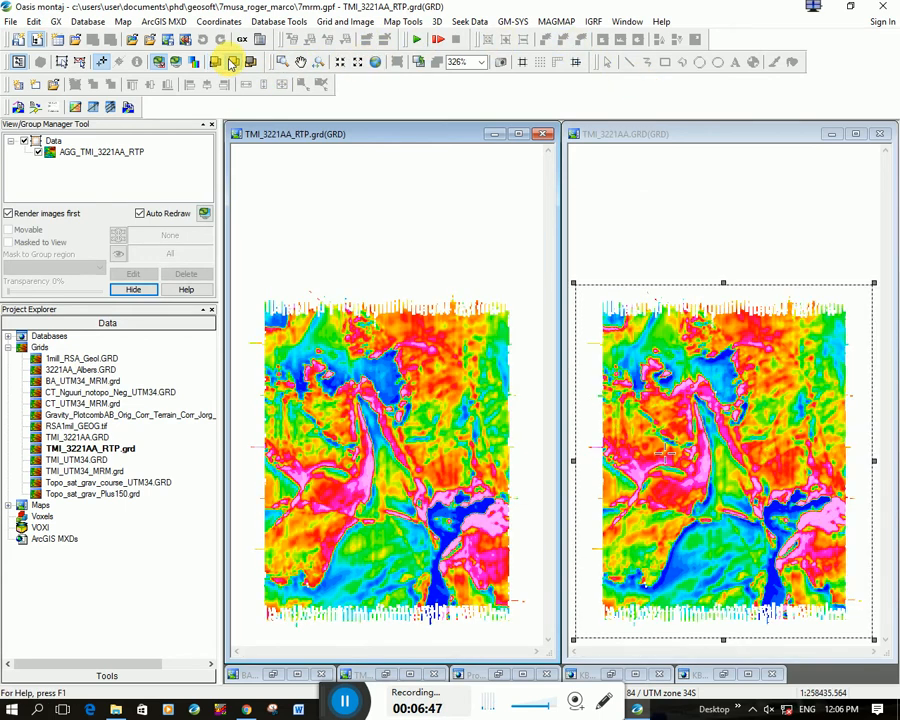
{"action": "mouse_move", "coordinate": [480, 375]}
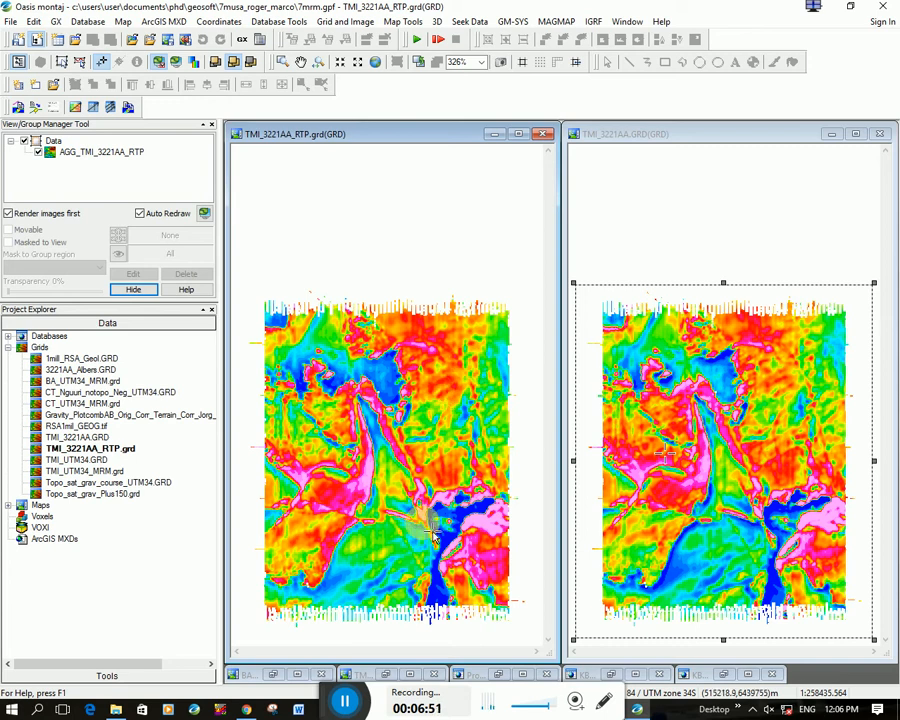
{"action": "mouse_move", "coordinate": [365, 545]}
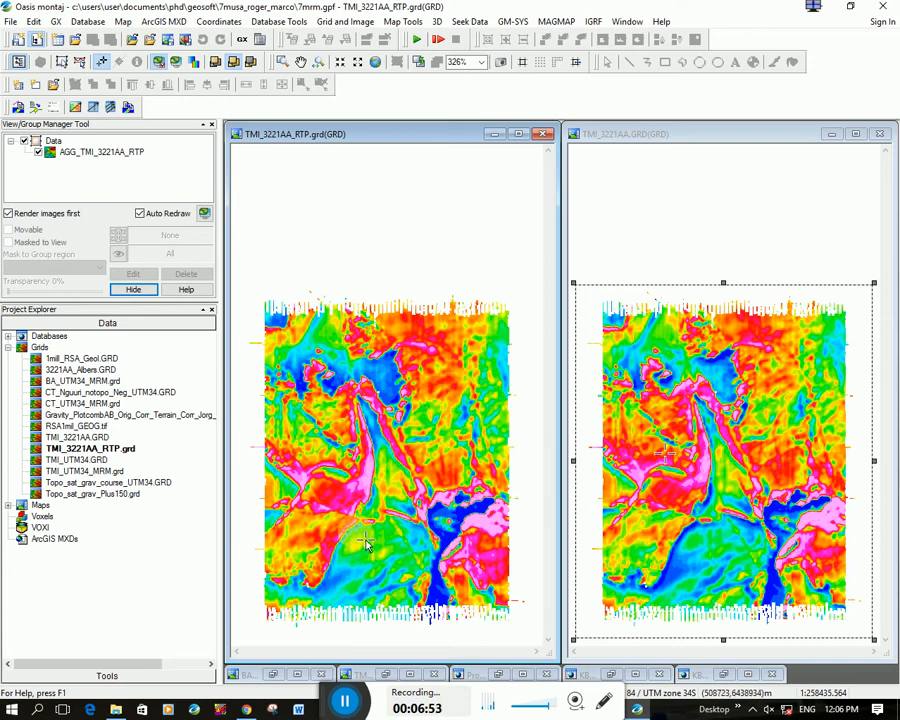
{"action": "mouse_move", "coordinate": [333, 588]}
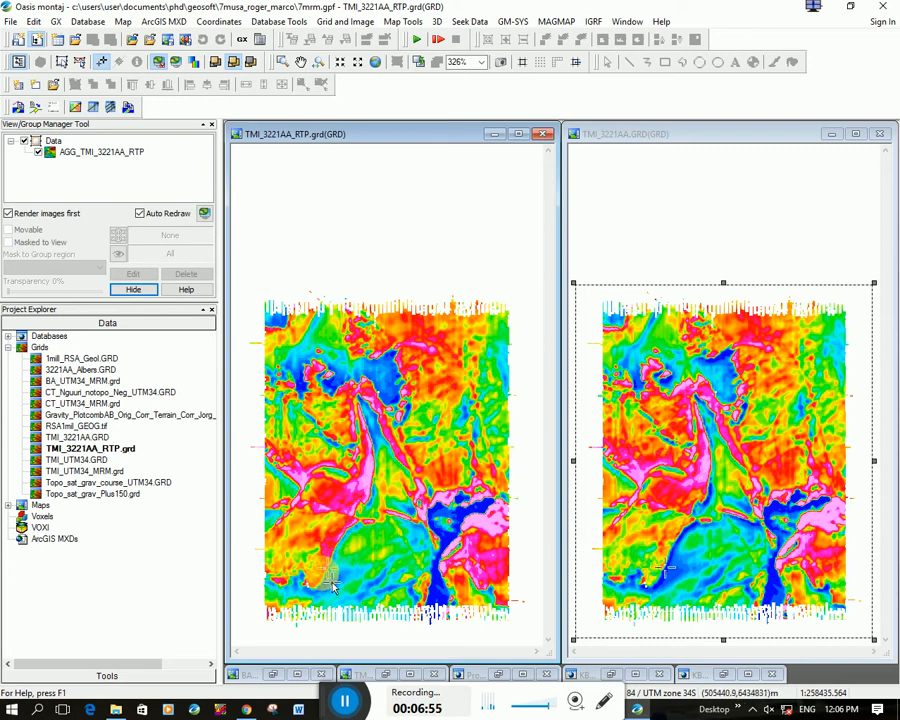
{"action": "mouse_move", "coordinate": [455, 555]}
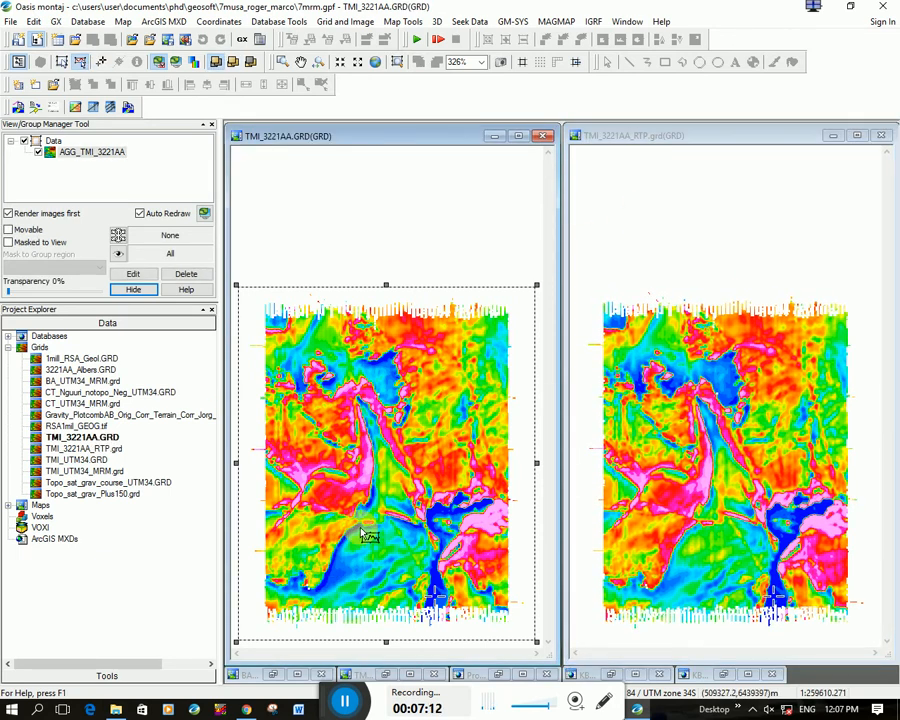
{"action": "mouse_move", "coordinate": [675, 583]}
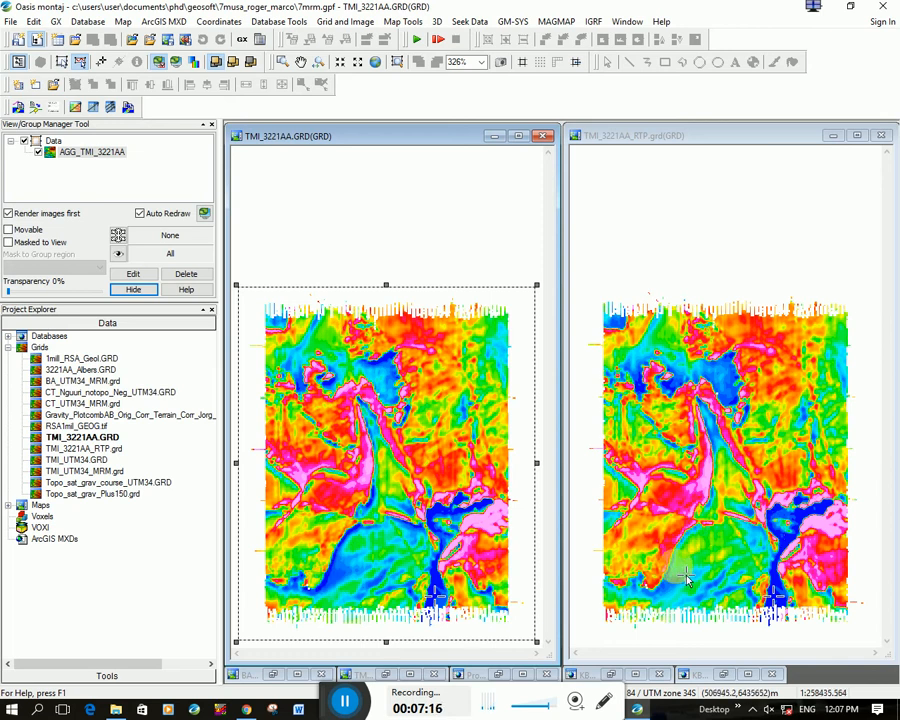
{"action": "mouse_move", "coordinate": [688, 580]}
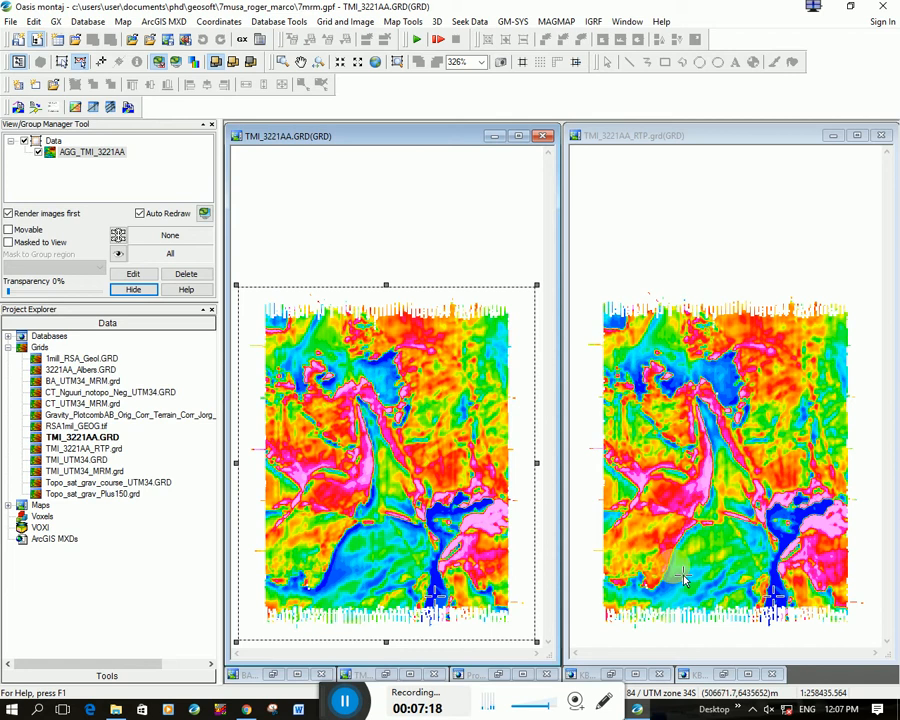
{"action": "mouse_move", "coordinate": [680, 578]}
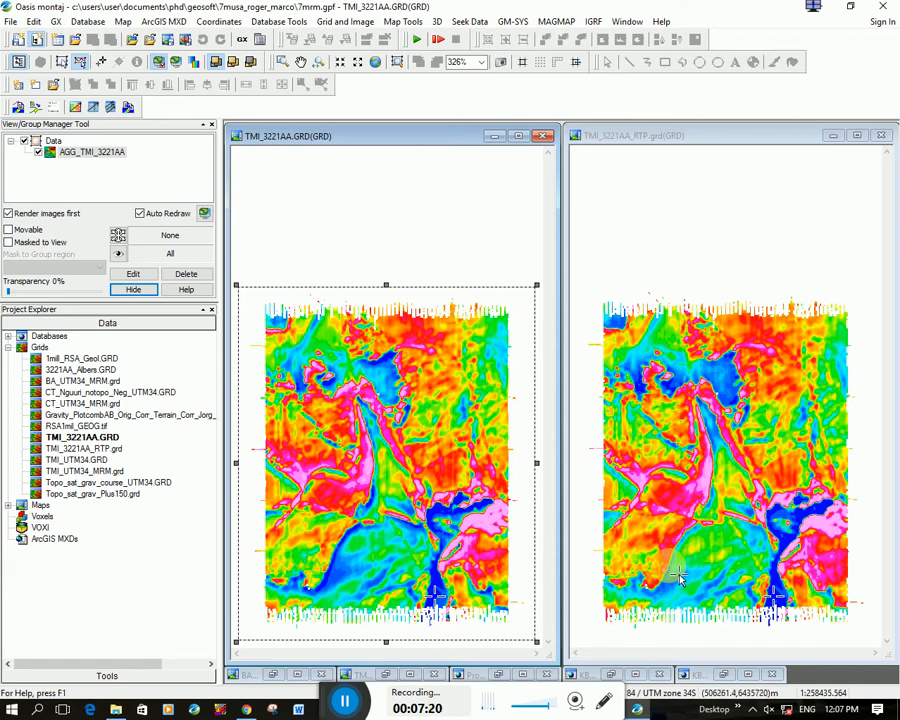
{"action": "mouse_move", "coordinate": [767, 535]}
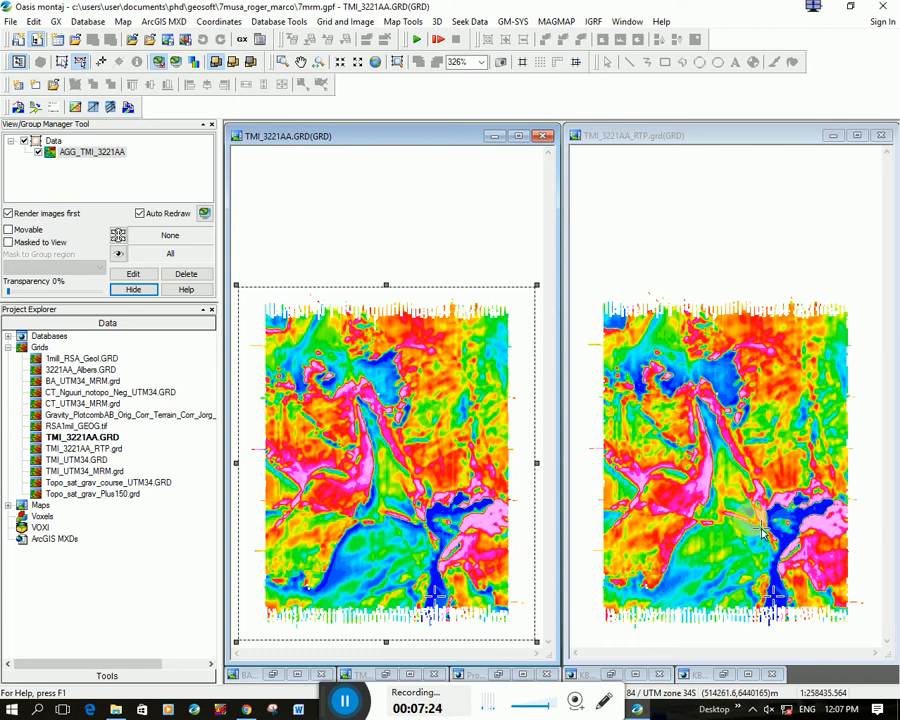
{"action": "mouse_move", "coordinate": [415, 530]}
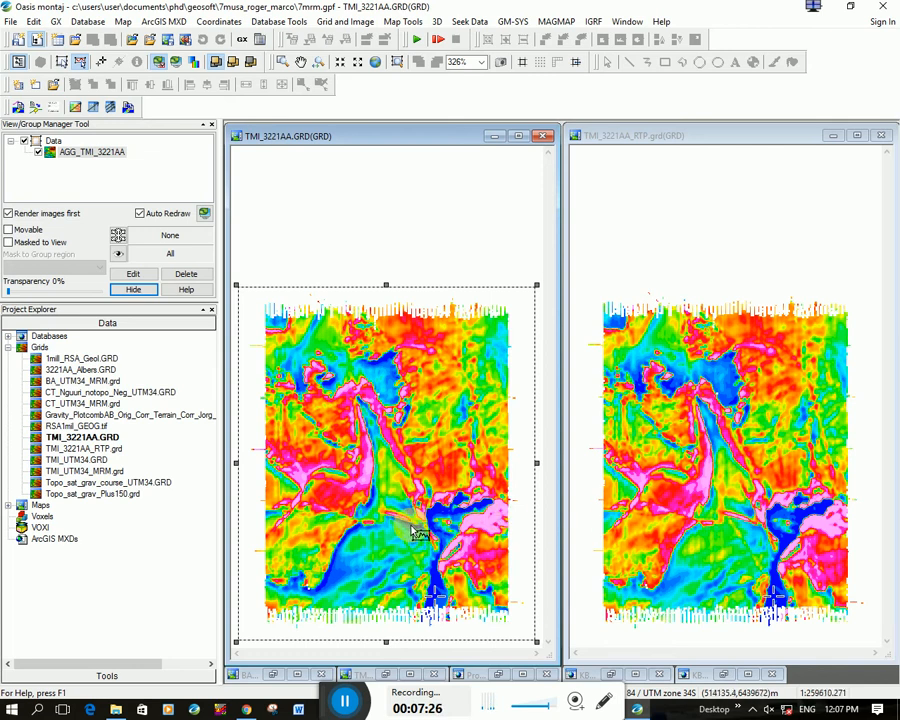
{"action": "mouse_move", "coordinate": [748, 268]}
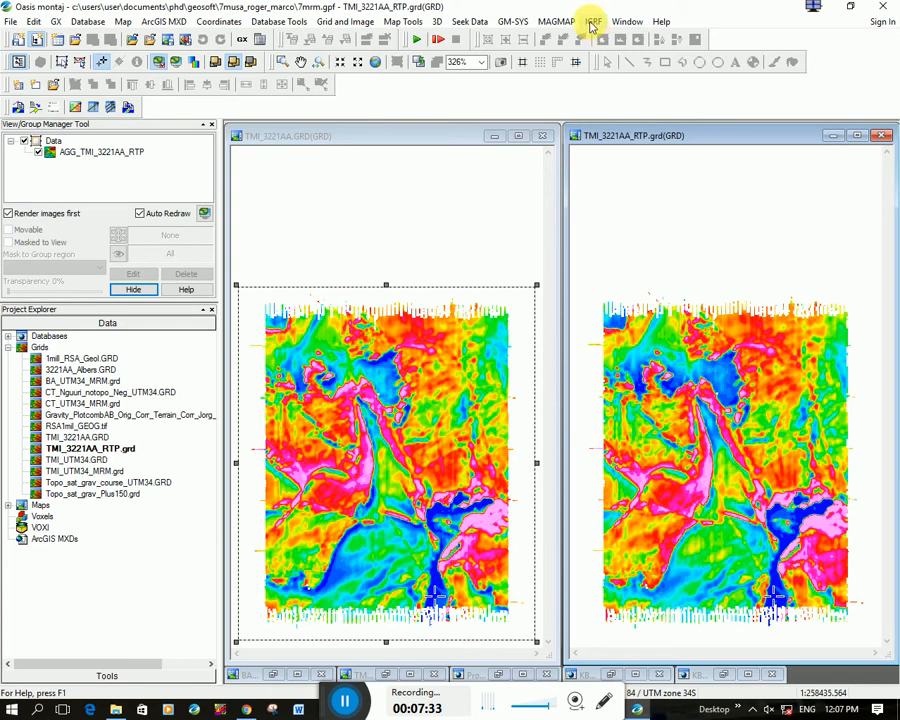
Step: Start MAGMAP one-step filtering with the TMI_3221AA_RTP grid as input
{"action": "left_click", "coordinate": [556, 21]}
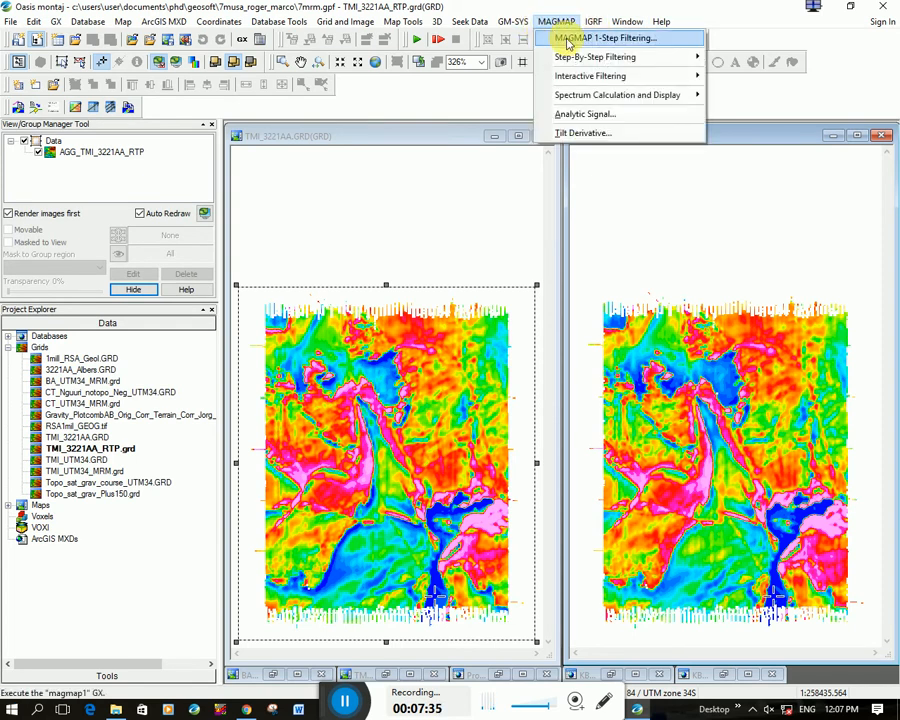
{"action": "left_click", "coordinate": [608, 37]}
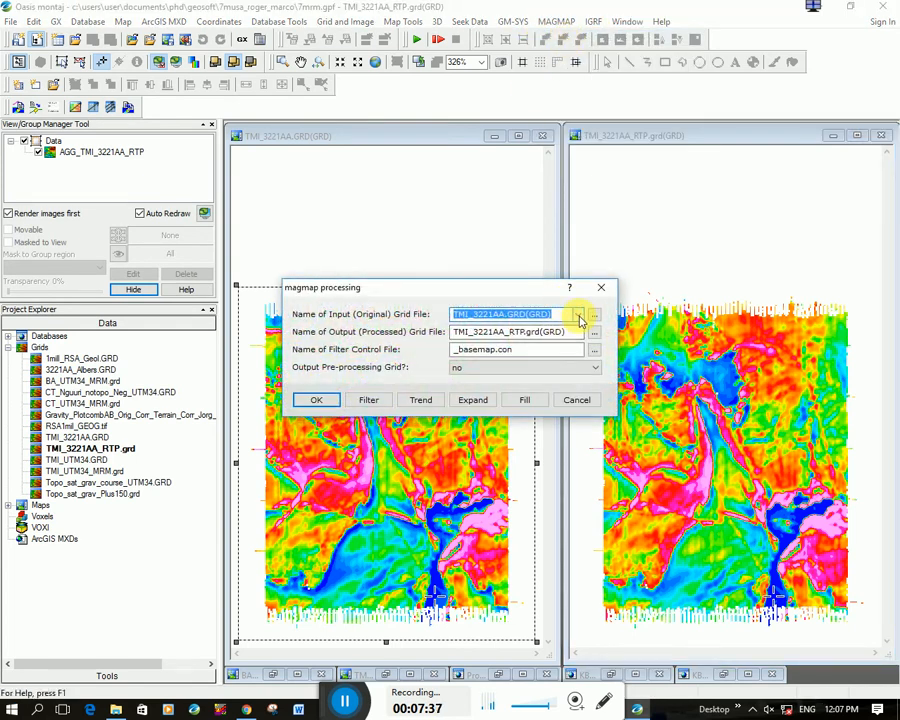
{"action": "left_click", "coordinate": [578, 314]}
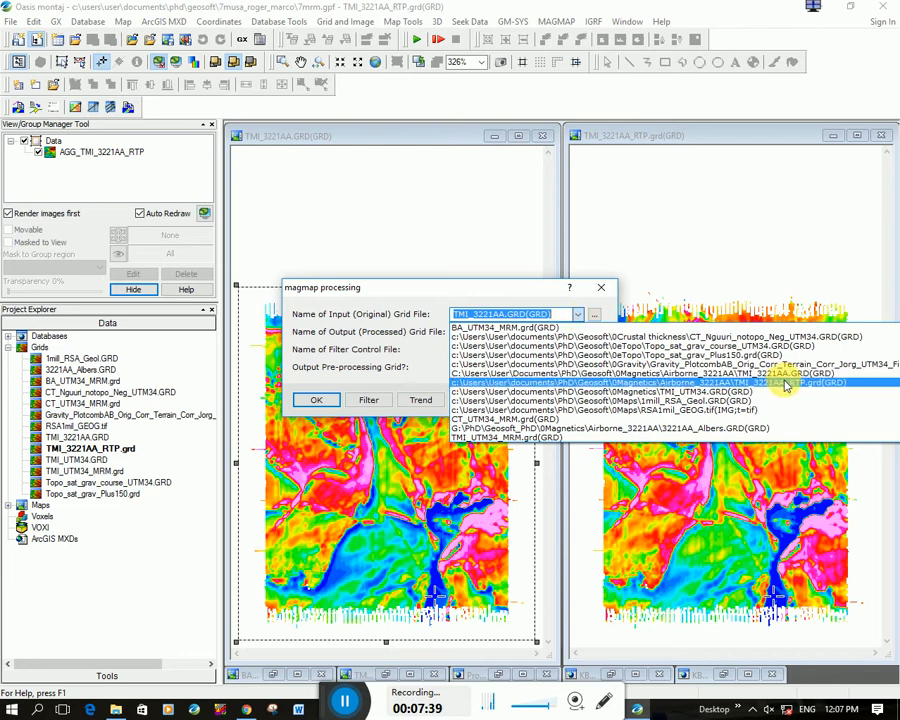
{"action": "left_click", "coordinate": [650, 382]}
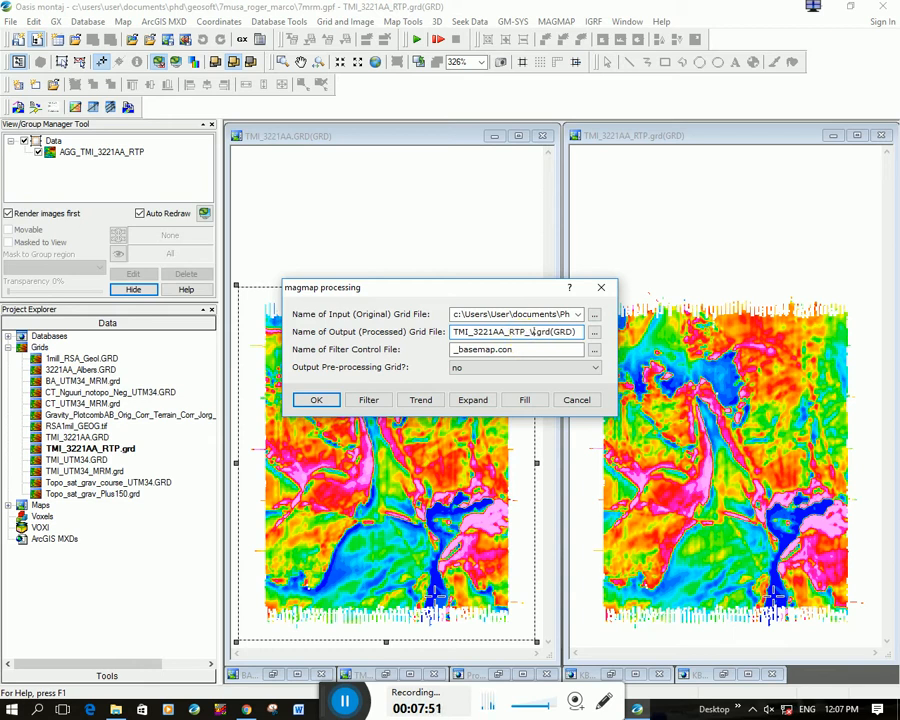
Step: Apply a first-order vertical (Z) derivative filter, overwriting TMI_3221AA_RTP_VD
{"action": "left_click", "coordinate": [368, 400]}
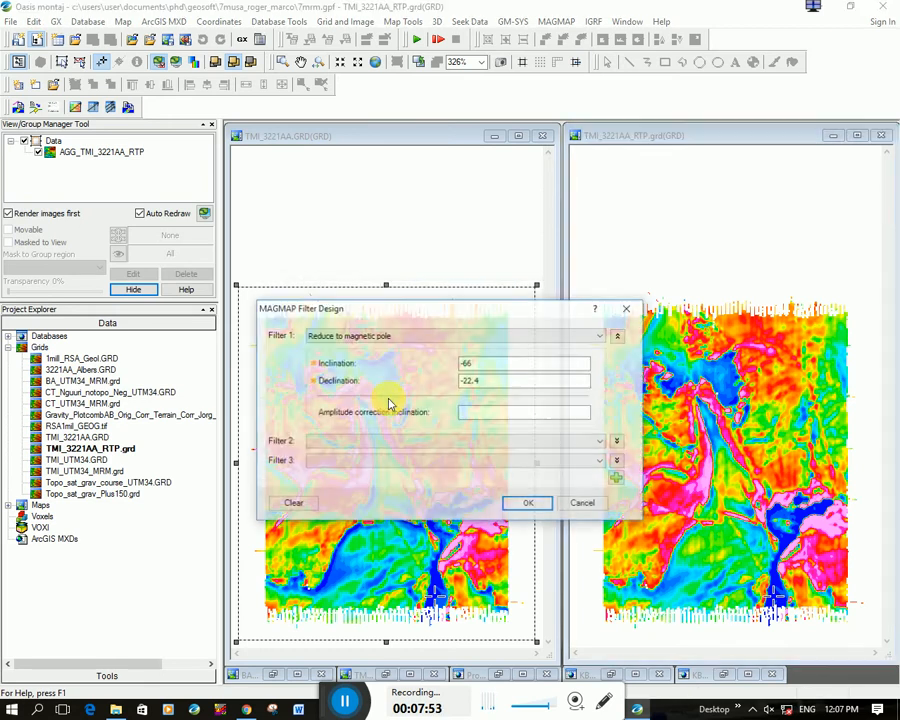
{"action": "left_click", "coordinate": [600, 335]}
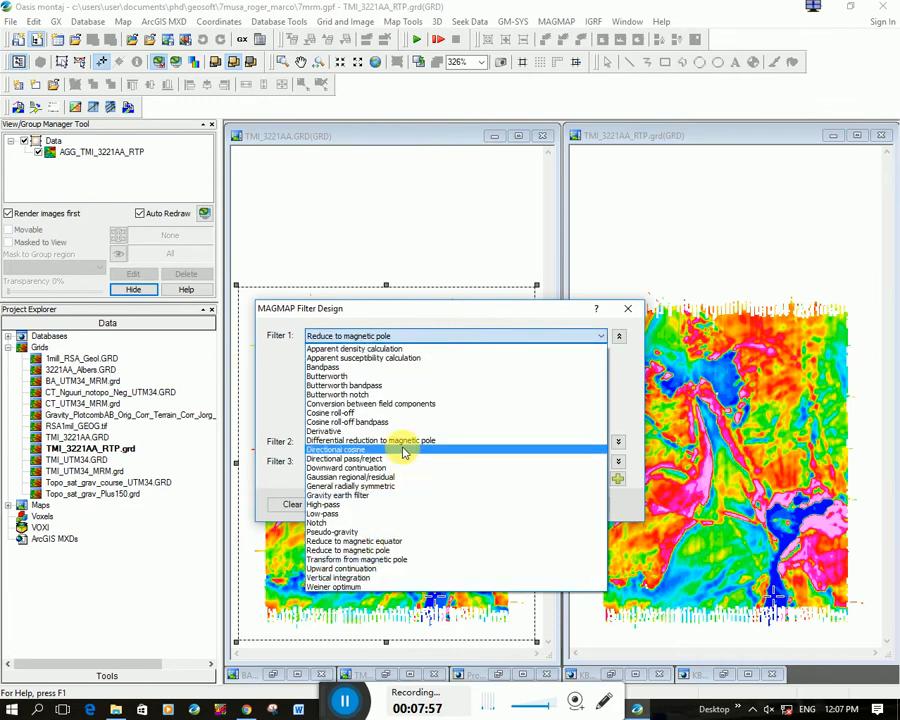
{"action": "mouse_move", "coordinate": [400, 431]}
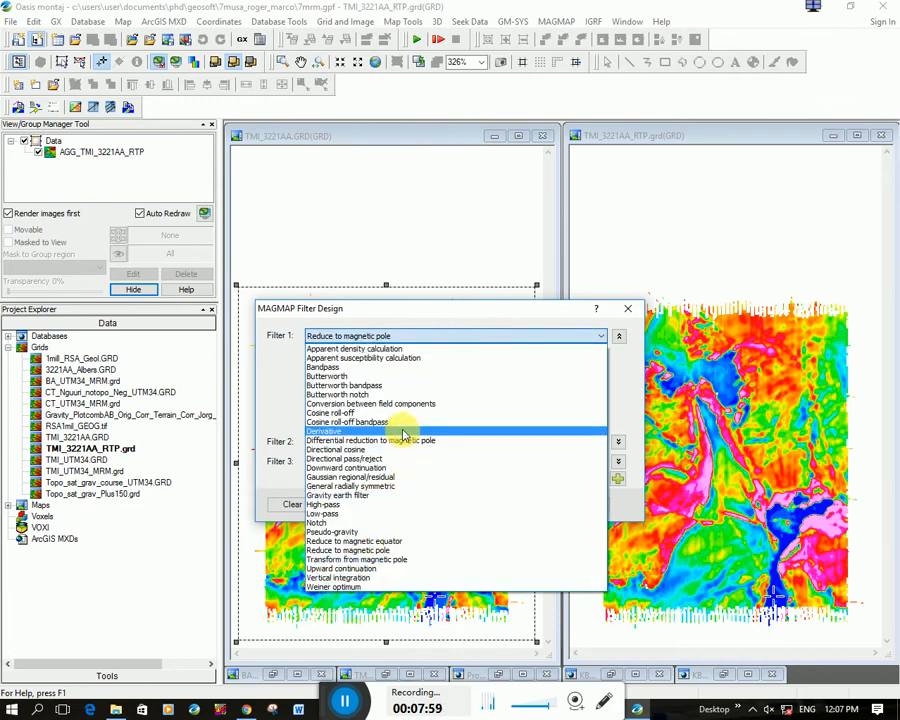
{"action": "mouse_move", "coordinate": [340, 431]}
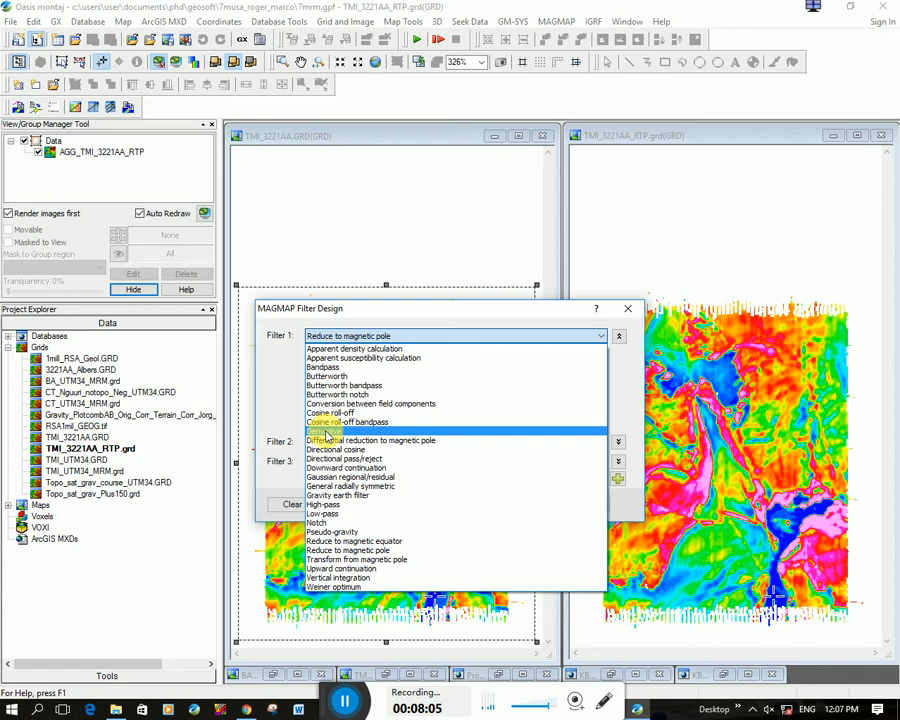
{"action": "left_click", "coordinate": [323, 432]}
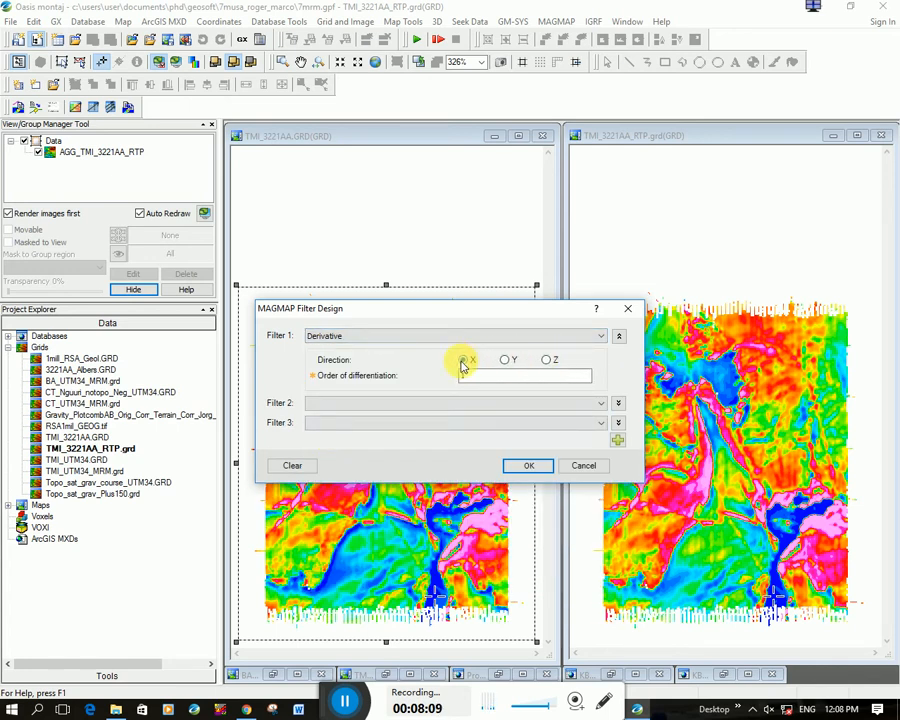
{"action": "left_click", "coordinate": [546, 359]}
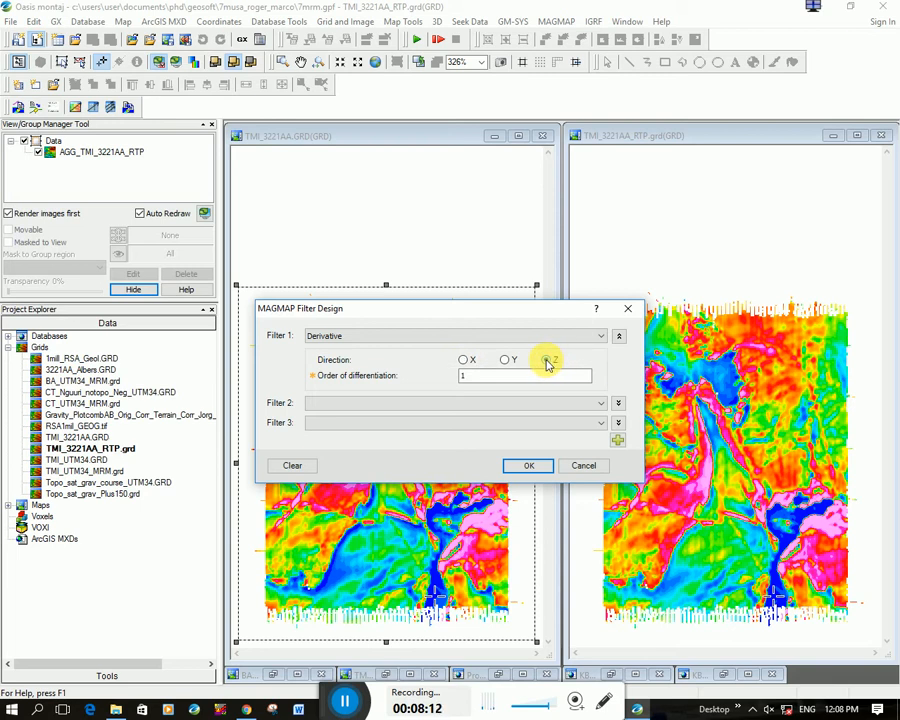
{"action": "left_click", "coordinate": [545, 359]}
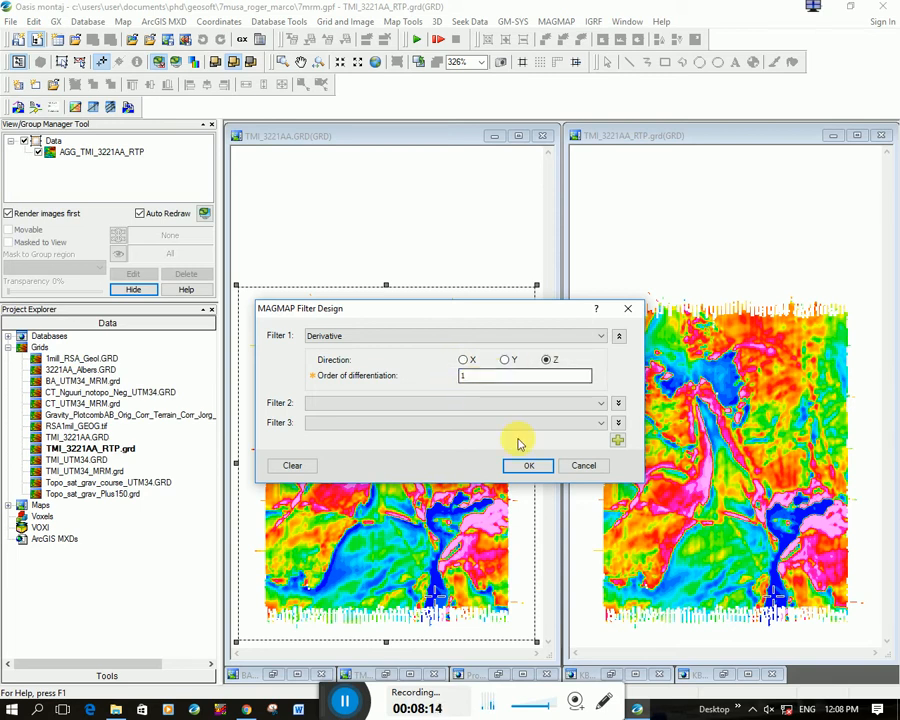
{"action": "left_click", "coordinate": [529, 465]}
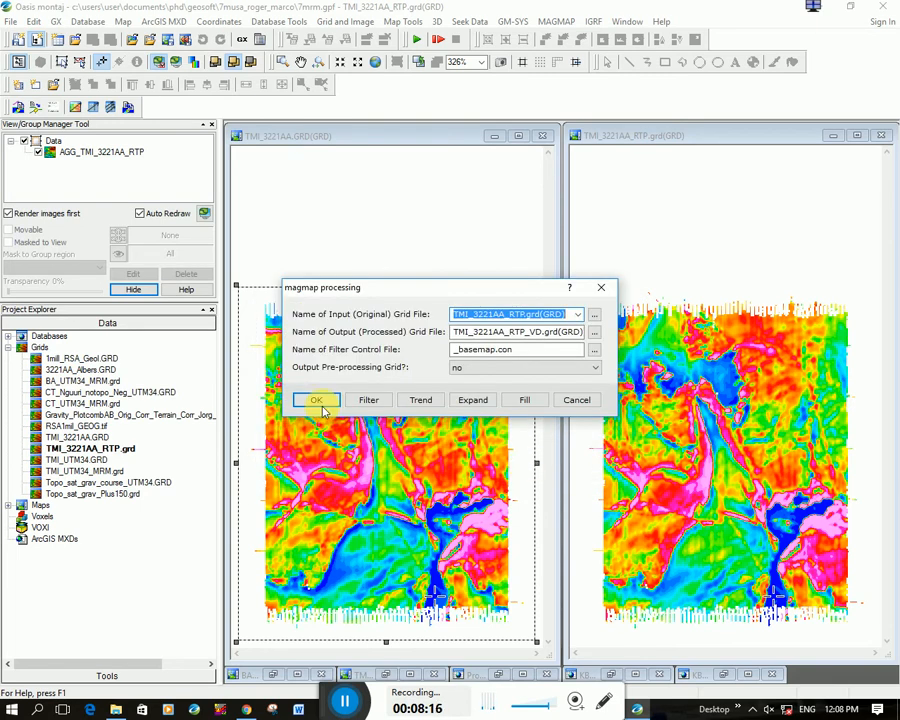
{"action": "left_click", "coordinate": [316, 400]}
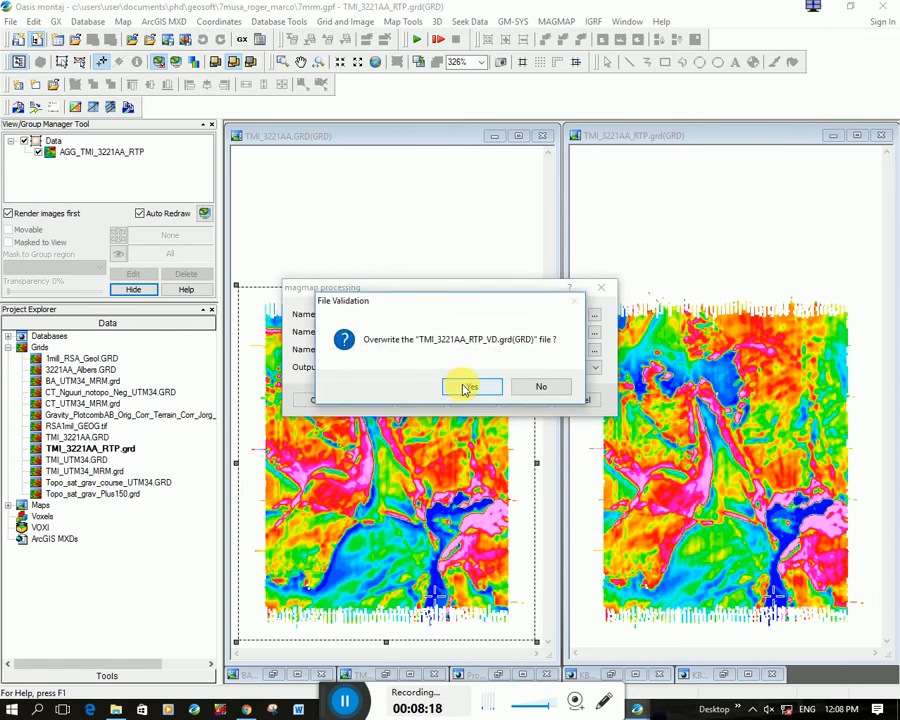
{"action": "left_click", "coordinate": [468, 387]}
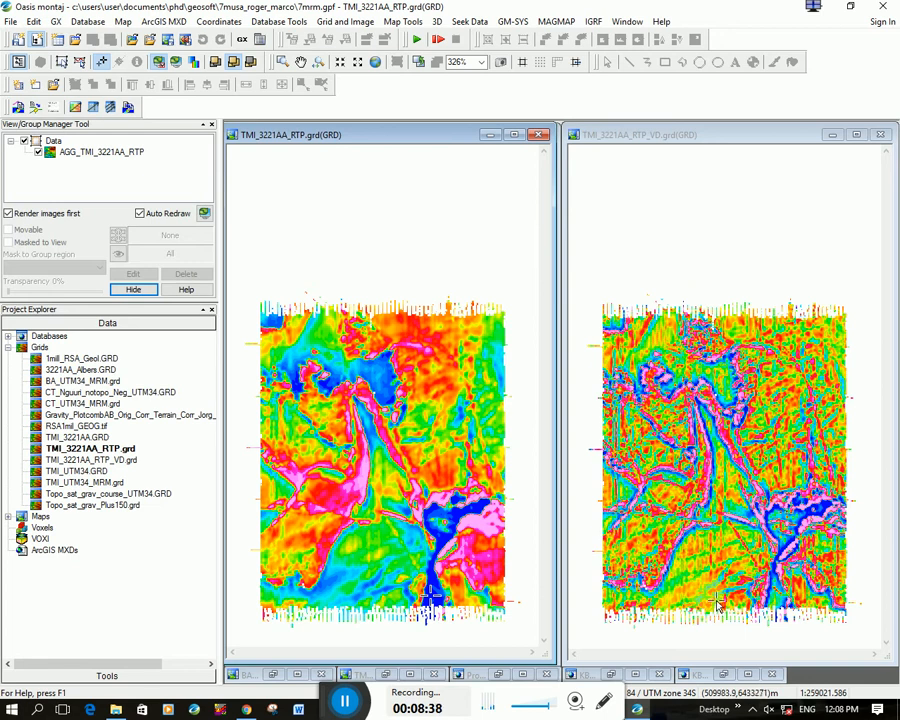
{"action": "mouse_move", "coordinate": [760, 375]}
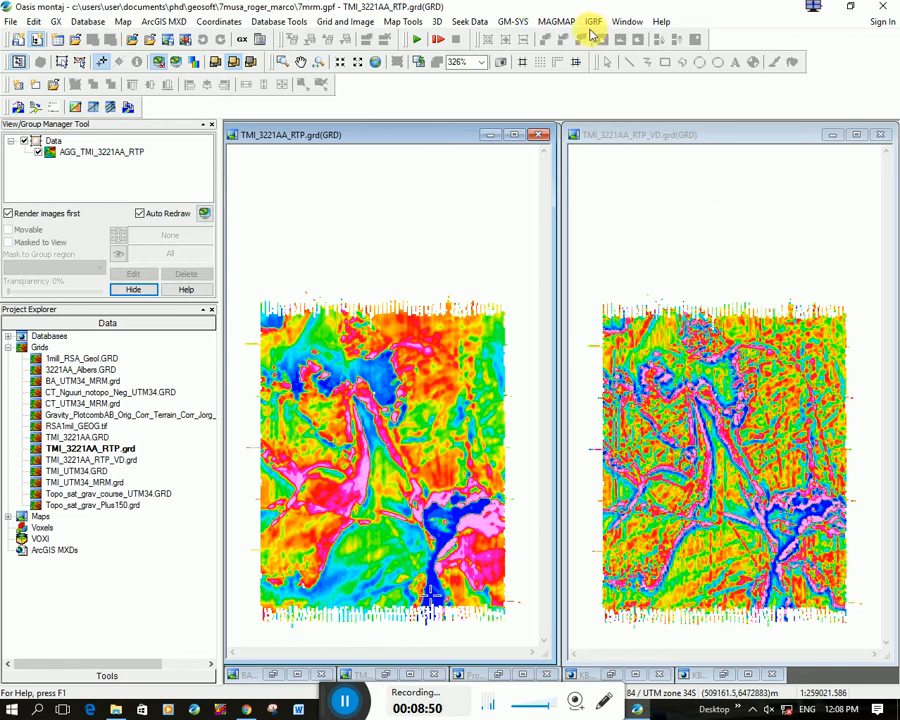
Step: Run a first-order X-direction derivative filter on the RTP grid, creating TMI_3221AA_RTP_XHD
{"action": "left_click", "coordinate": [556, 21]}
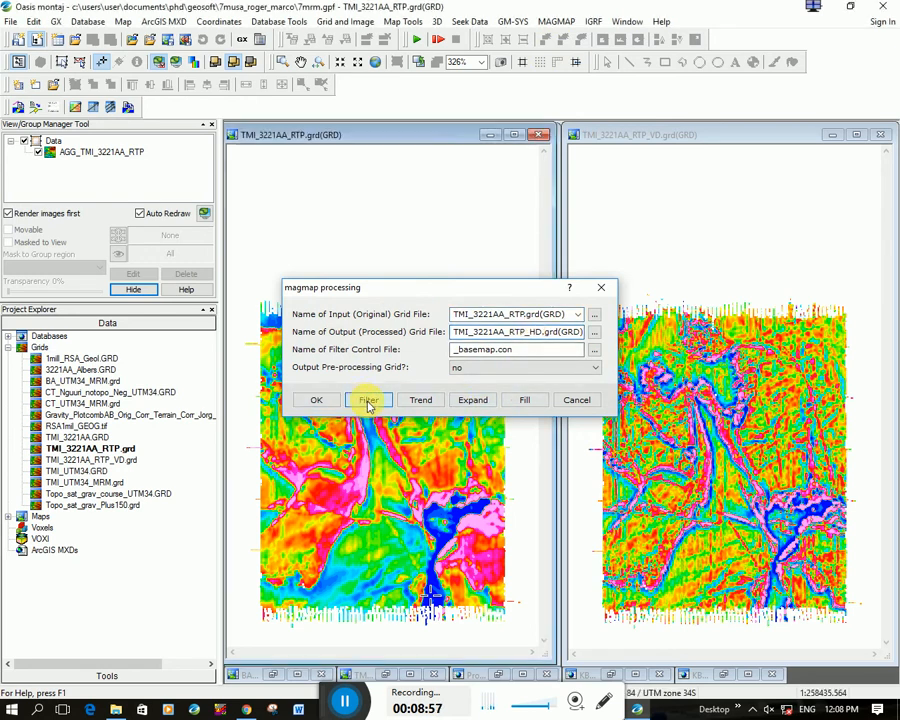
{"action": "left_click", "coordinate": [368, 400]}
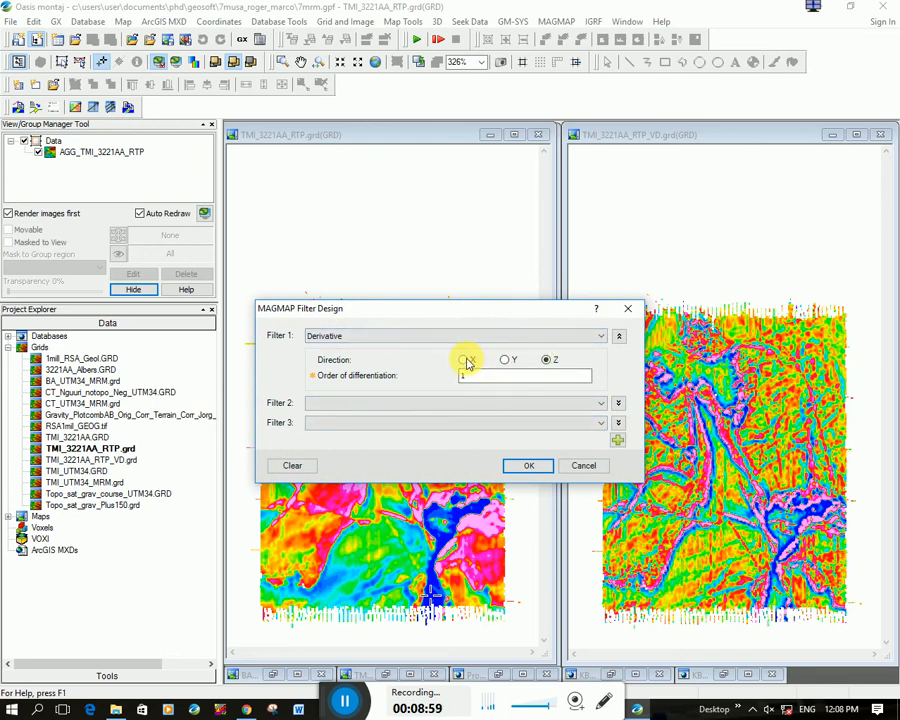
{"action": "left_click", "coordinate": [462, 359]}
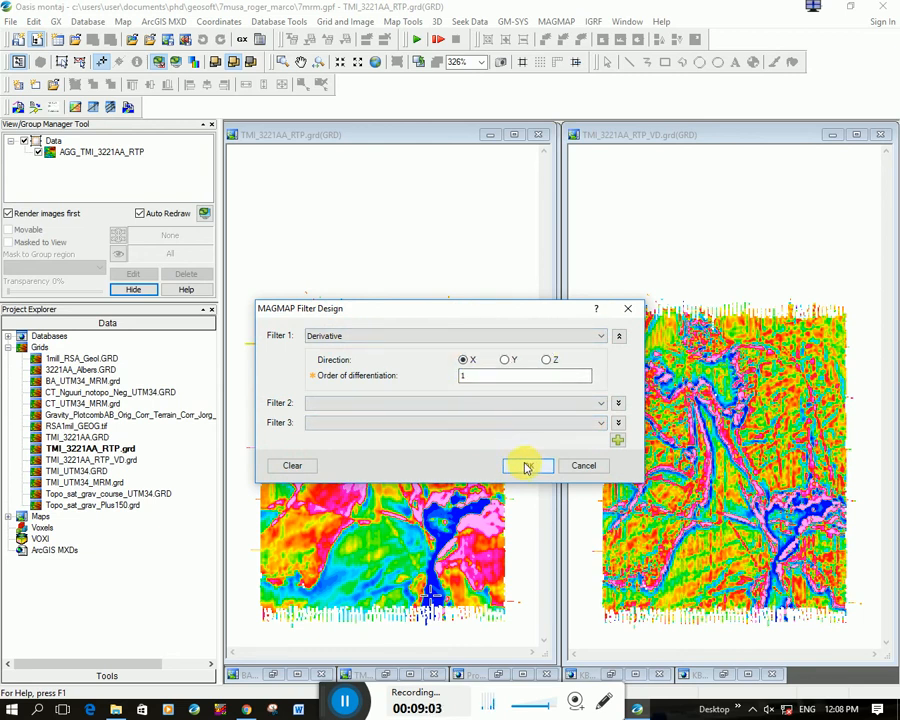
{"action": "left_click", "coordinate": [528, 465]}
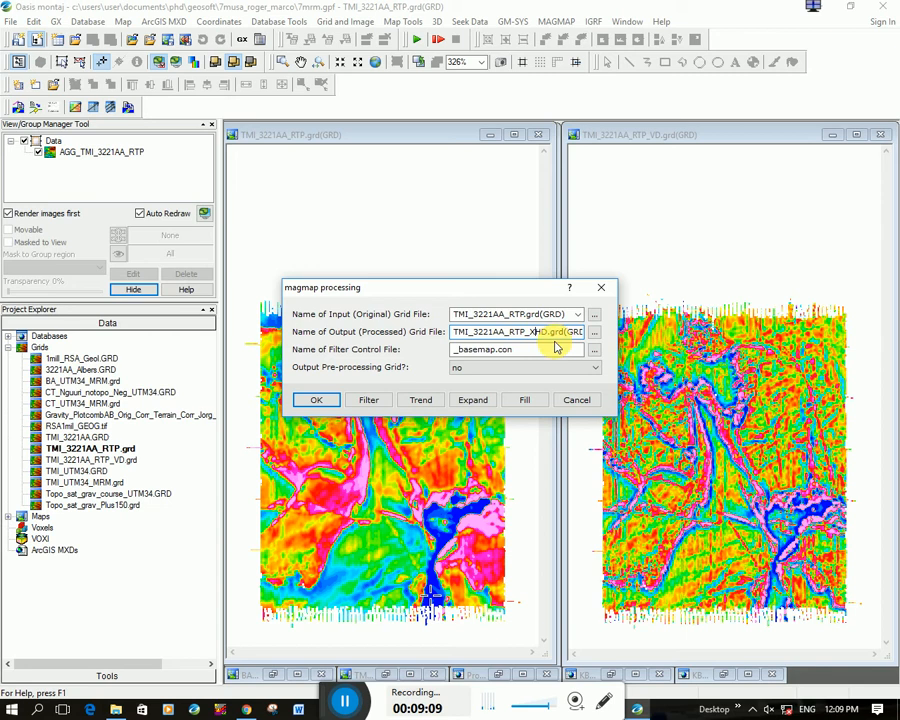
{"action": "left_click", "coordinate": [316, 399]}
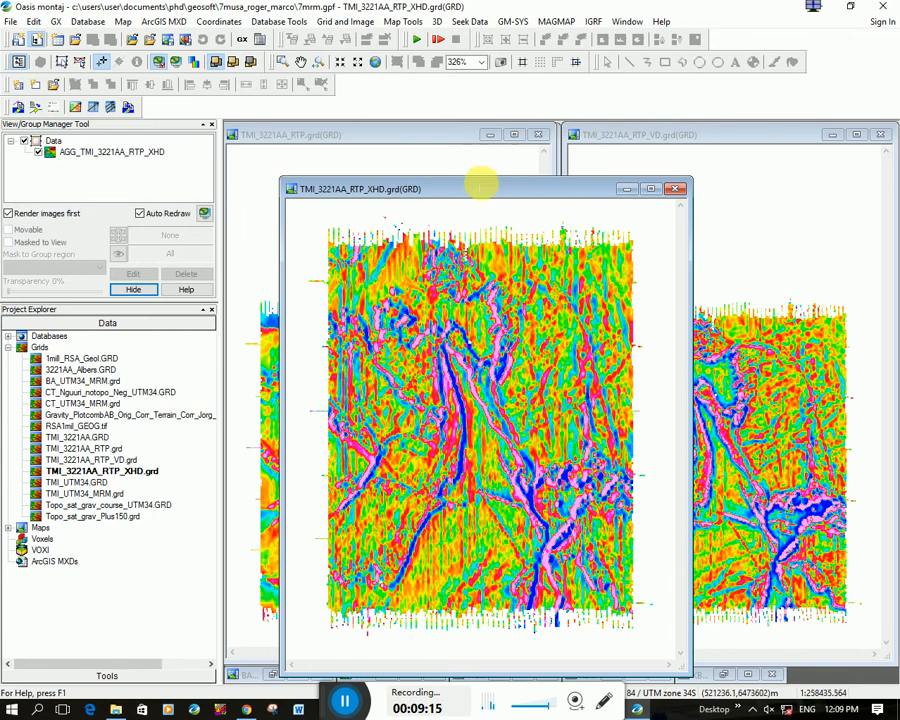
Step: Drag the TMI_3221AA_RTP_XHD map window beside the TMI_3221AA_RTP_VD map
{"action": "left_click_drag", "start_coordinate": [480, 188], "coordinate": [418, 126]}
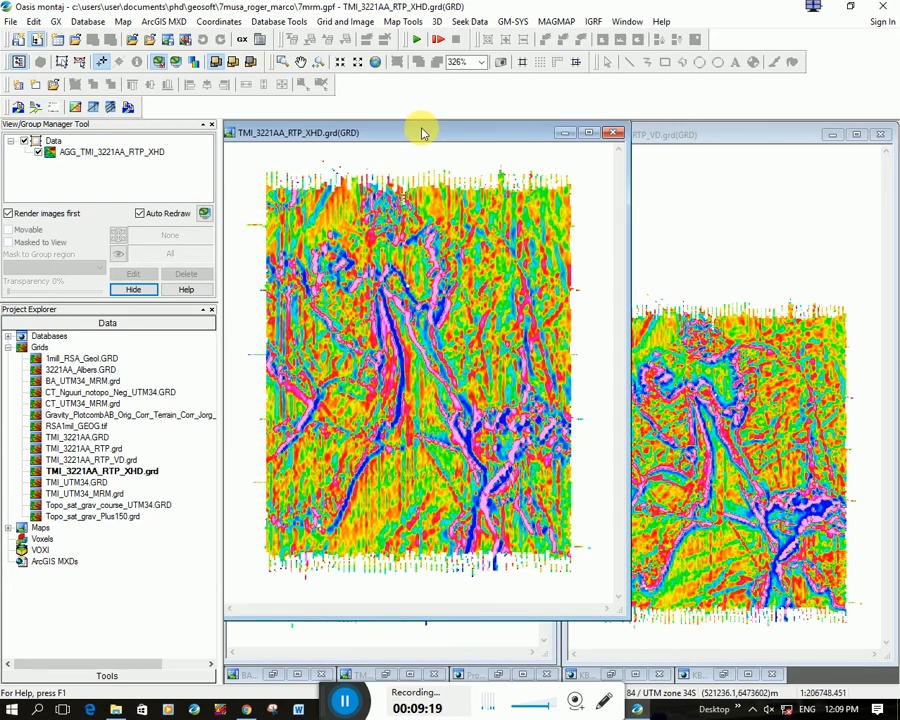
{"action": "left_click_drag", "start_coordinate": [420, 132], "coordinate": [670, 137]}
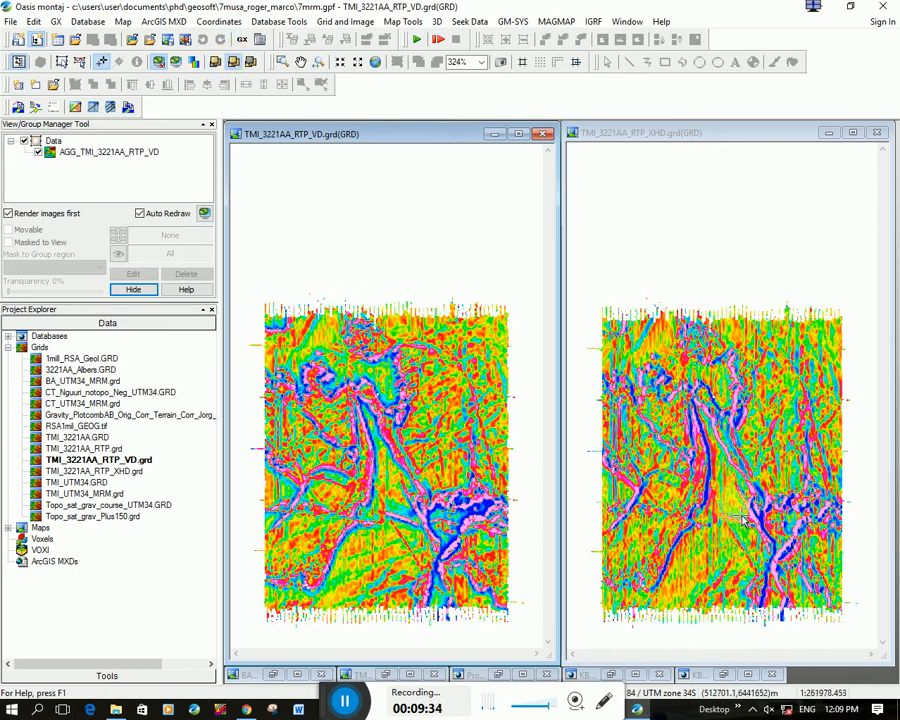
{"action": "mouse_move", "coordinate": [740, 520]}
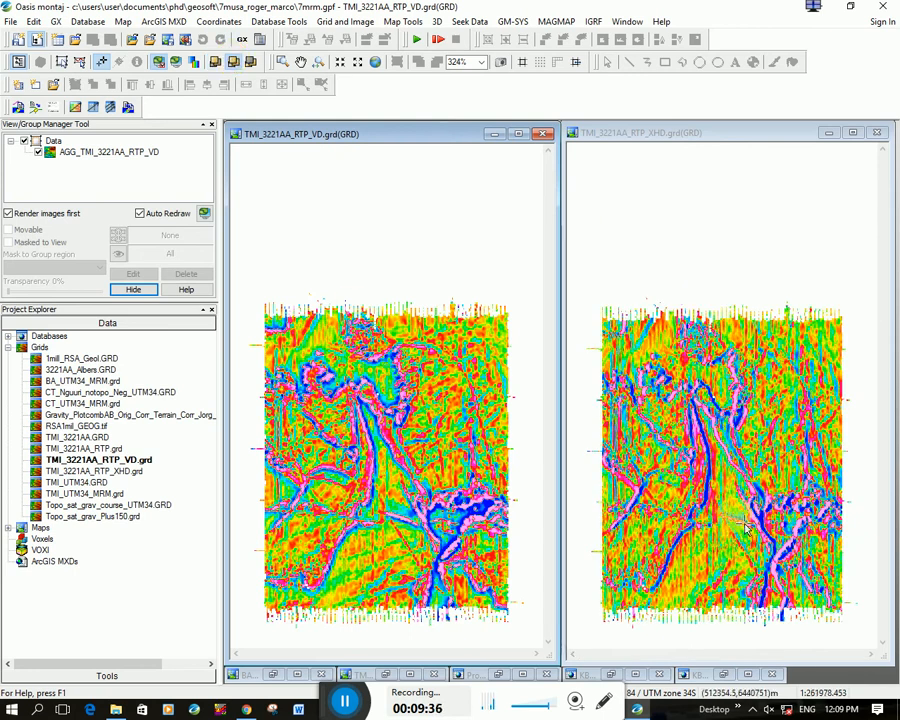
{"action": "mouse_move", "coordinate": [720, 410]}
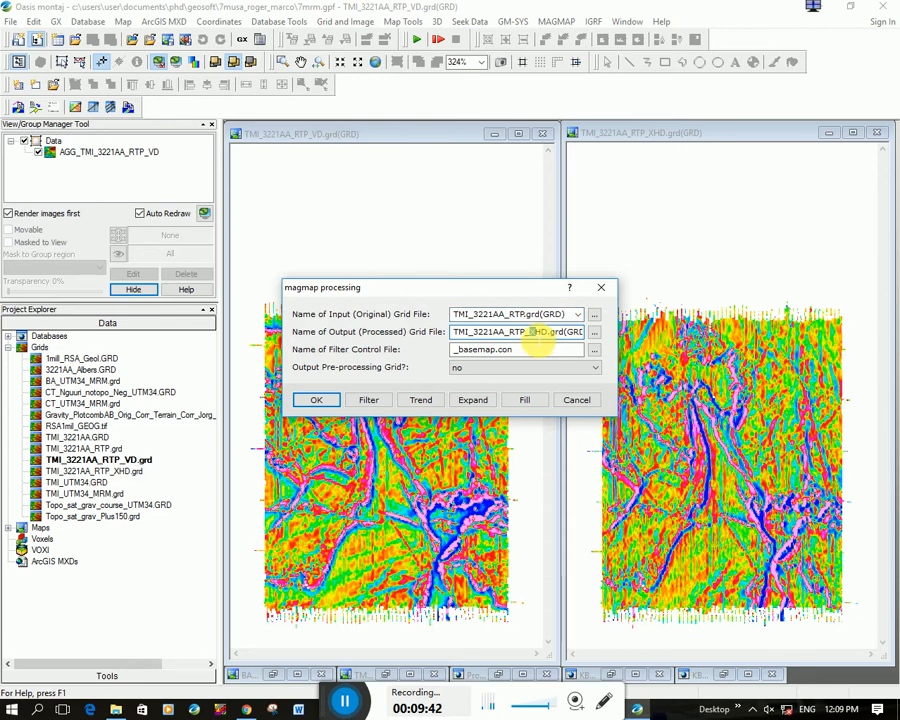
Step: Set the derivative filter direction to Y and confirm it for TMI_3221AA_RTP_YHD
{"action": "left_click", "coordinate": [368, 400]}
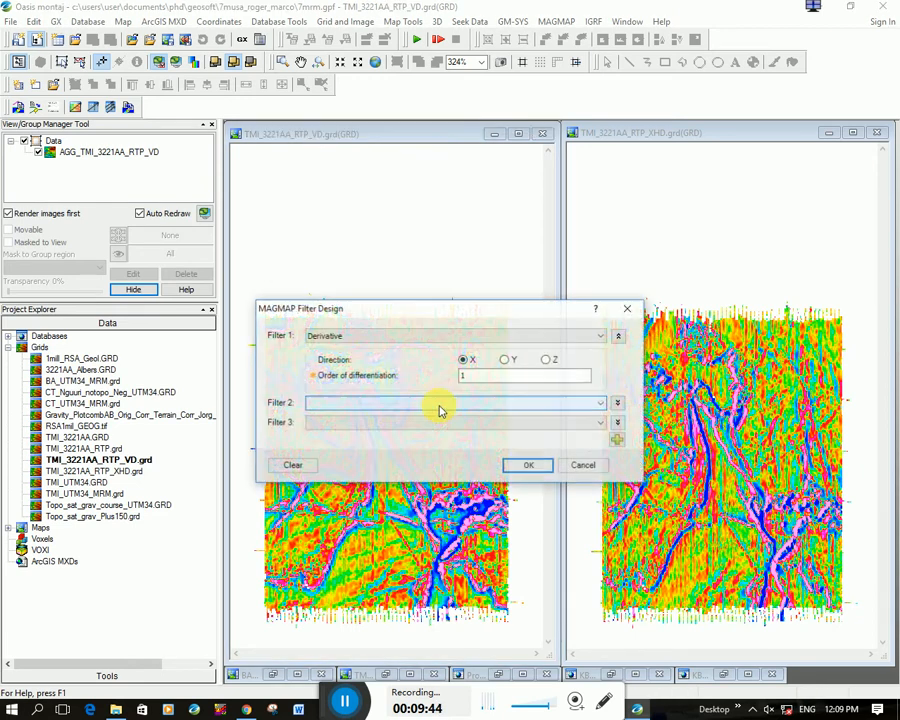
{"action": "left_click", "coordinate": [505, 359]}
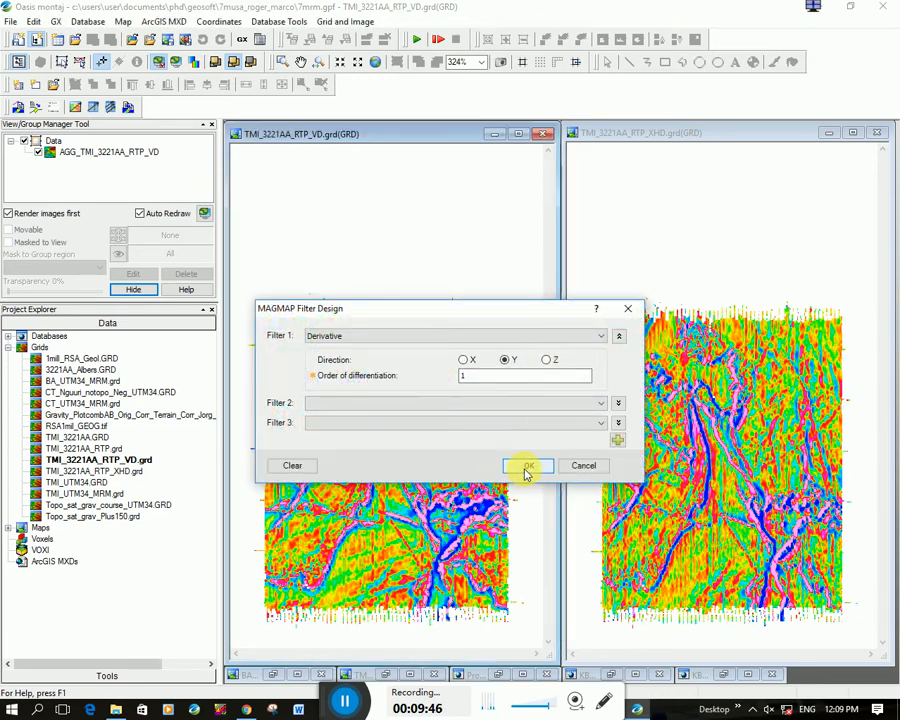
{"action": "left_click", "coordinate": [527, 466]}
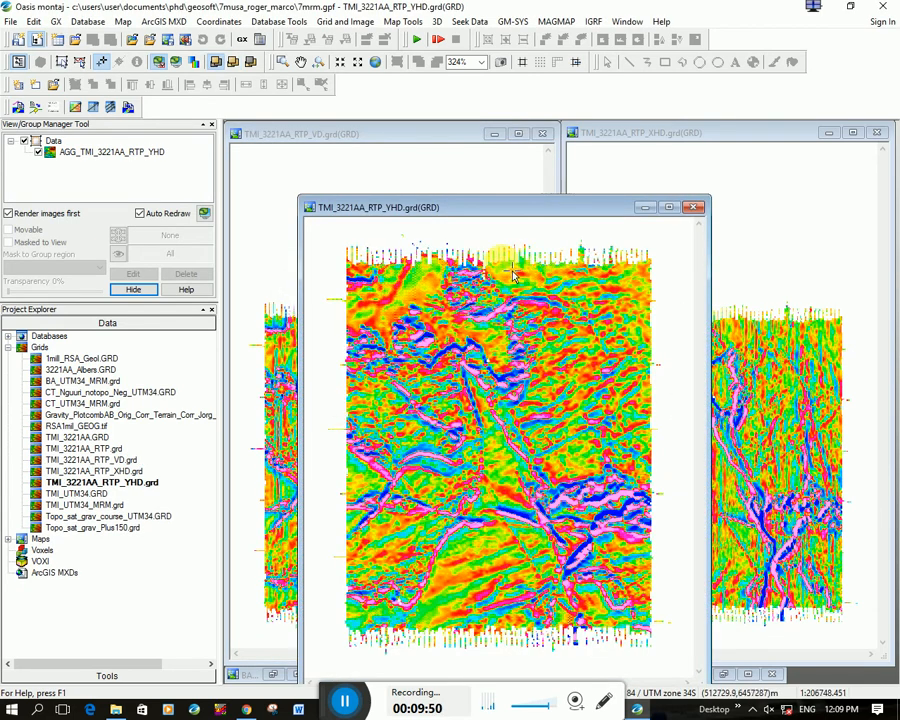
{"action": "mouse_move", "coordinate": [518, 503]}
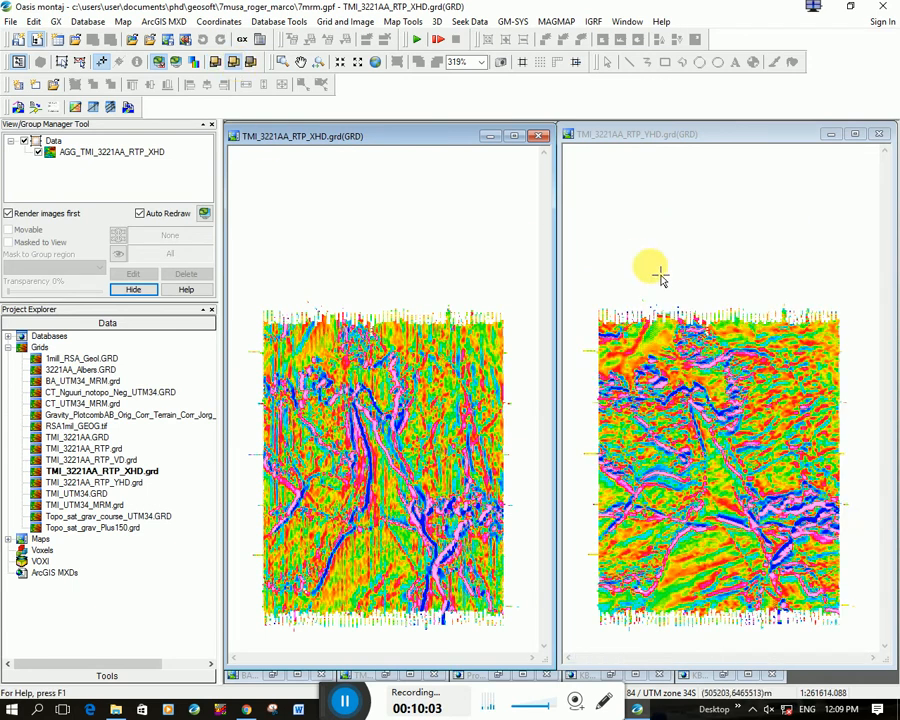
{"action": "mouse_move", "coordinate": [650, 275]}
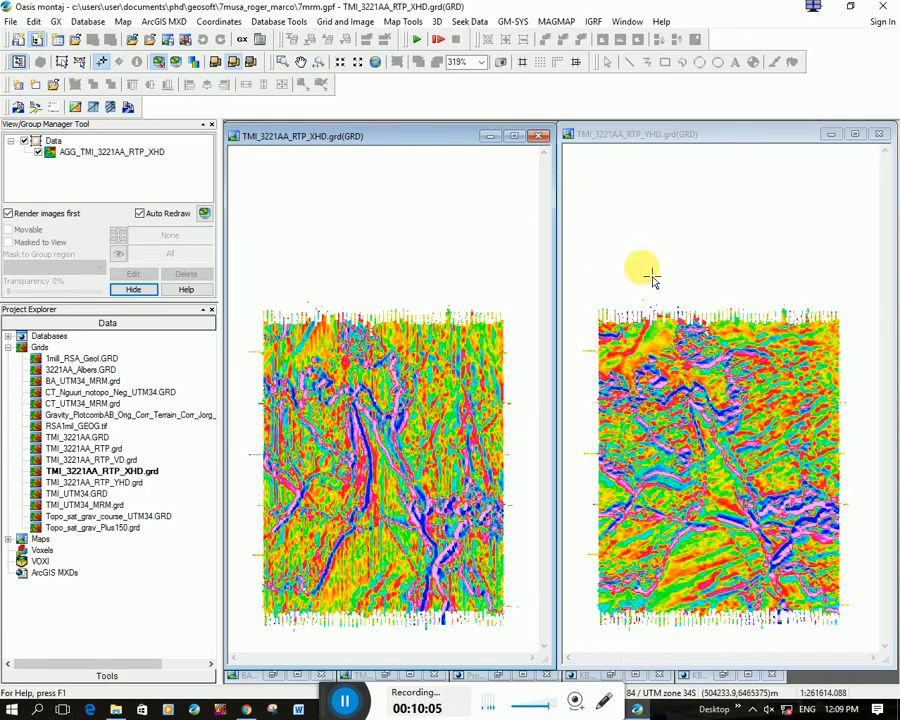
{"action": "mouse_move", "coordinate": [765, 555]}
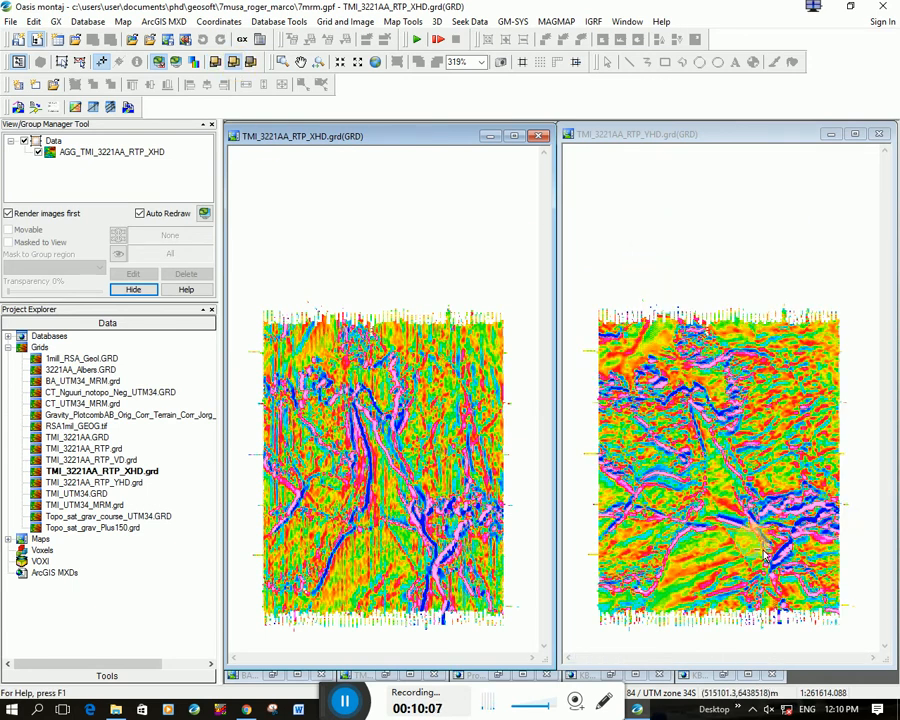
{"action": "mouse_move", "coordinate": [863, 467]}
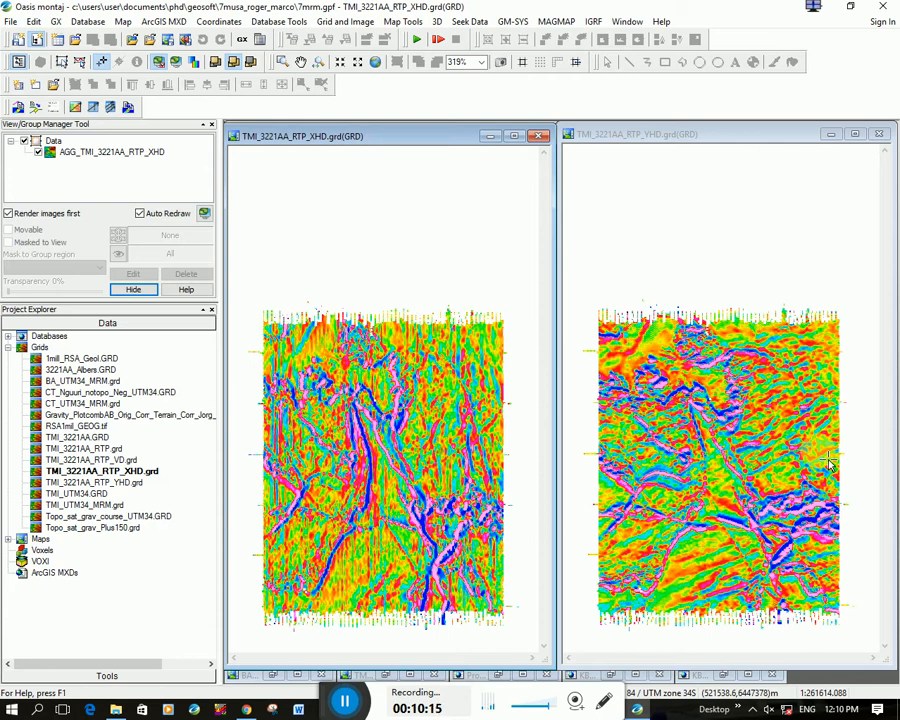
{"action": "mouse_move", "coordinate": [795, 505]}
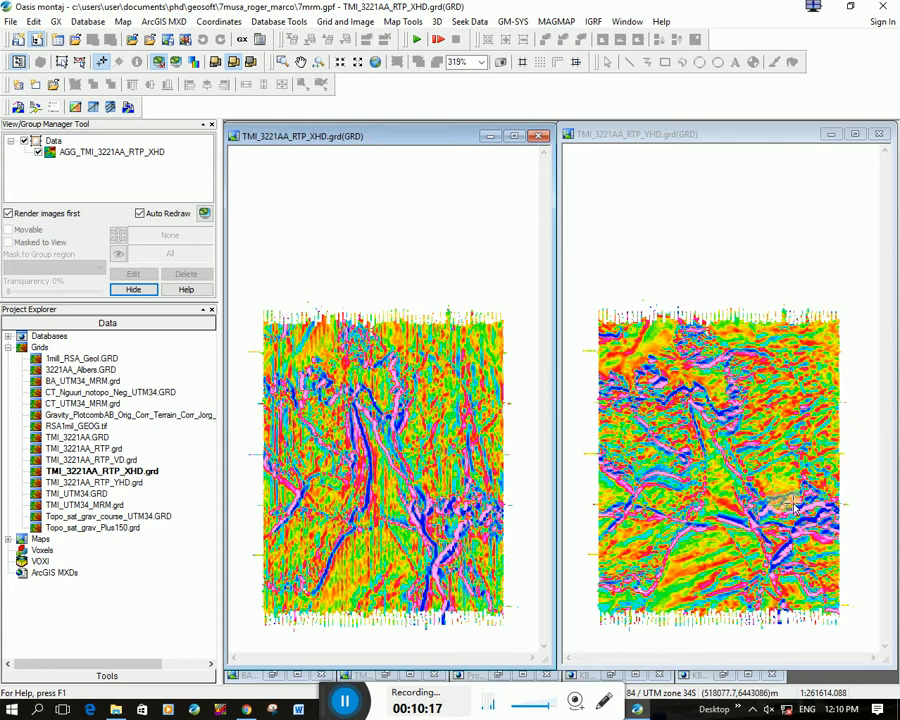